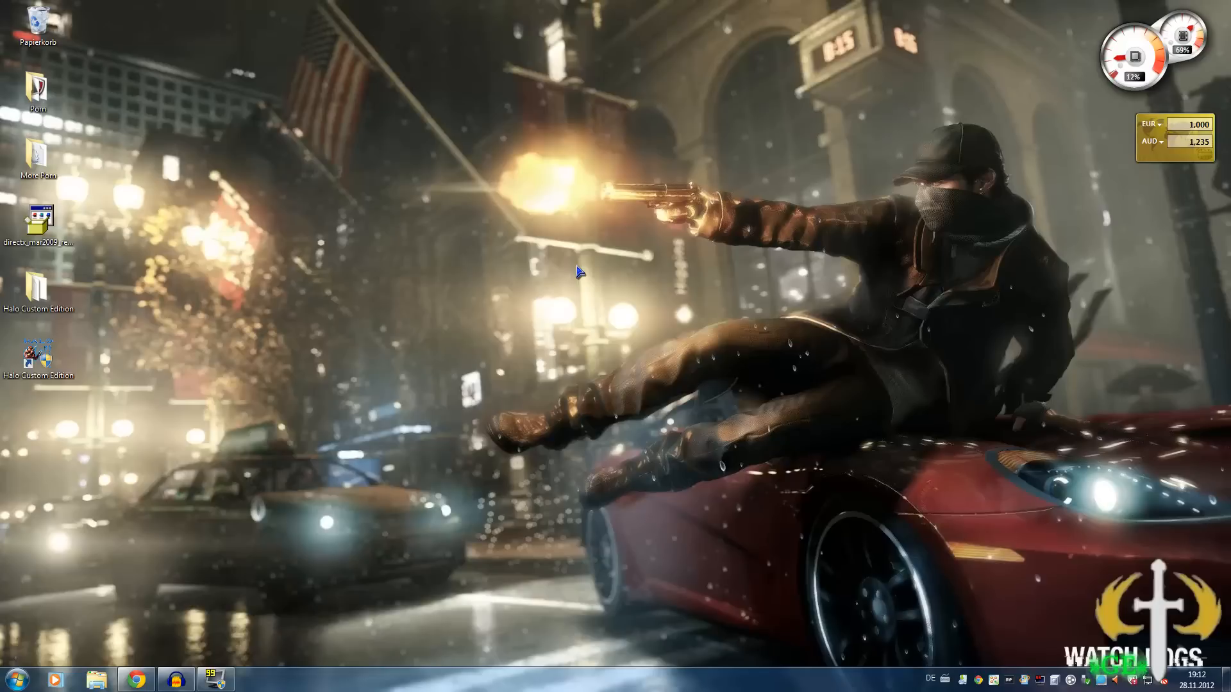
mouse_move(128, 599)
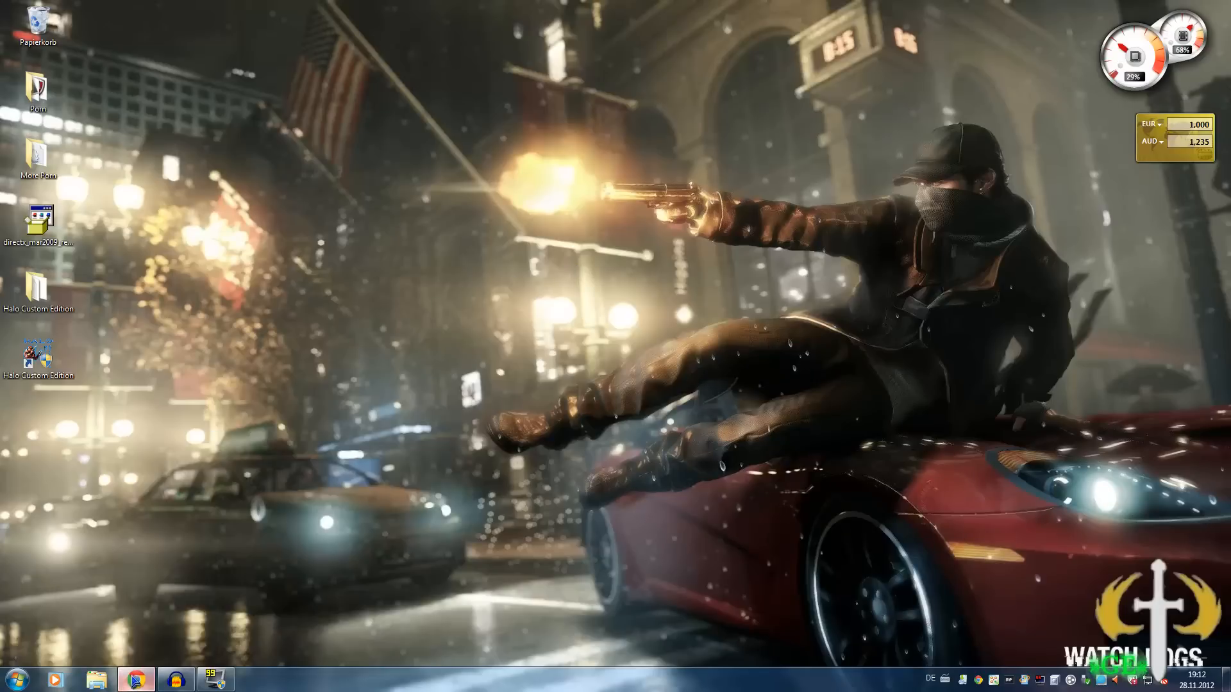
Step: Switch to the browser's YouTube tab and play the Halo CE New Alexandria gameplay video
left_click(136, 679)
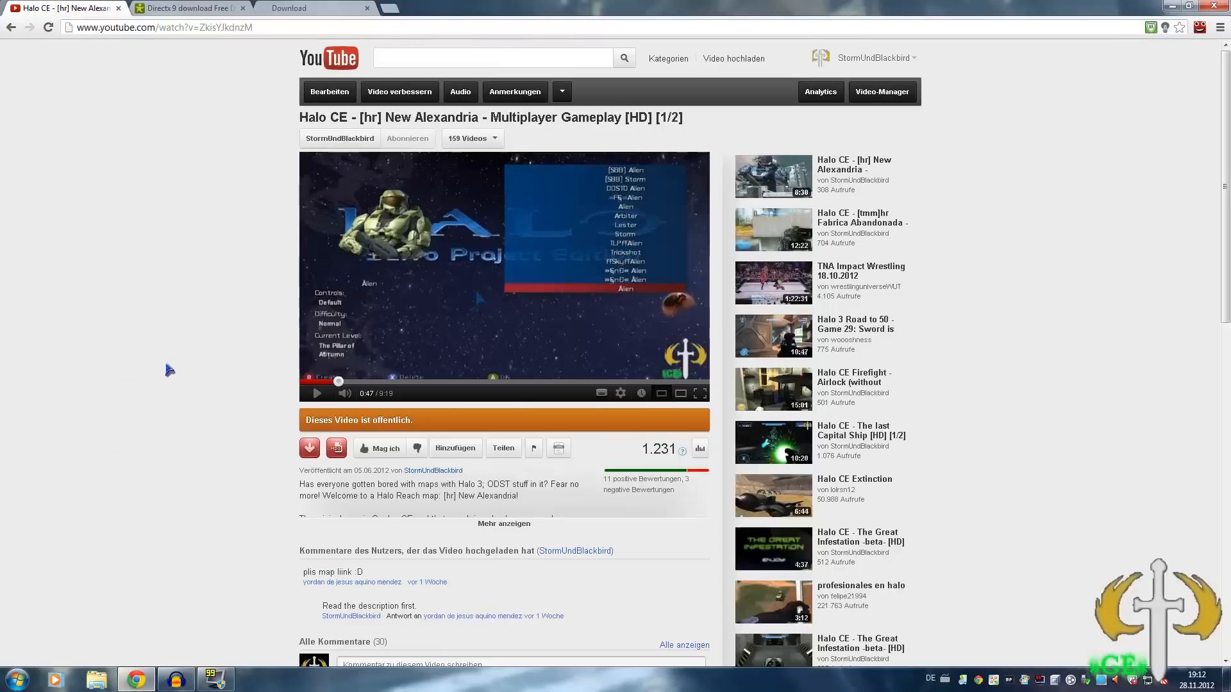
mouse_move(333, 341)
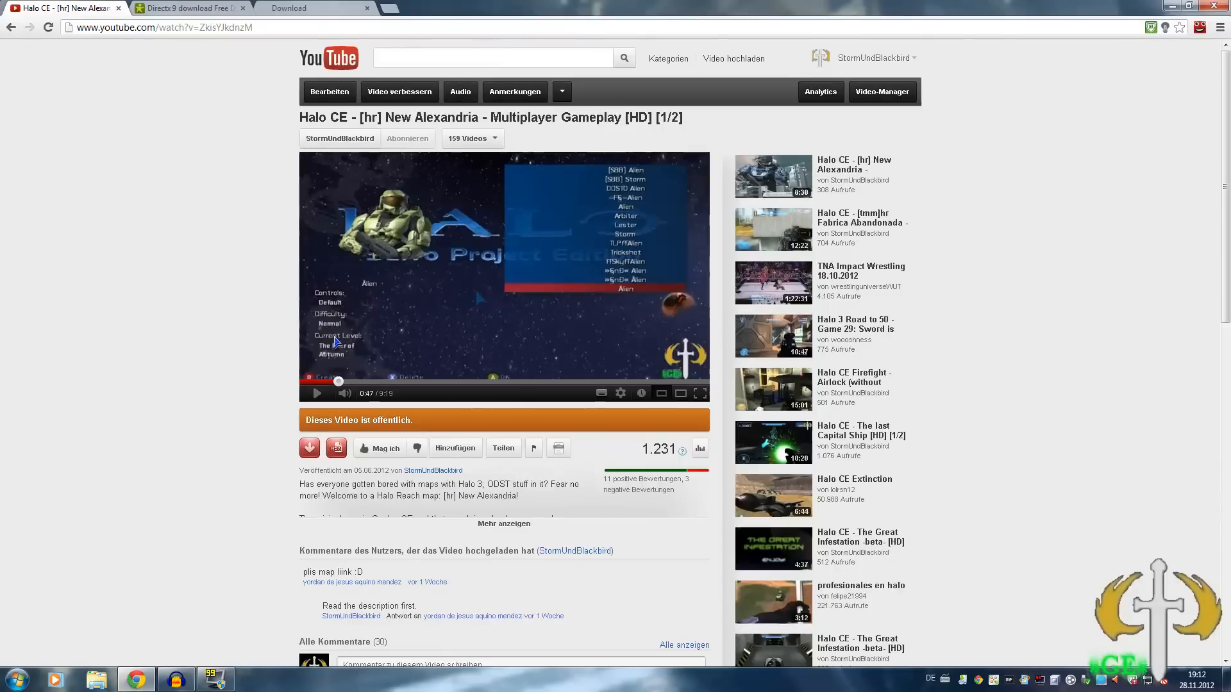
left_click(317, 394)
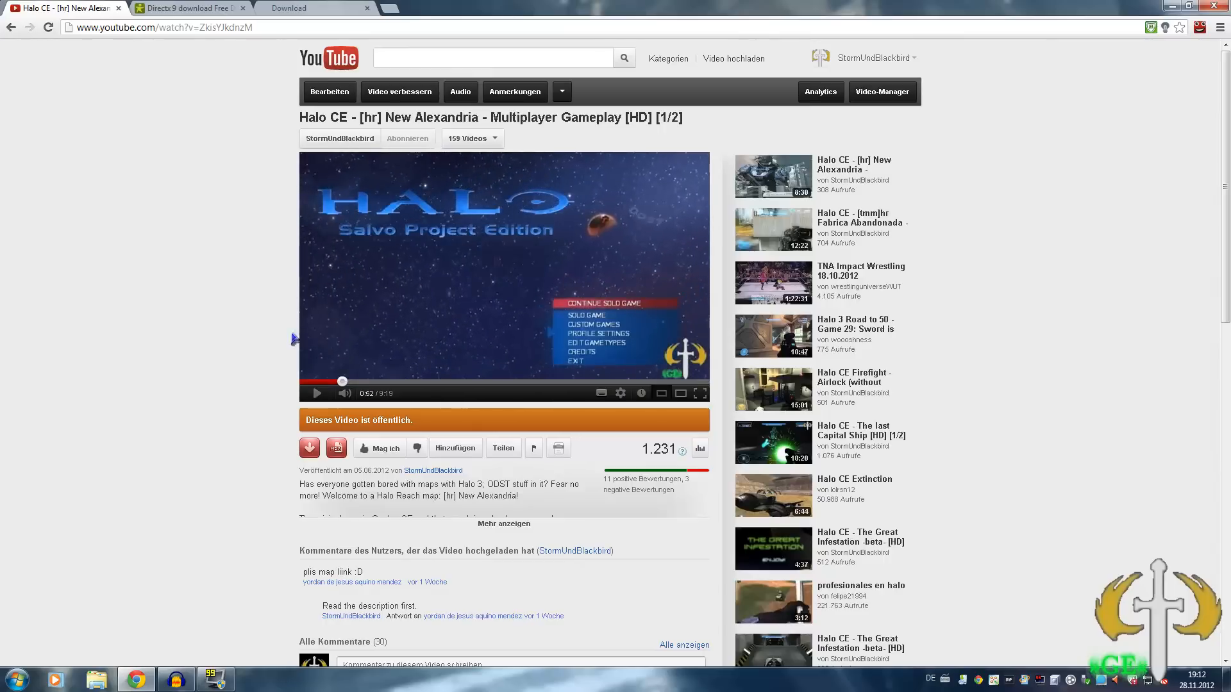
mouse_move(272, 338)
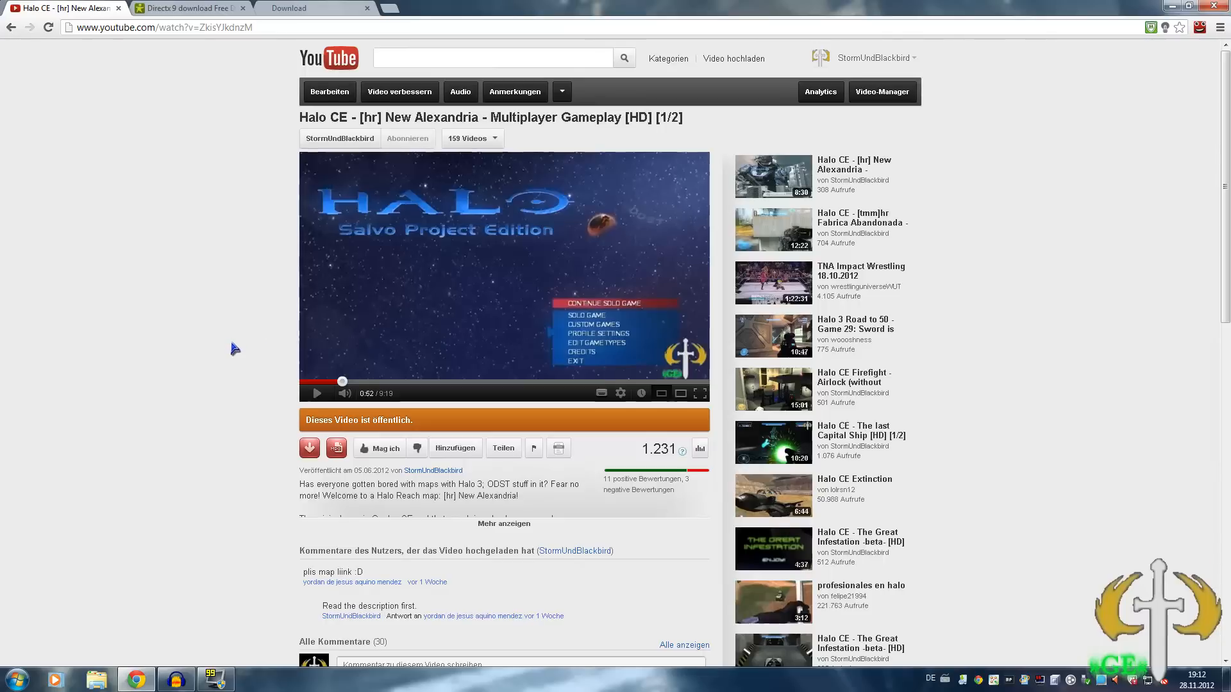
mouse_move(167, 528)
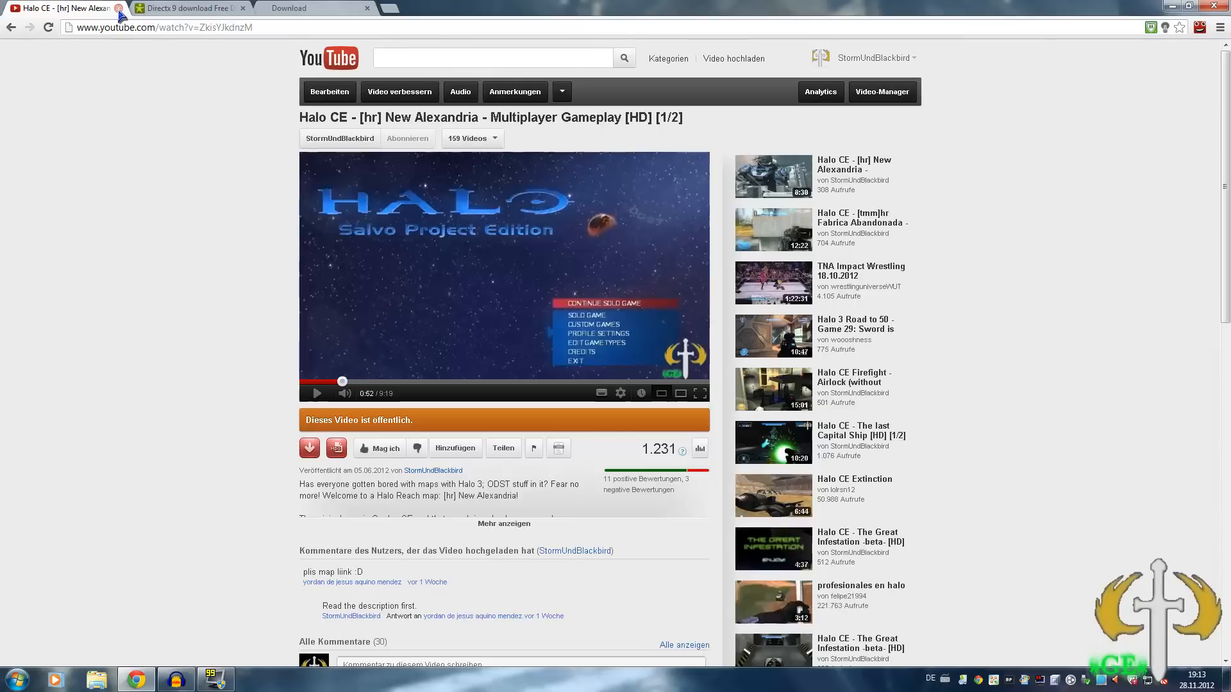
Step: Close the YouTube tab and start the DirectX 9.29.1974 download from the Brothersoft US mirror
left_click(188, 8)
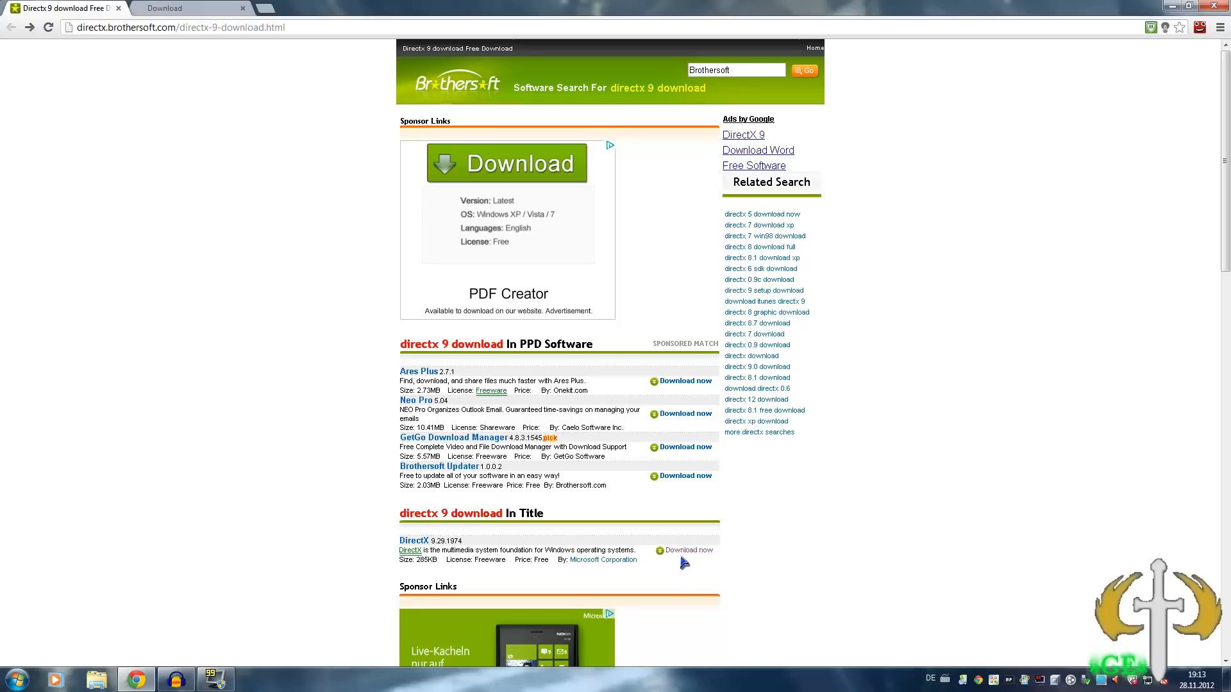
mouse_move(590, 539)
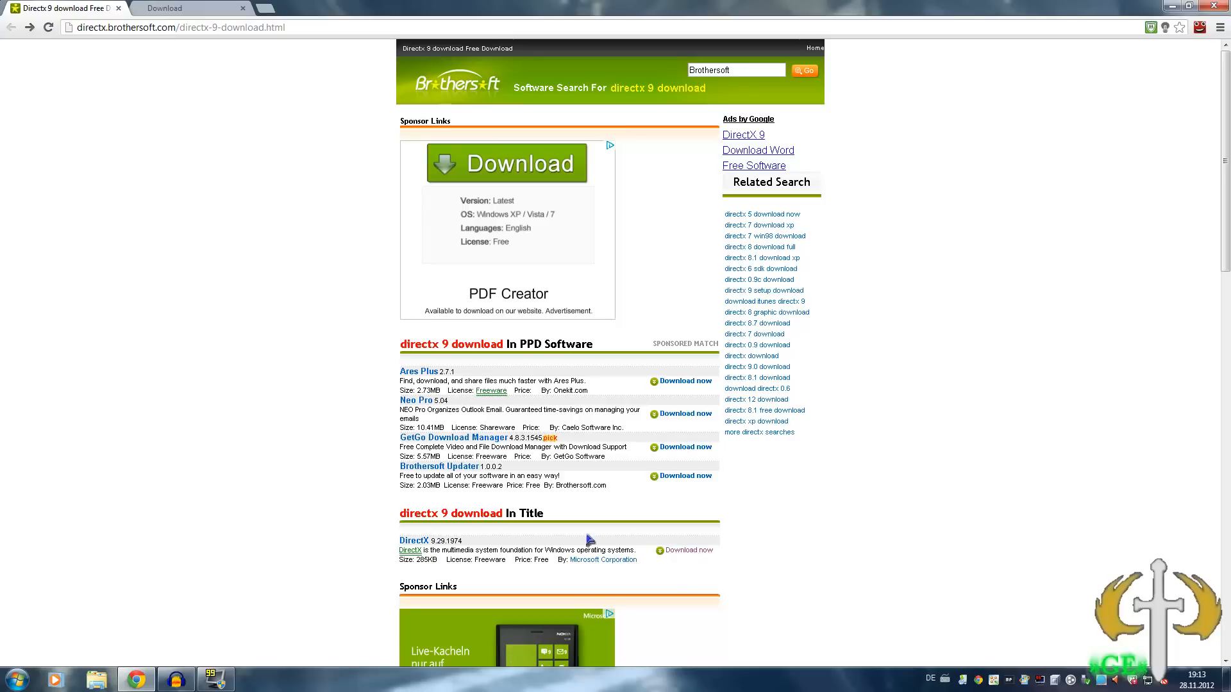
left_click(410, 540)
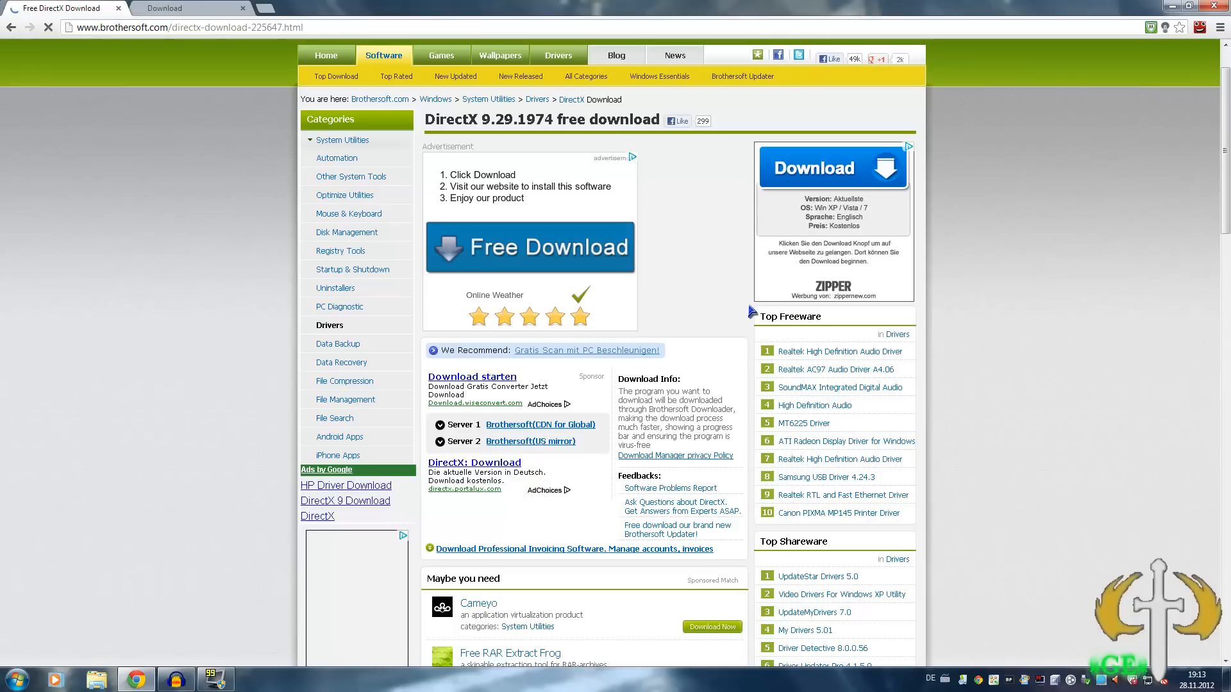
scroll("down", 3)
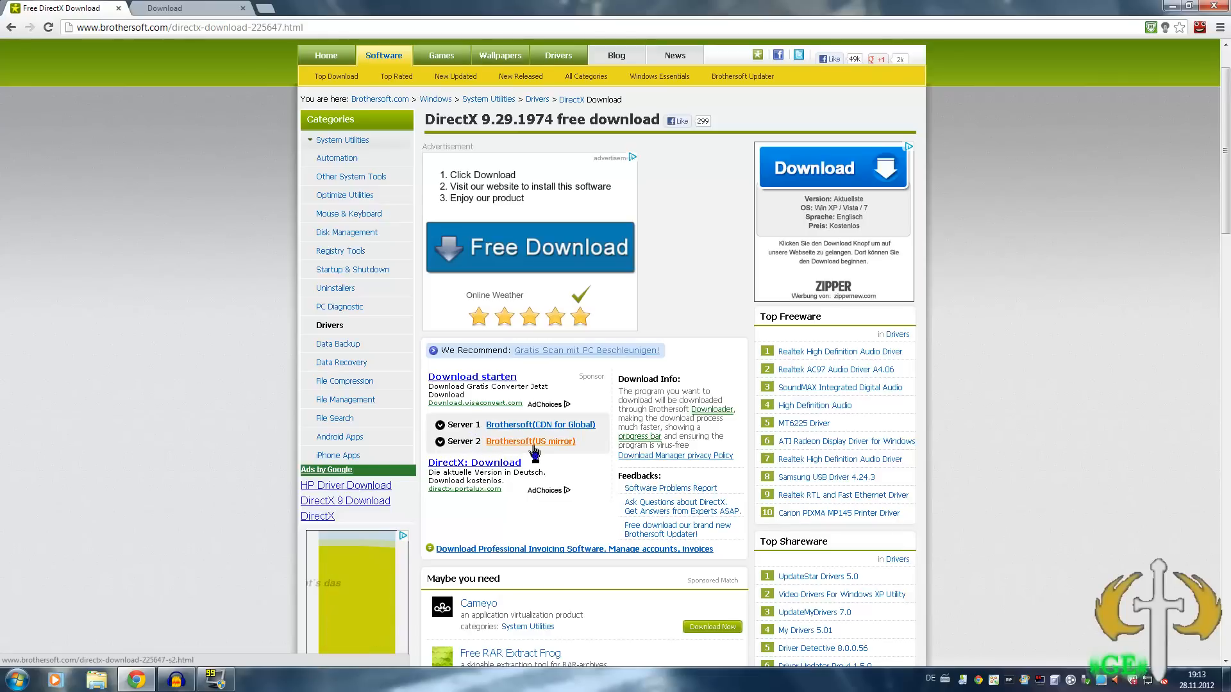
left_click(539, 424)
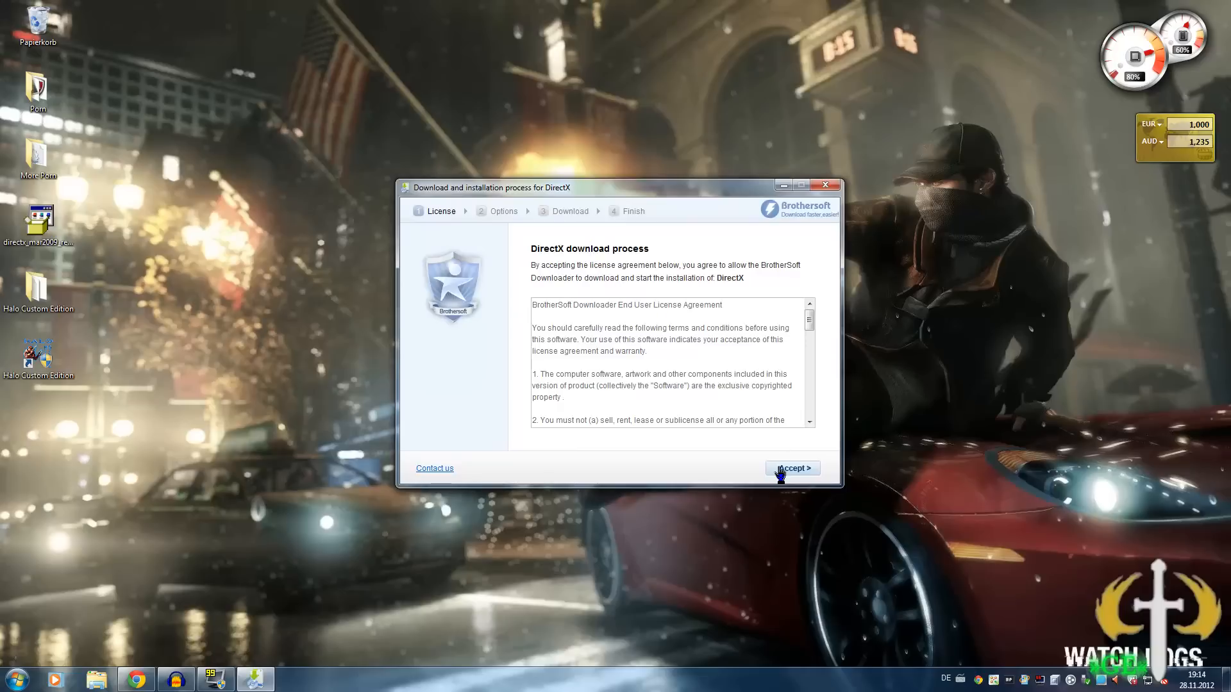
Step: Accept the licence, decline the Babylon toolbar and FTT add-on, start the DirectX download and close the downloader
left_click(791, 468)
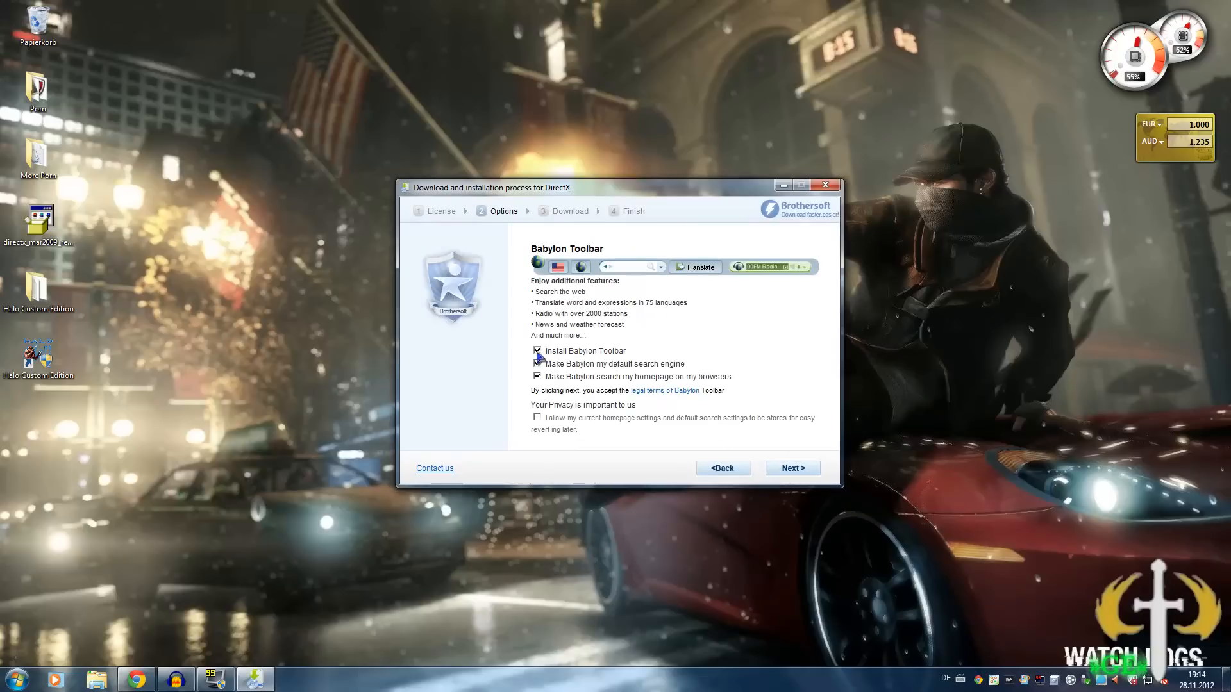
left_click(537, 351)
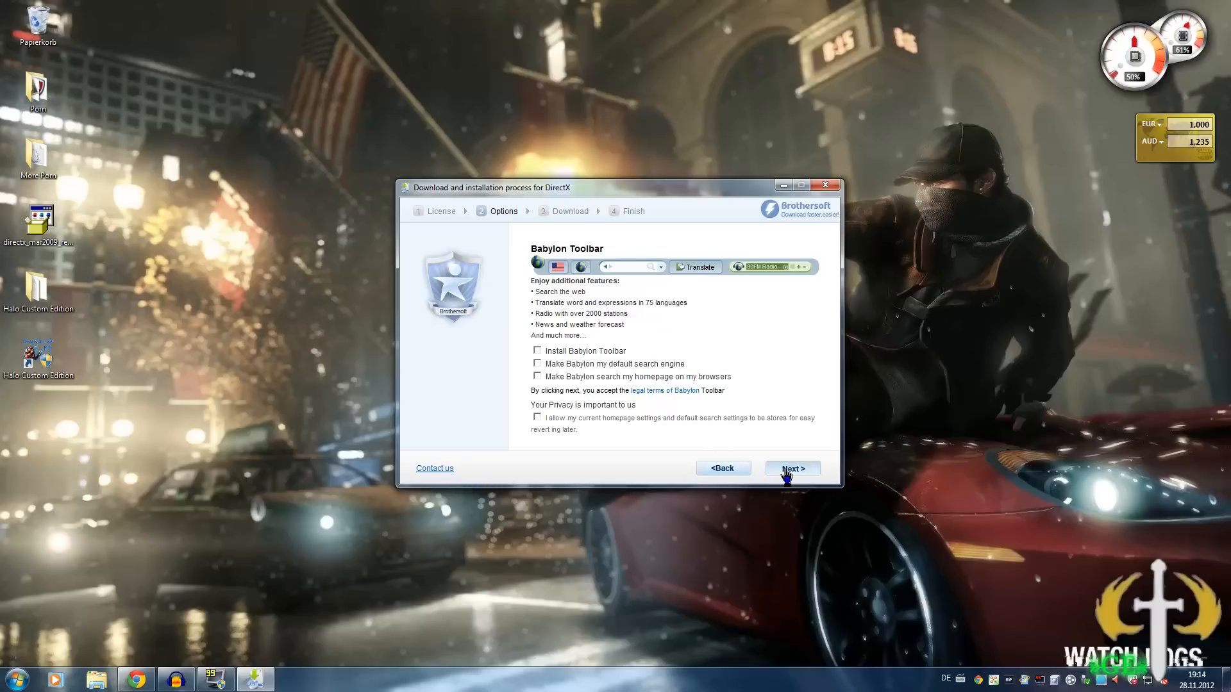
left_click(791, 468)
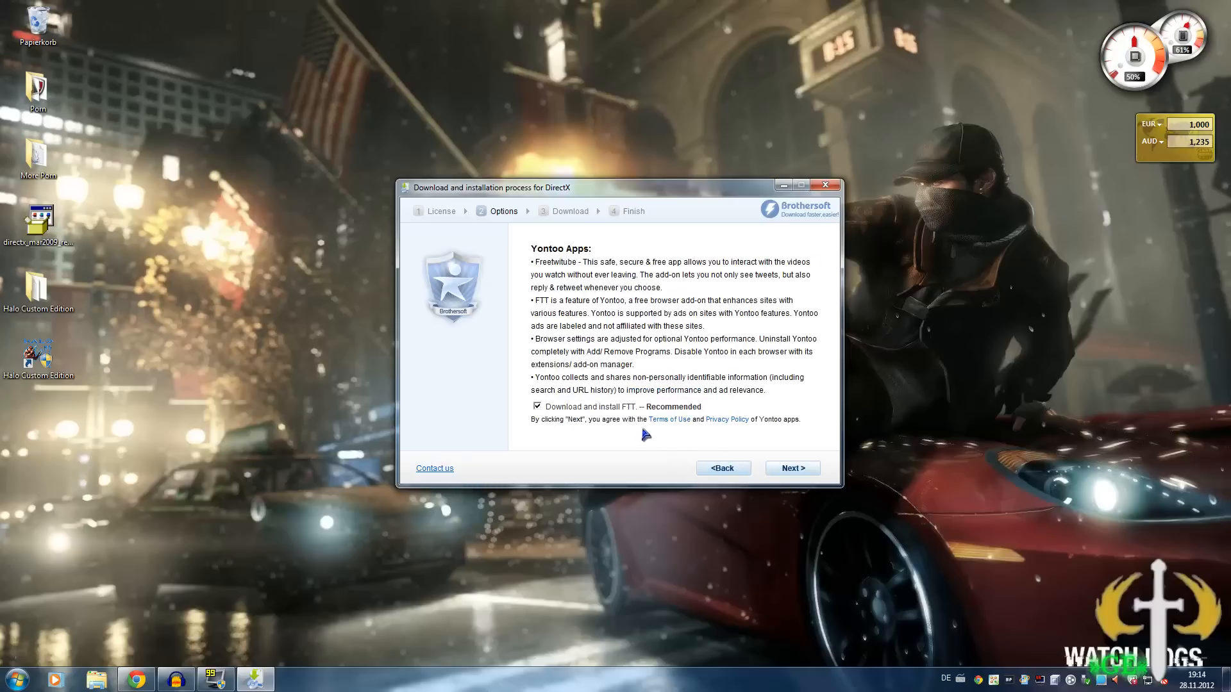
left_click(537, 406)
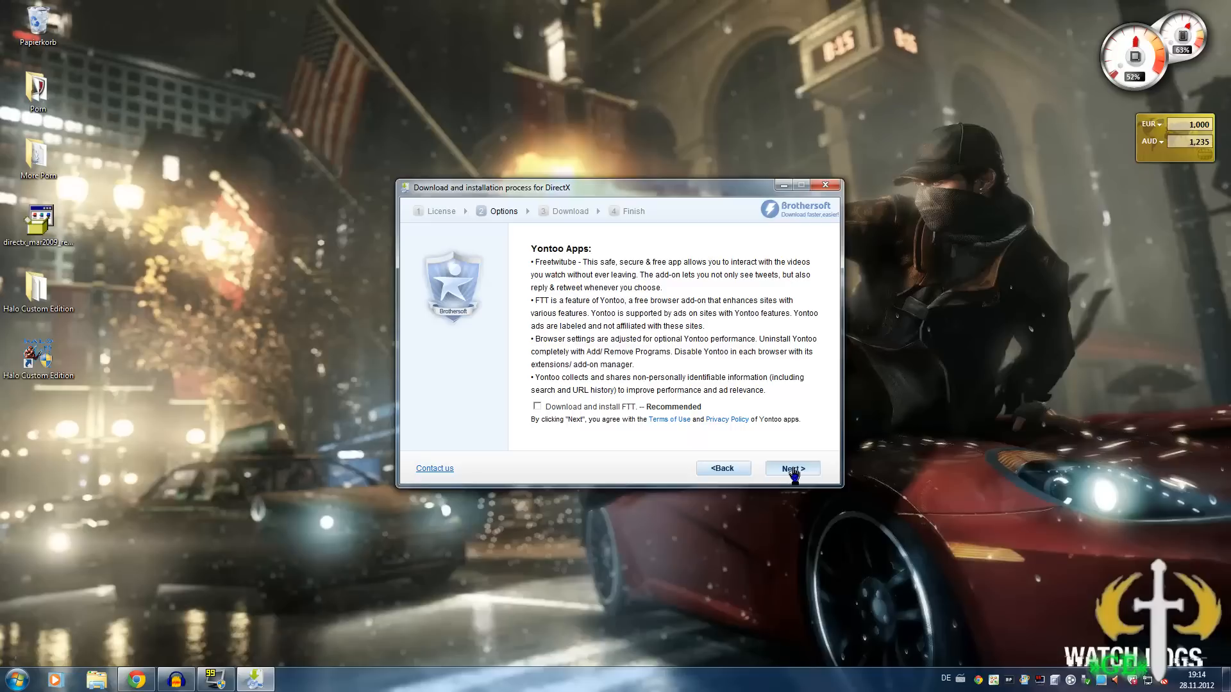
left_click(791, 467)
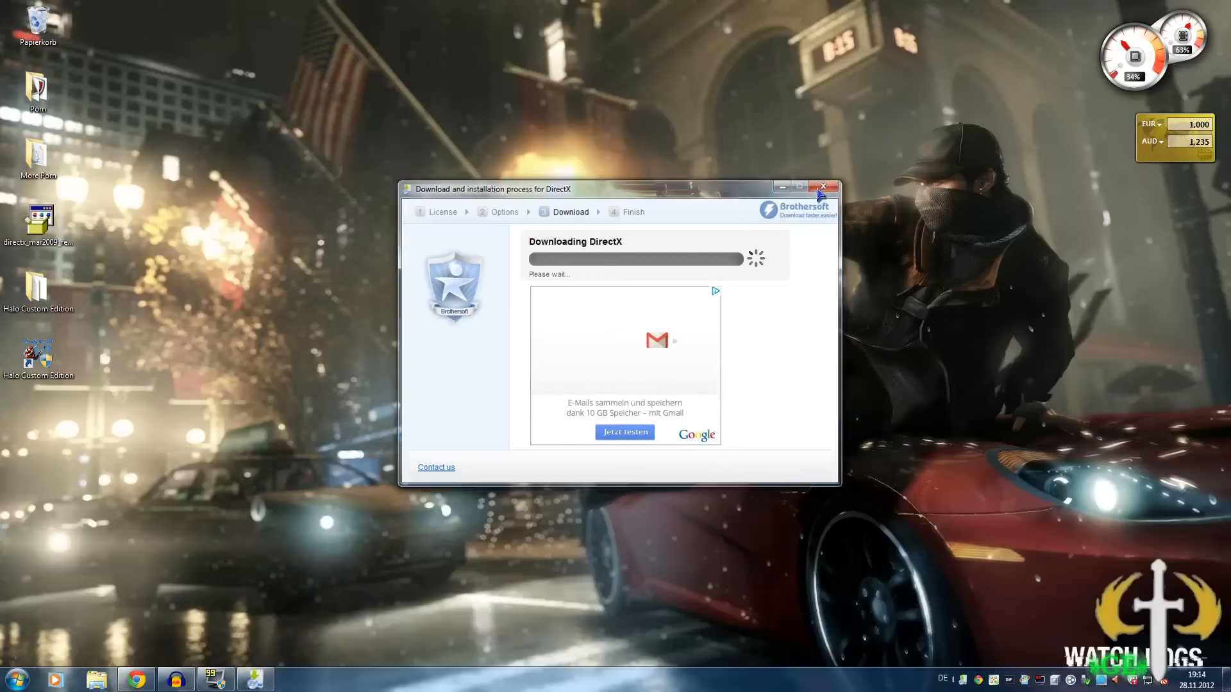
left_click(824, 187)
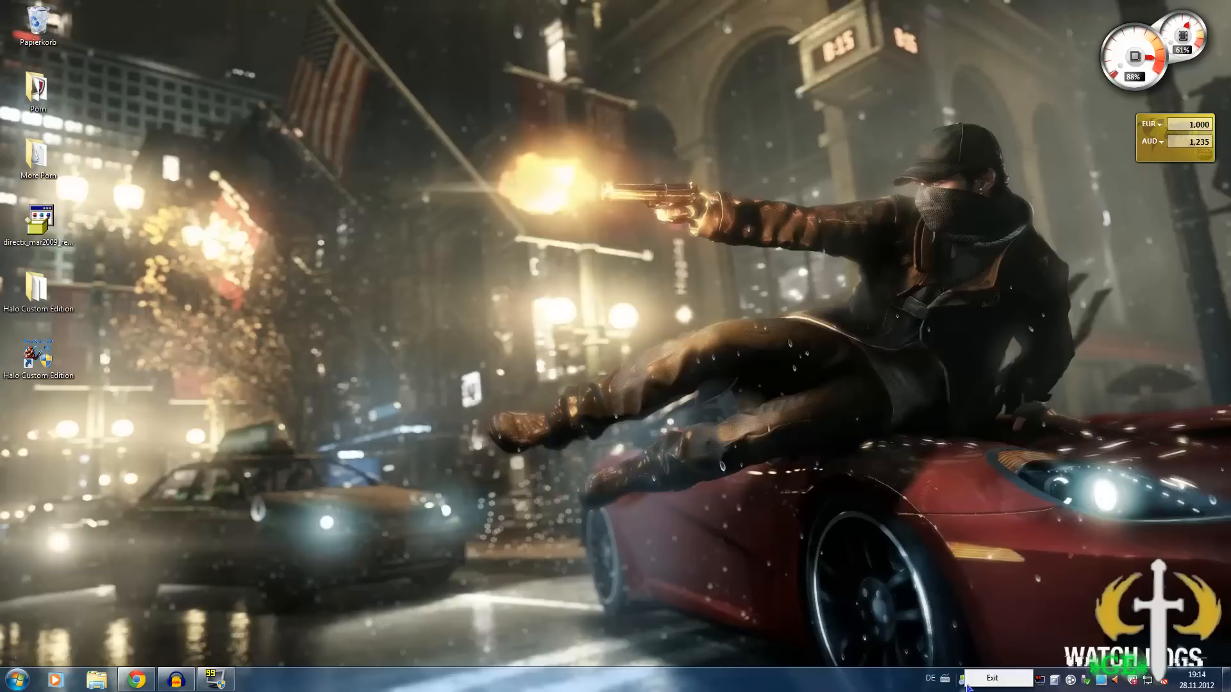
mouse_move(219, 314)
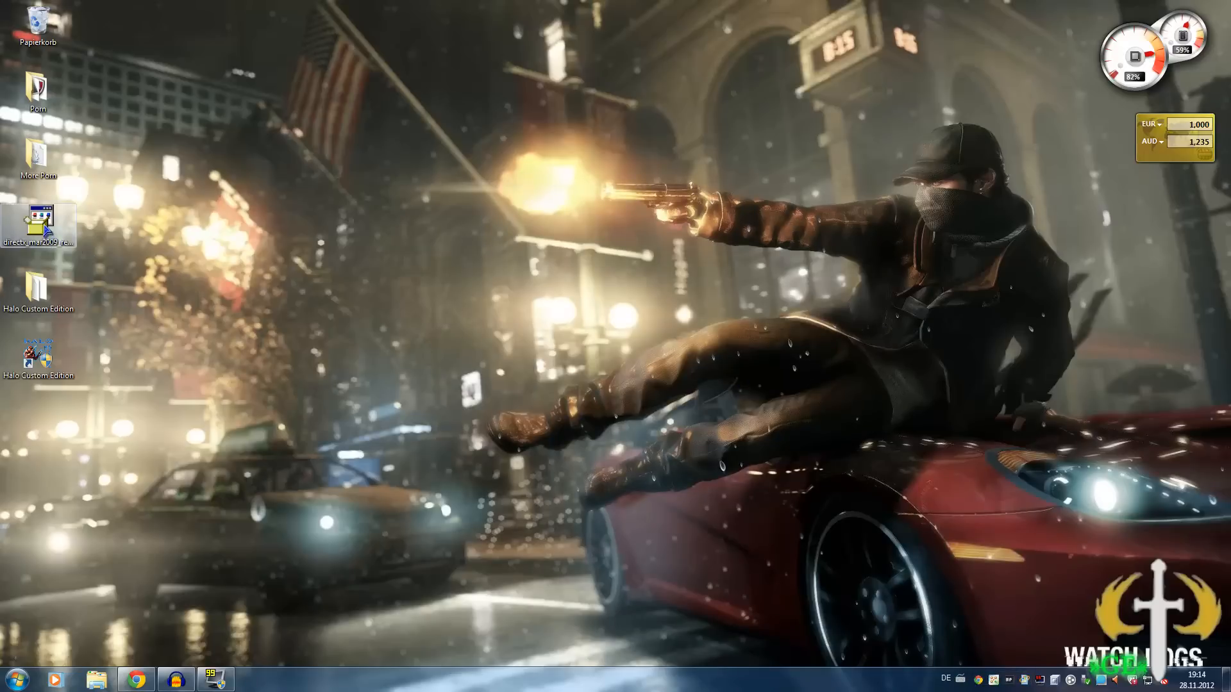
Step: Move the downloaded directx_mar2009_redist installer into the Halo Custom Edition directx folder
left_click(37, 223)
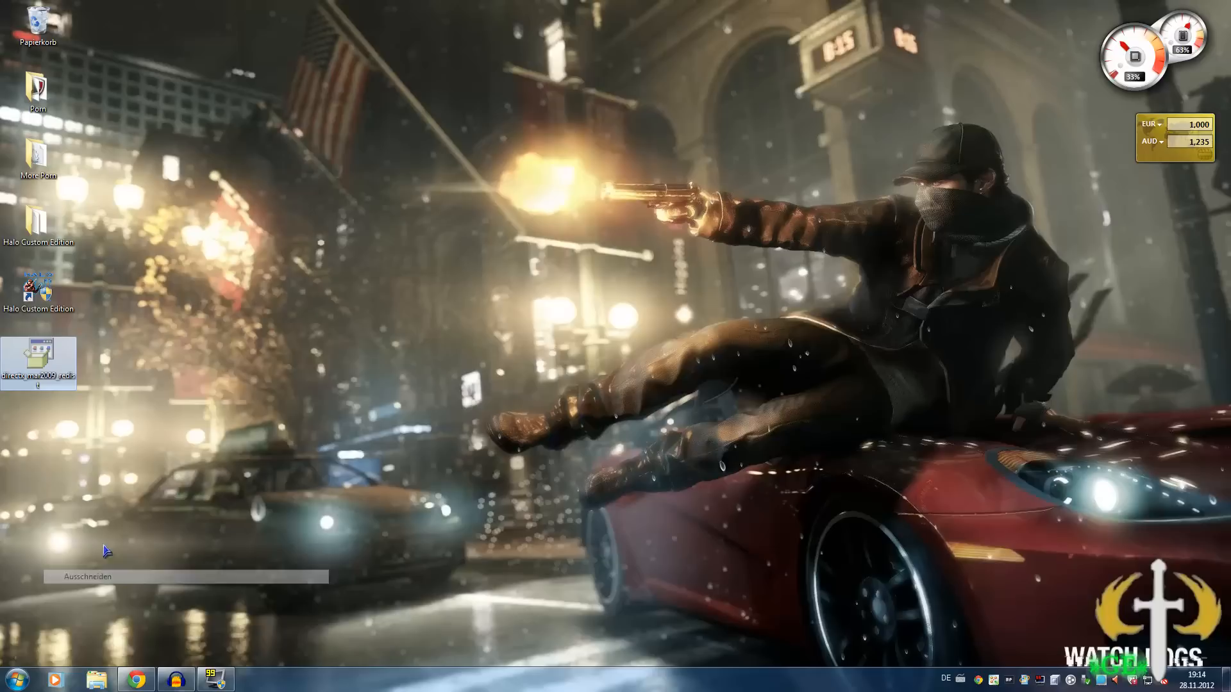
double_click(38, 222)
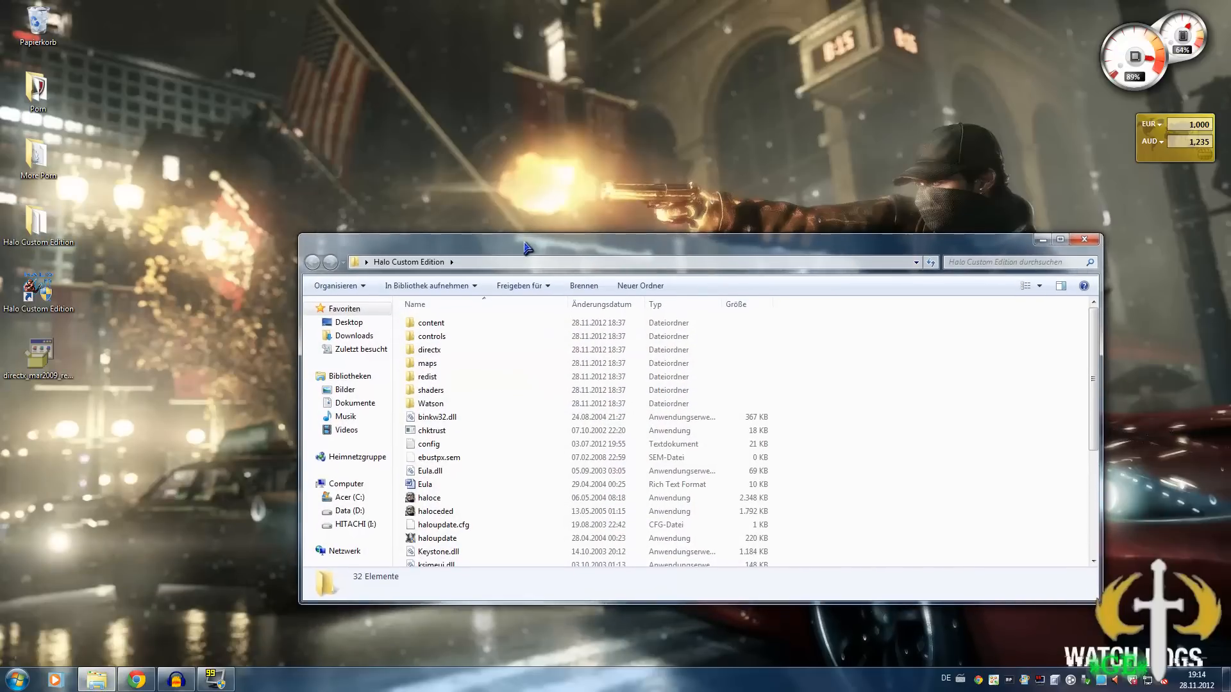
double_click(429, 348)
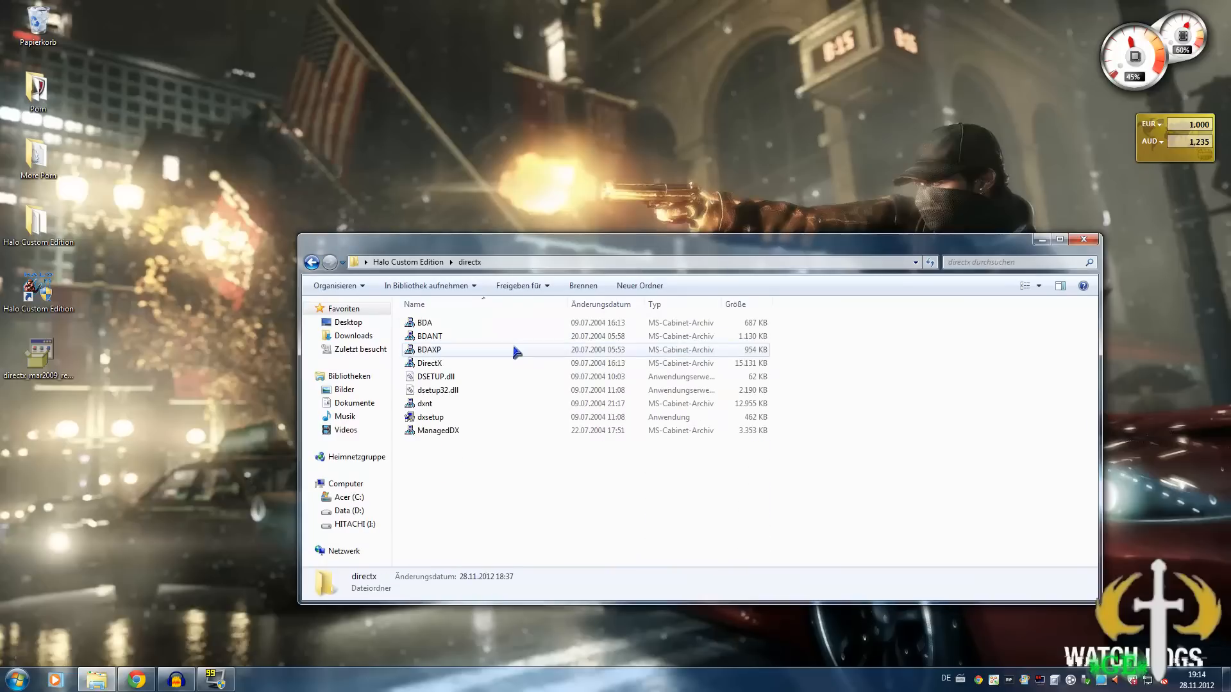
left_click(561, 483)
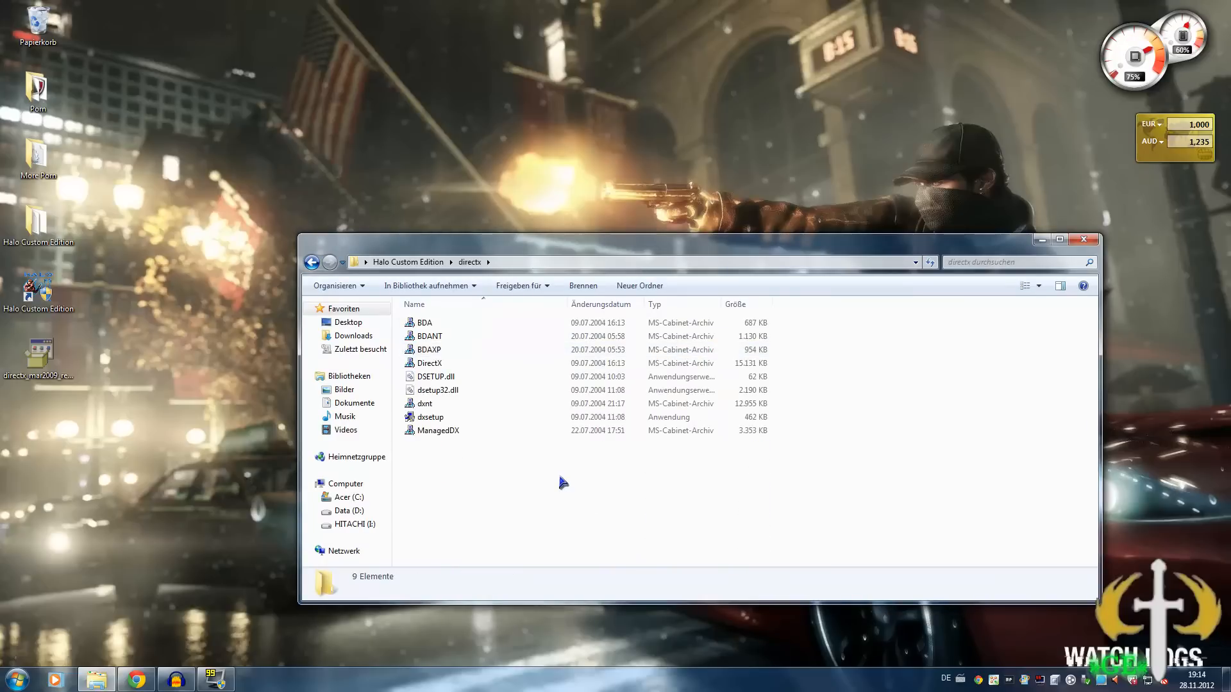
right_click(562, 483)
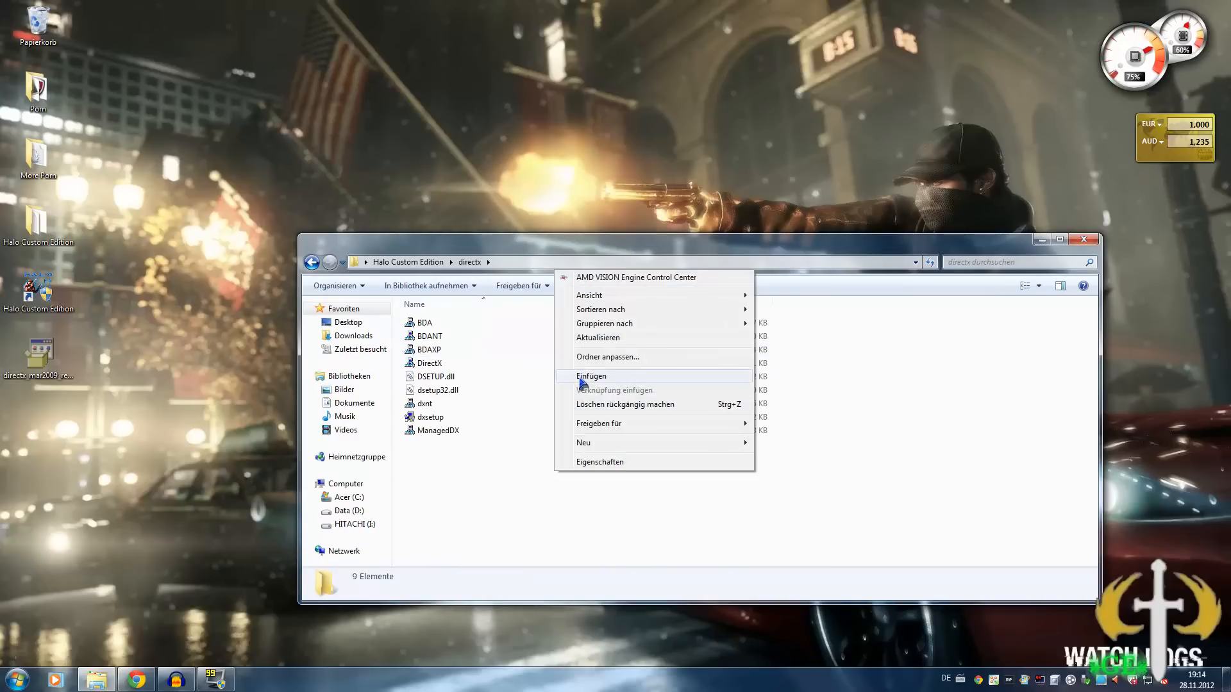
left_click(590, 376)
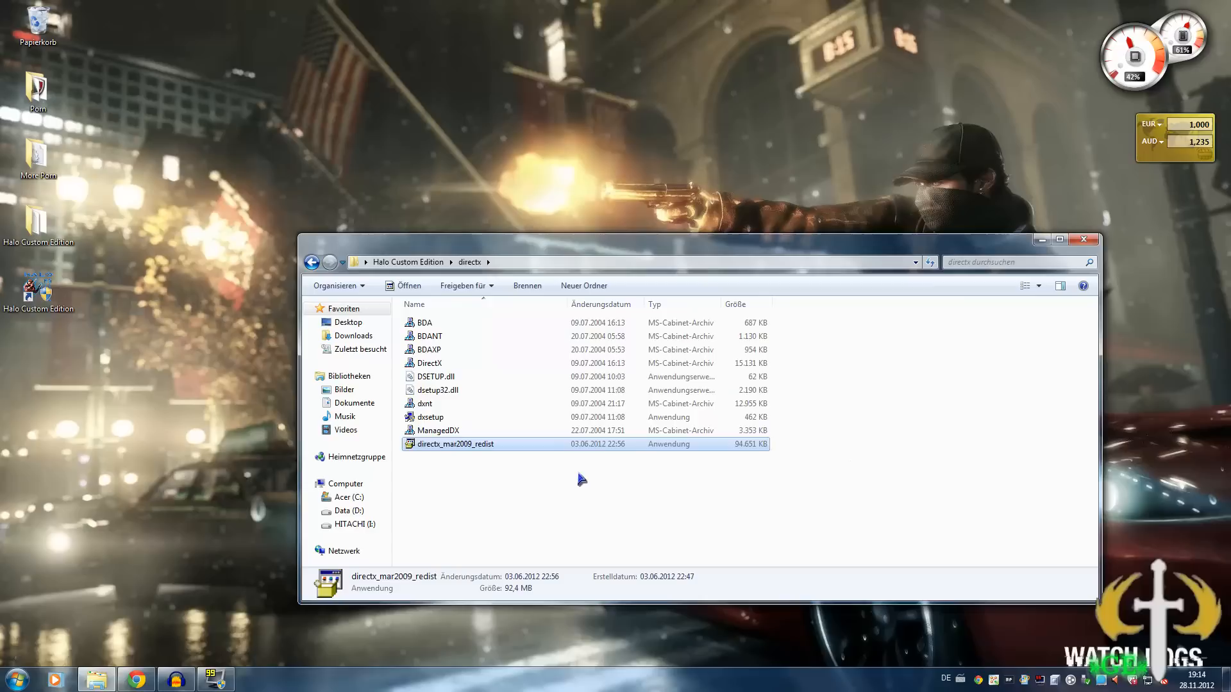
mouse_move(493, 454)
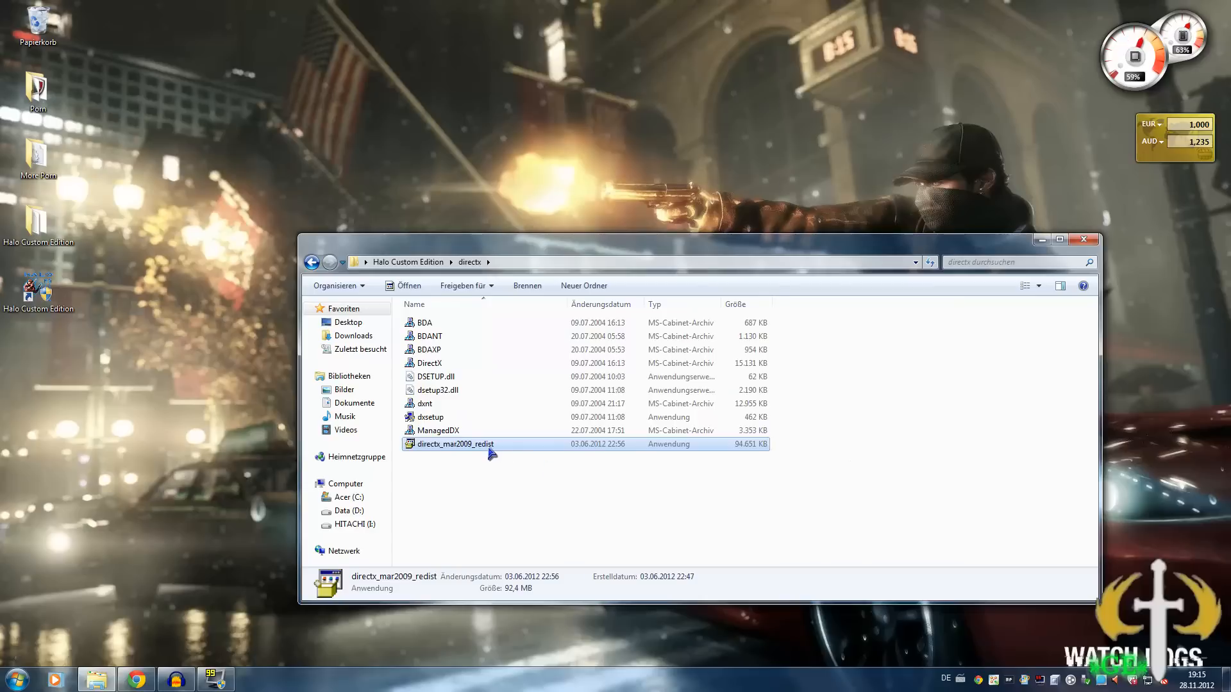
mouse_move(587, 79)
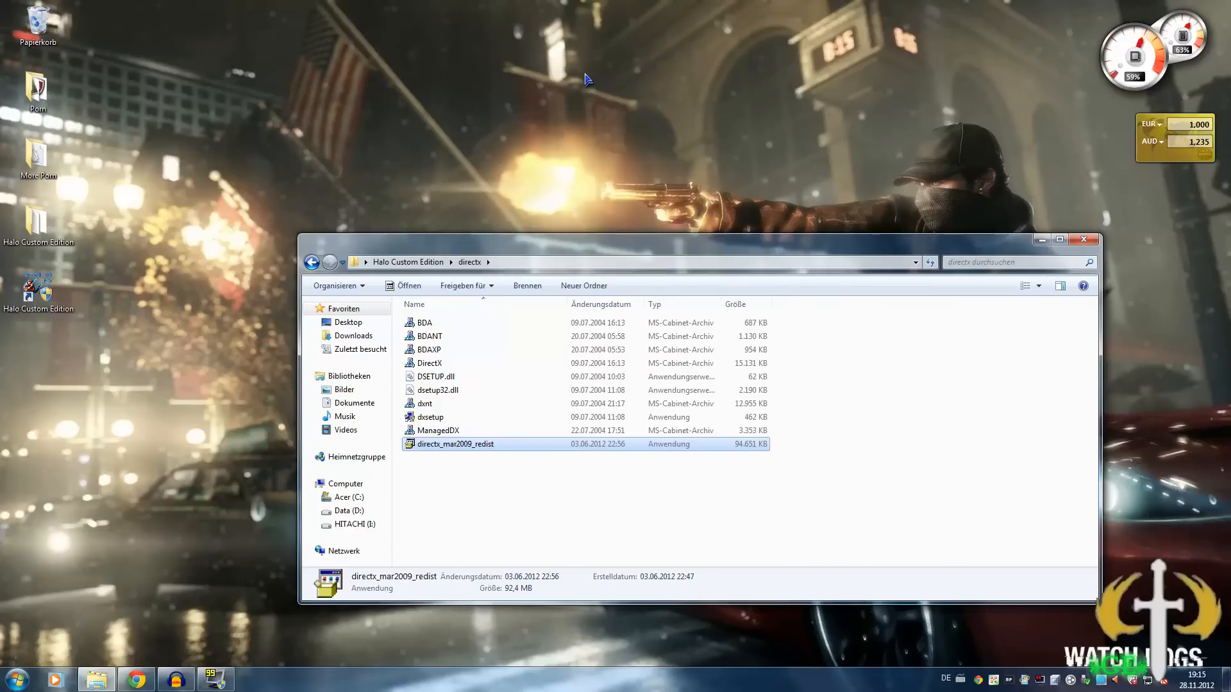
Step: Launch directx_mar2009_redist, accept its licence and browse for an extraction folder
double_click(455, 443)
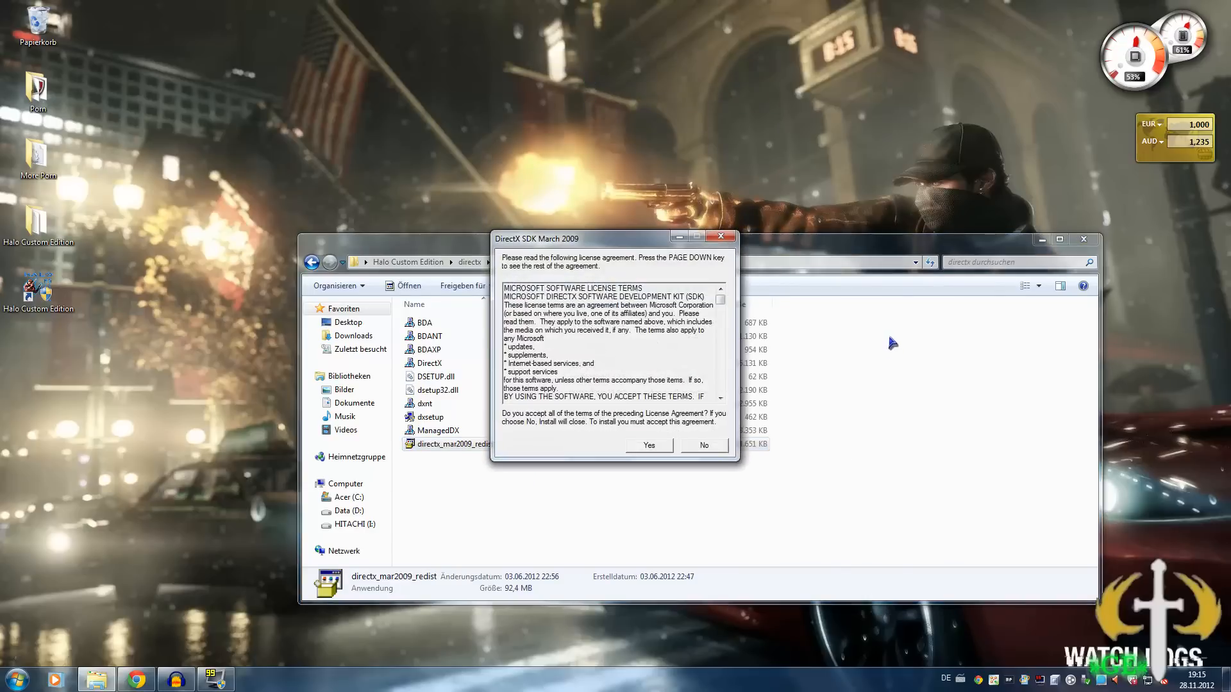
left_click(647, 444)
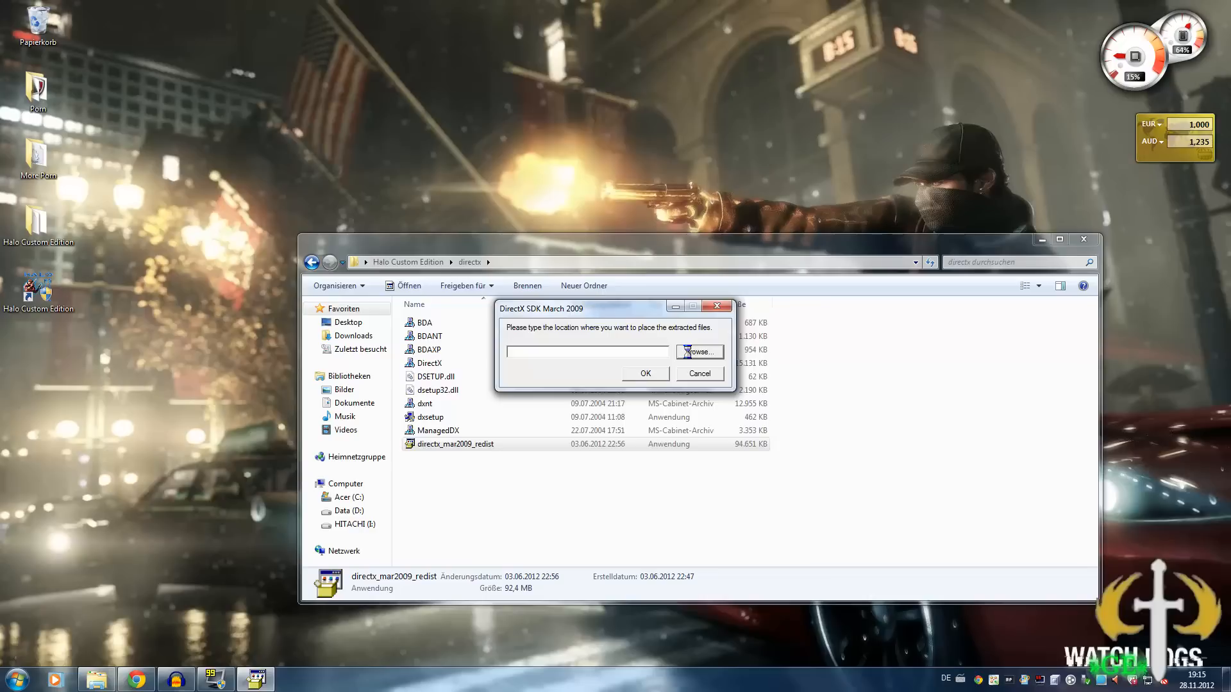
left_click(697, 351)
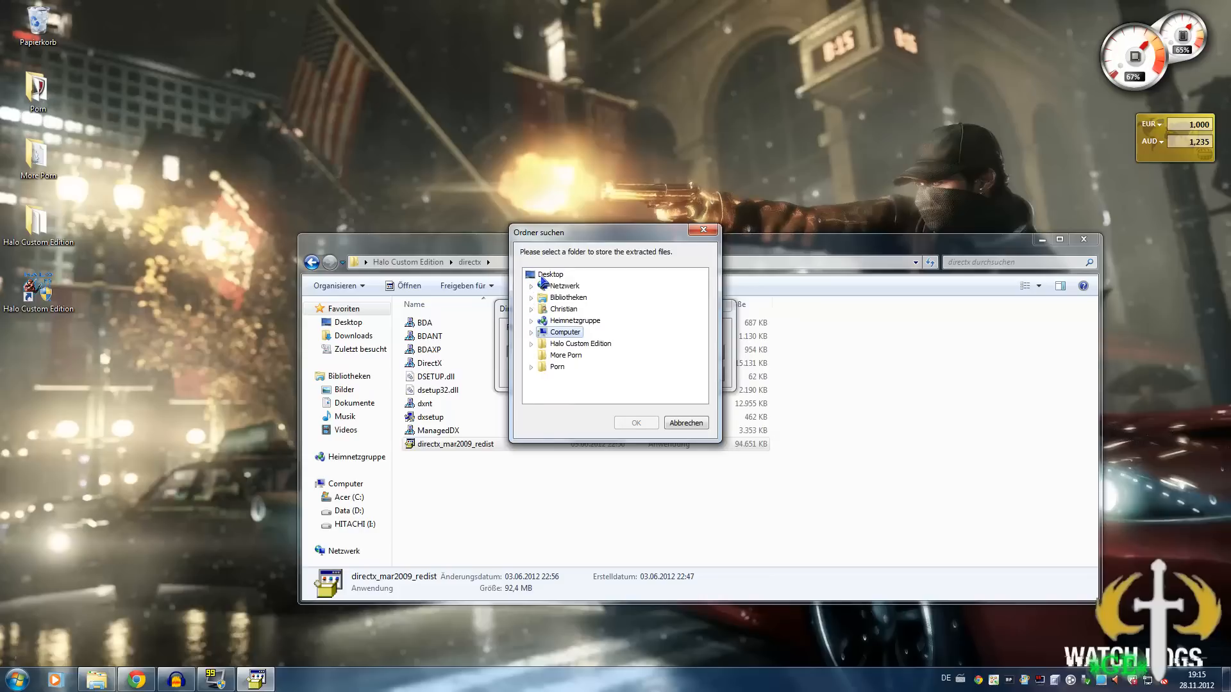
Step: Extract the package into Halo Custom Edition > directx, overwriting all existing files
left_click(550, 274)
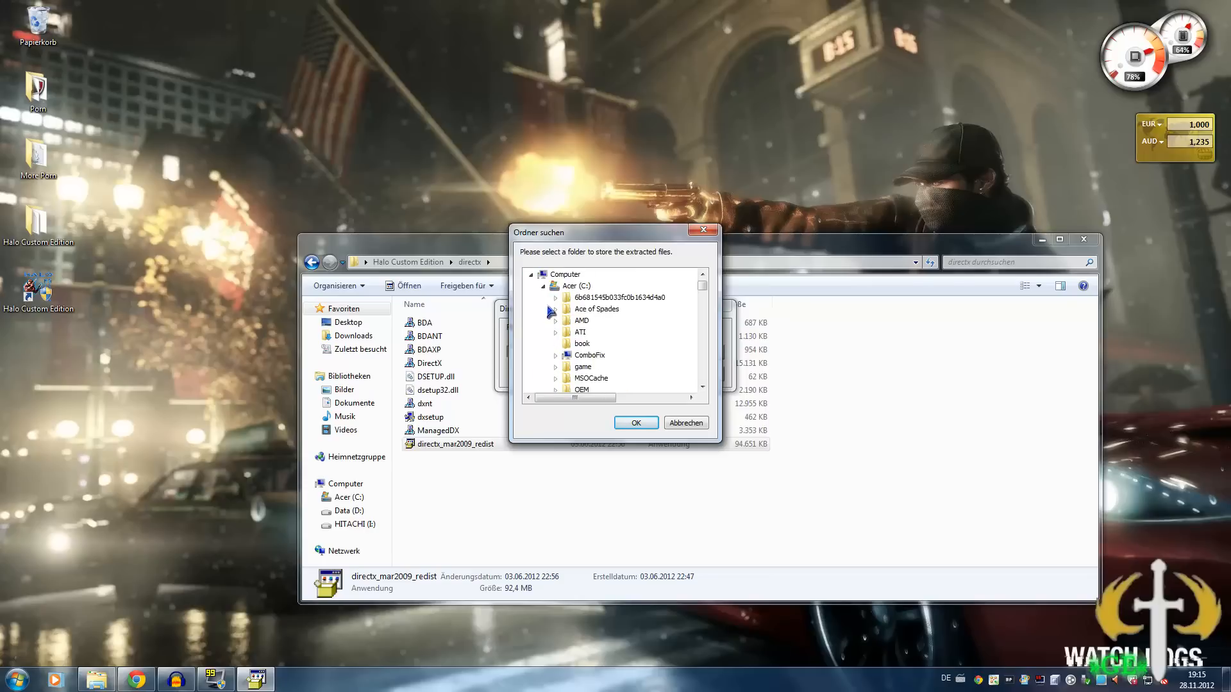
scroll("down", 3)
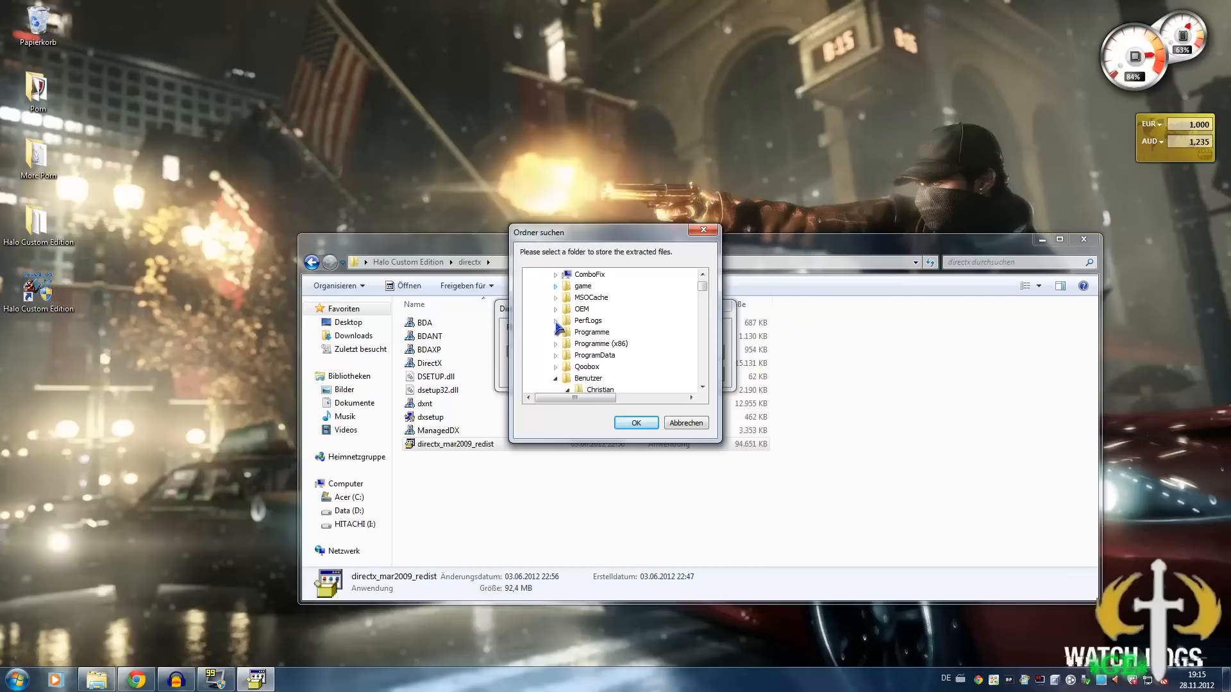
left_click(589, 355)
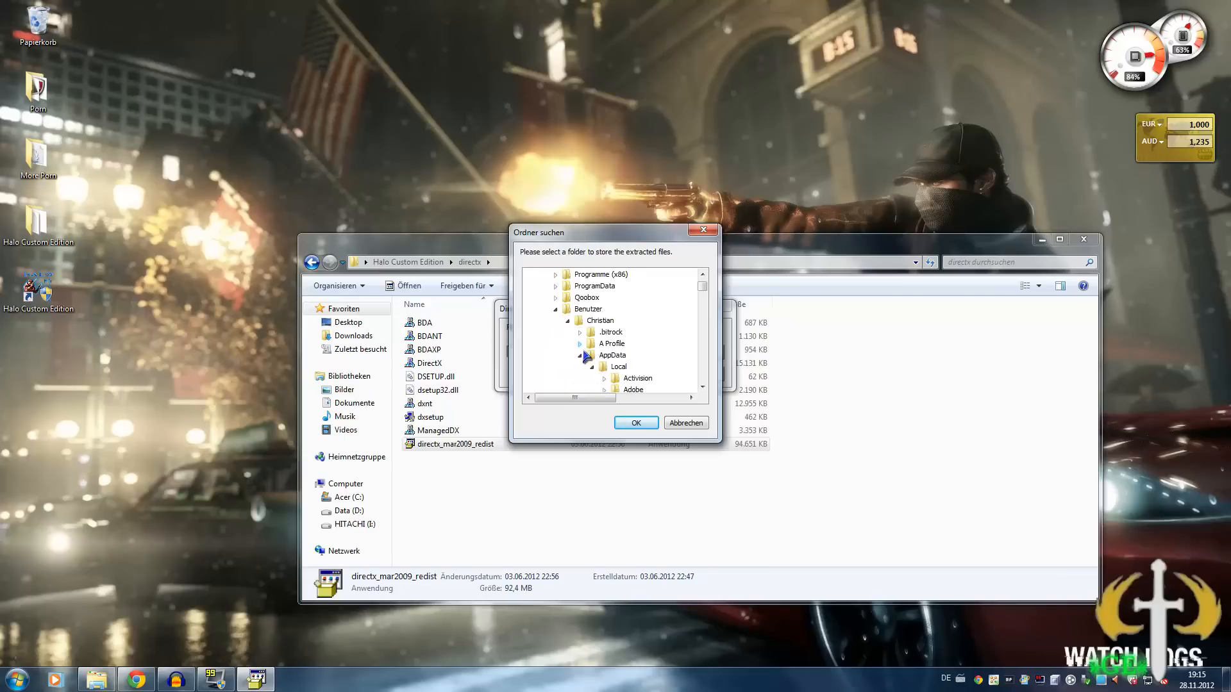
scroll("down", 3)
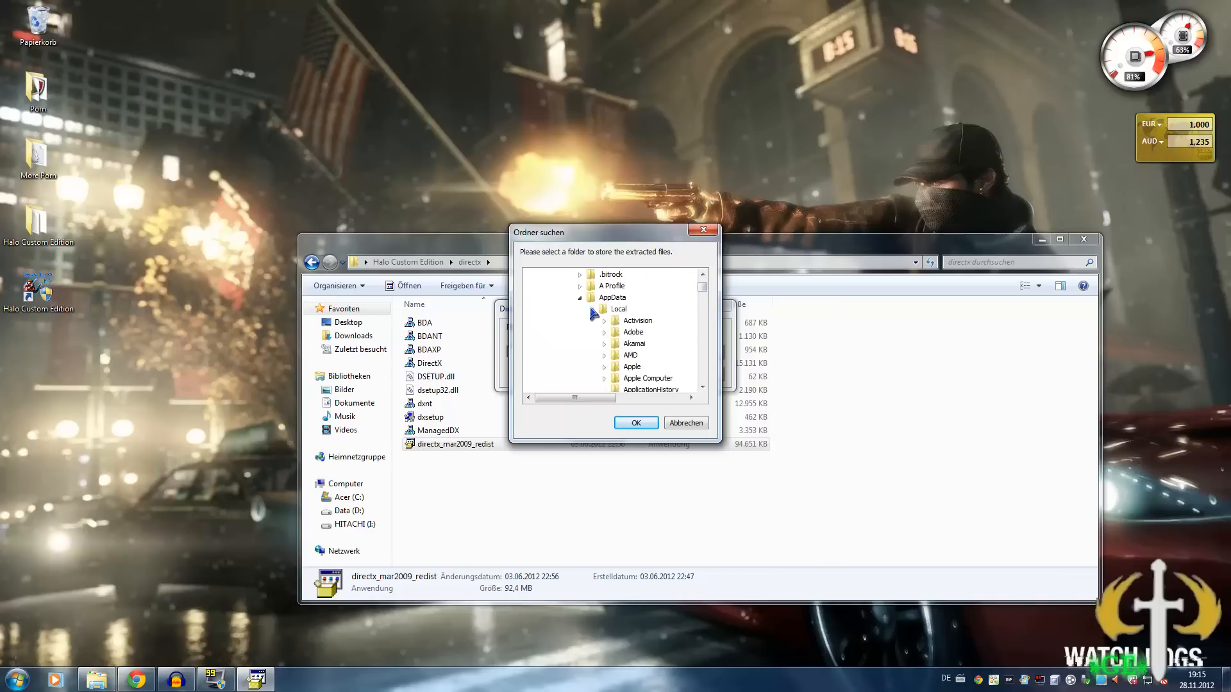
left_click(603, 309)
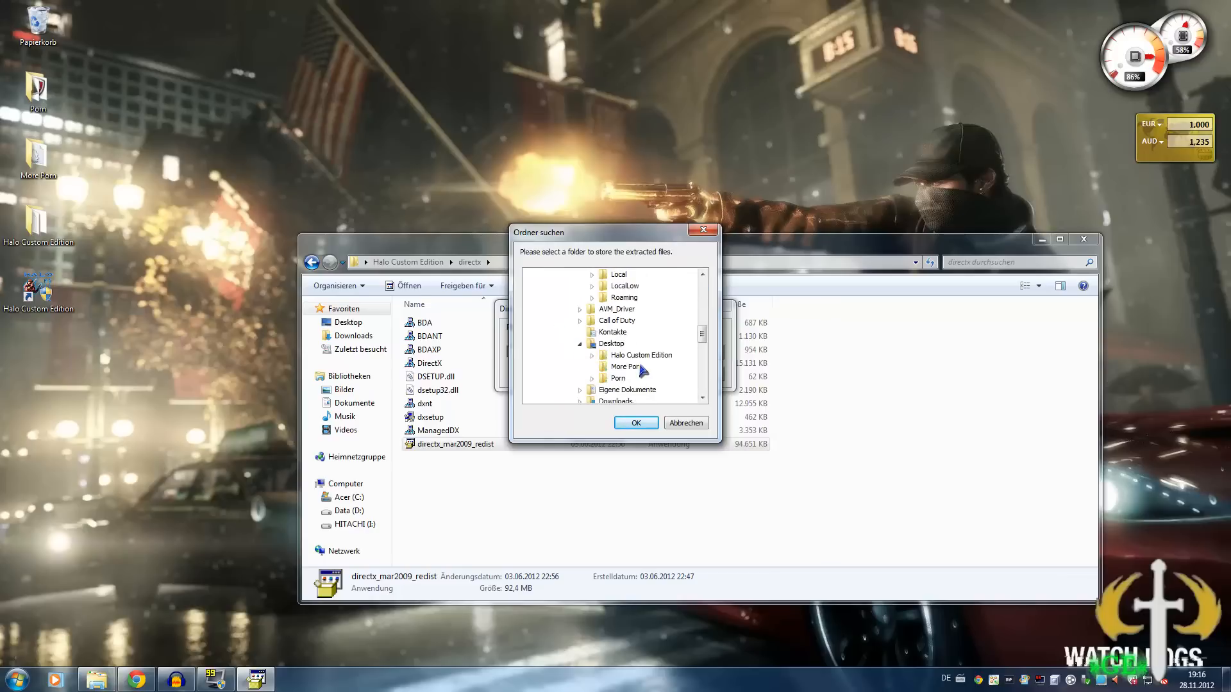
left_click(579, 355)
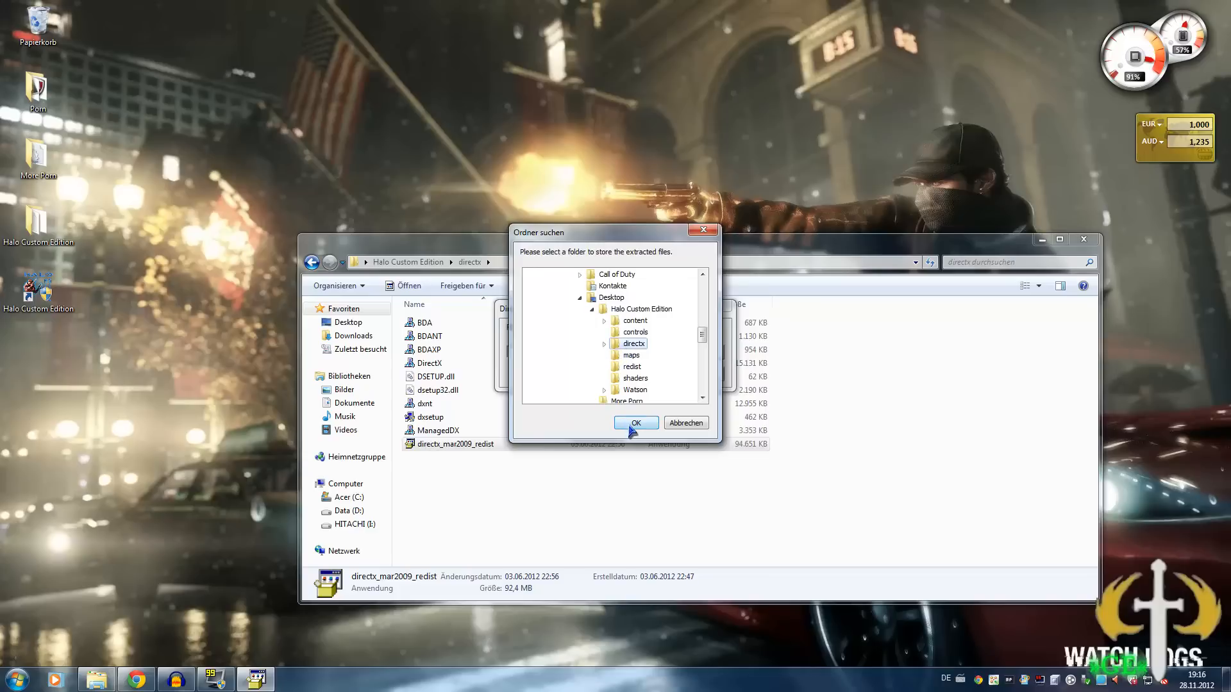
left_click(634, 422)
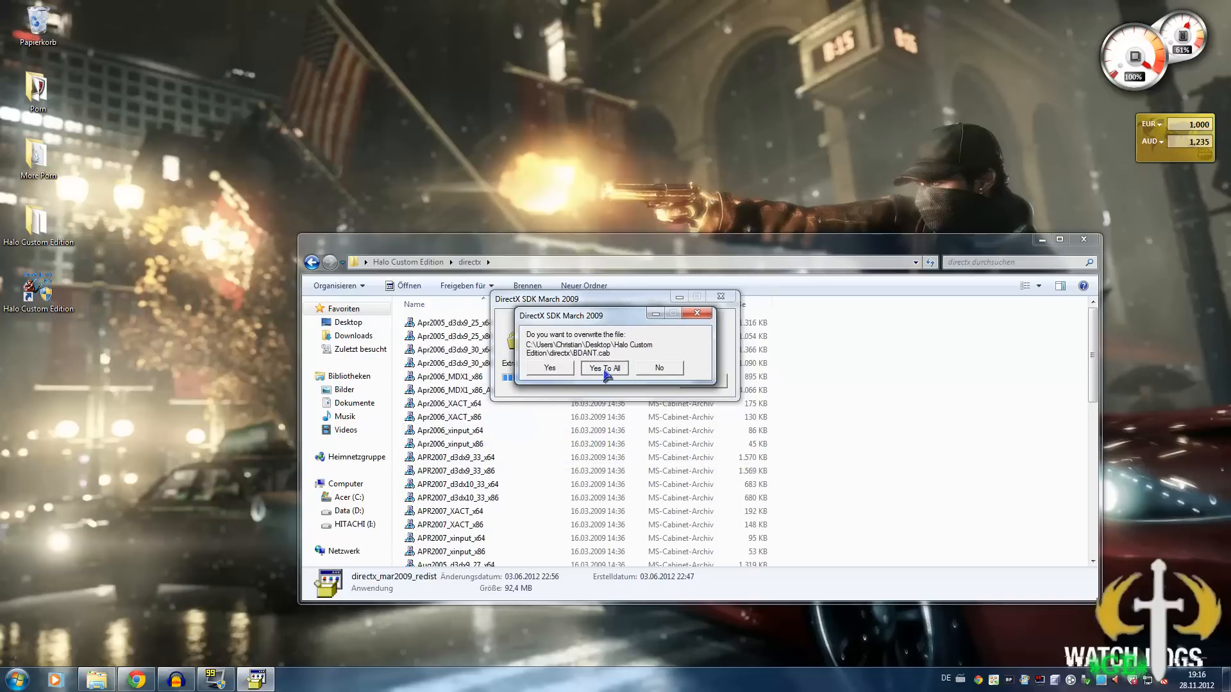
left_click(604, 368)
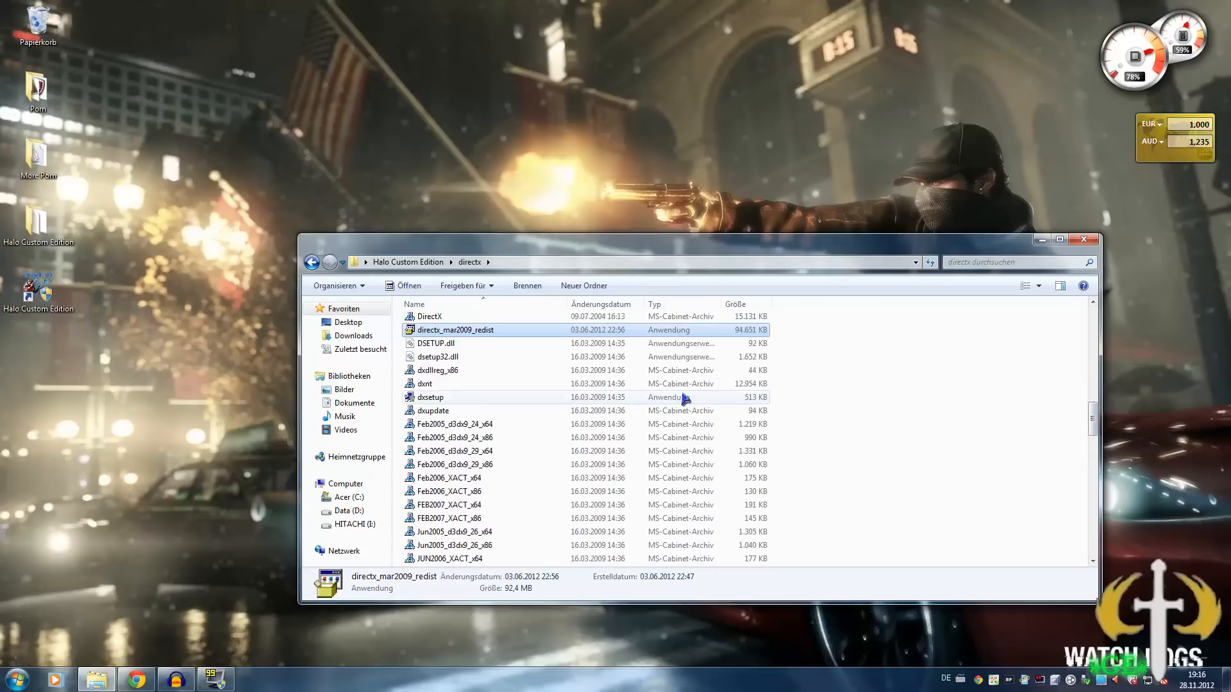
Step: Run dxsetup, agree to the licence terms and begin installing the DirectX runtime components
right_click(430, 397)
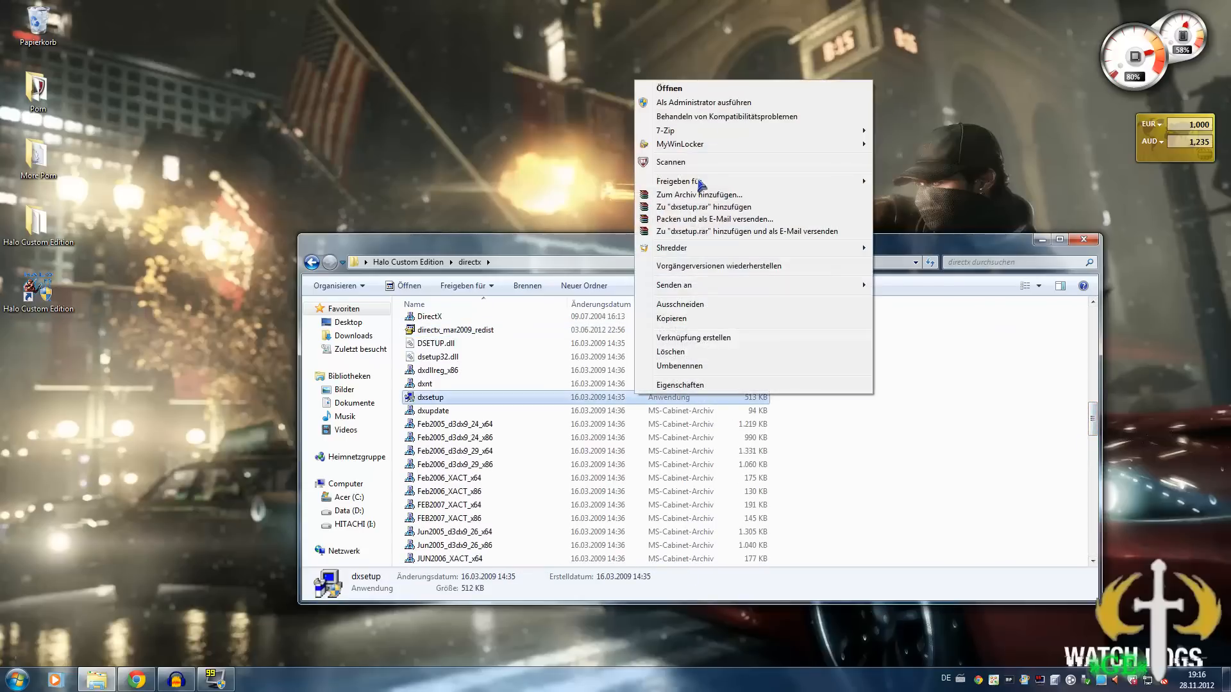
left_click(668, 87)
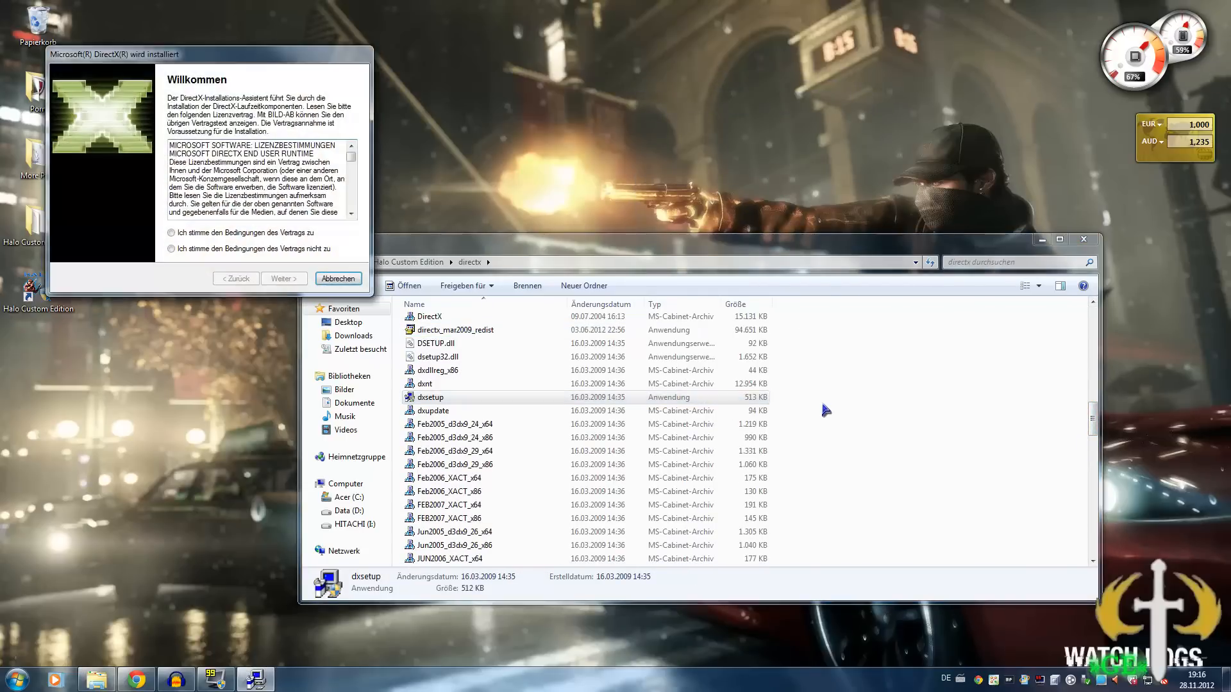
mouse_move(522, 264)
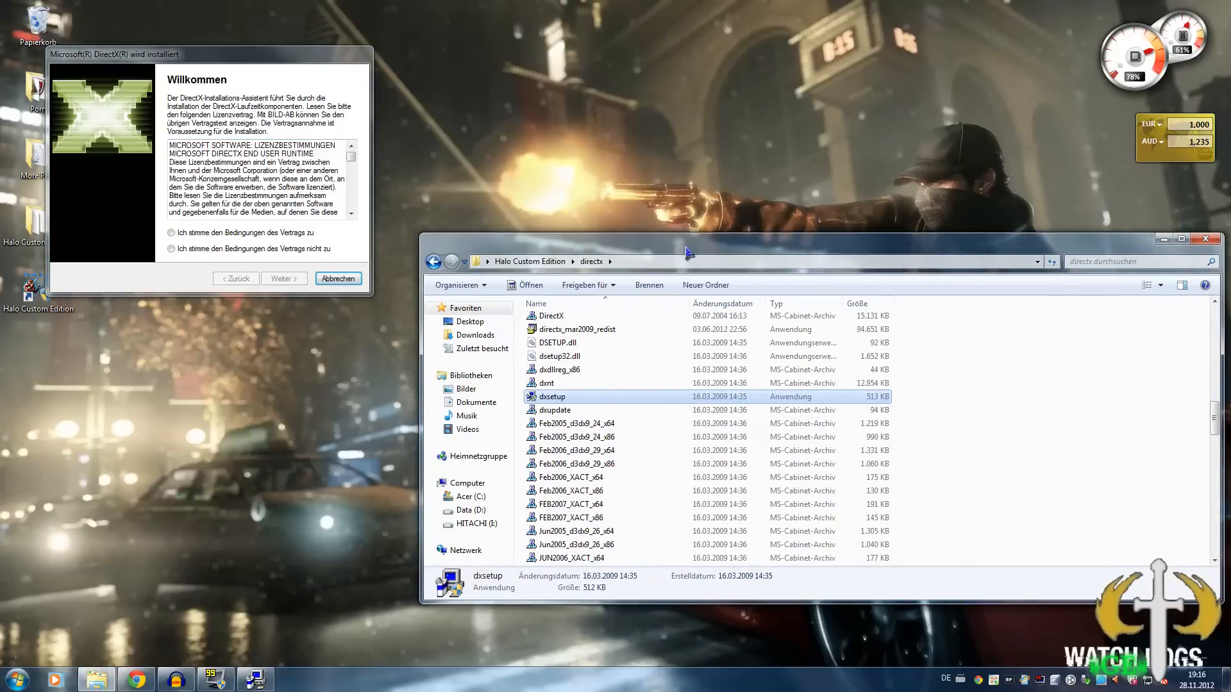
left_click(170, 232)
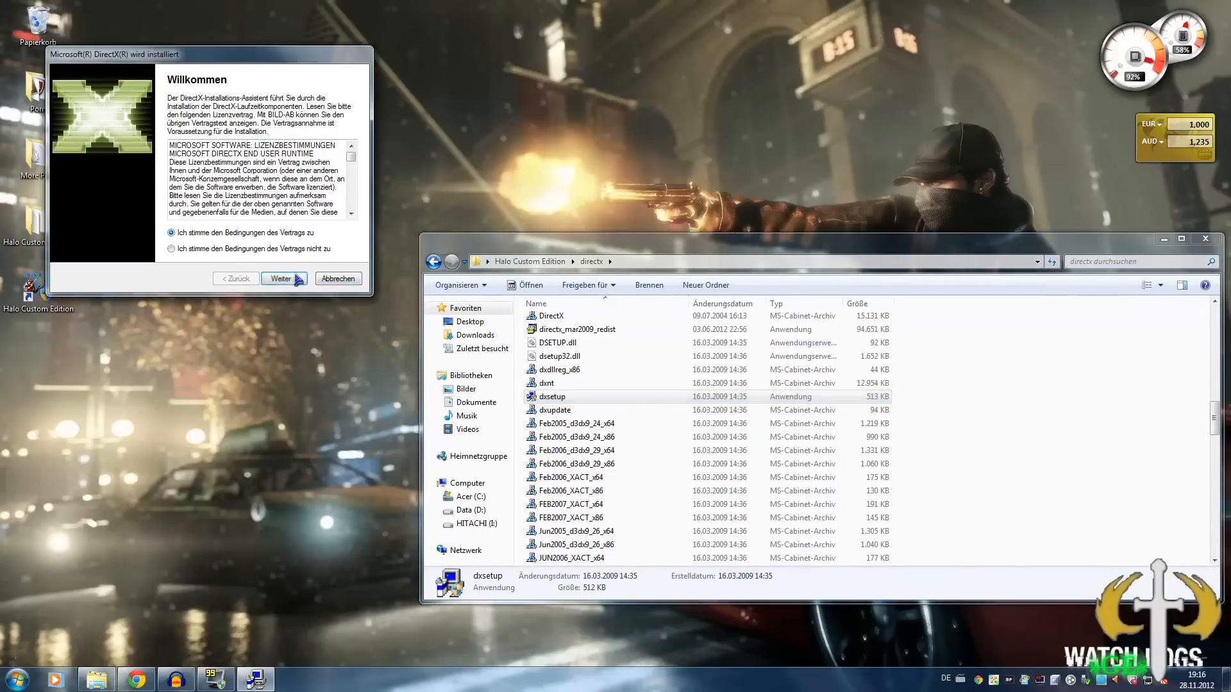
left_click(280, 278)
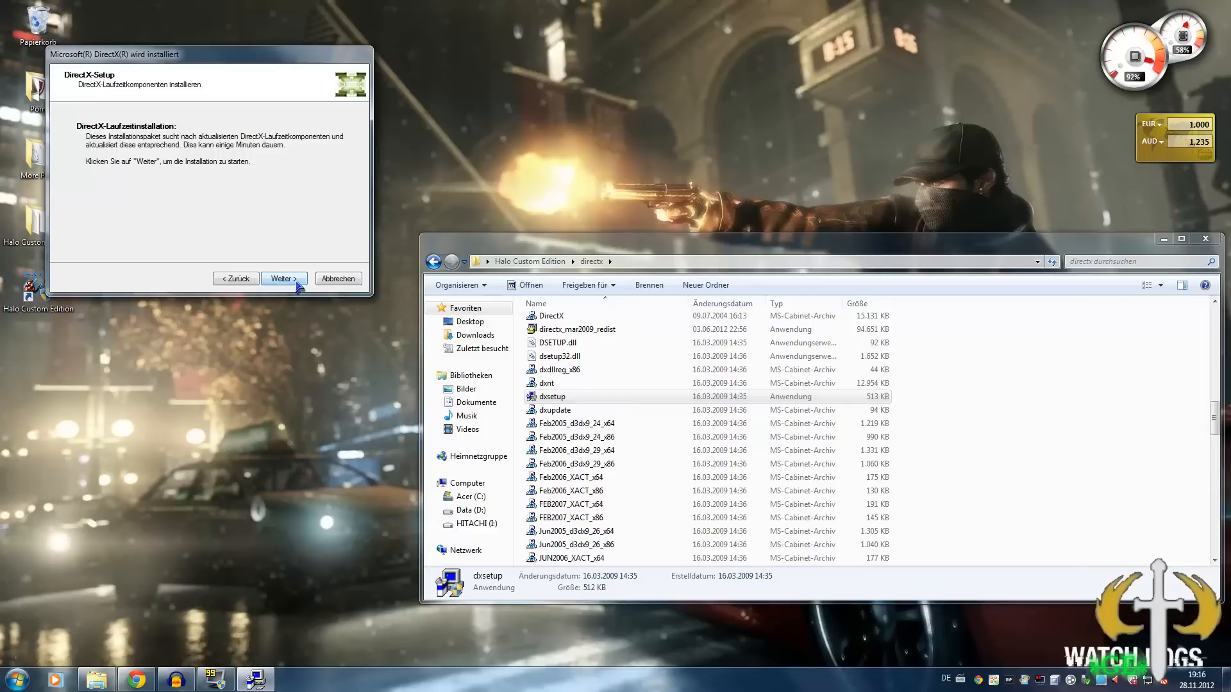
left_click(283, 278)
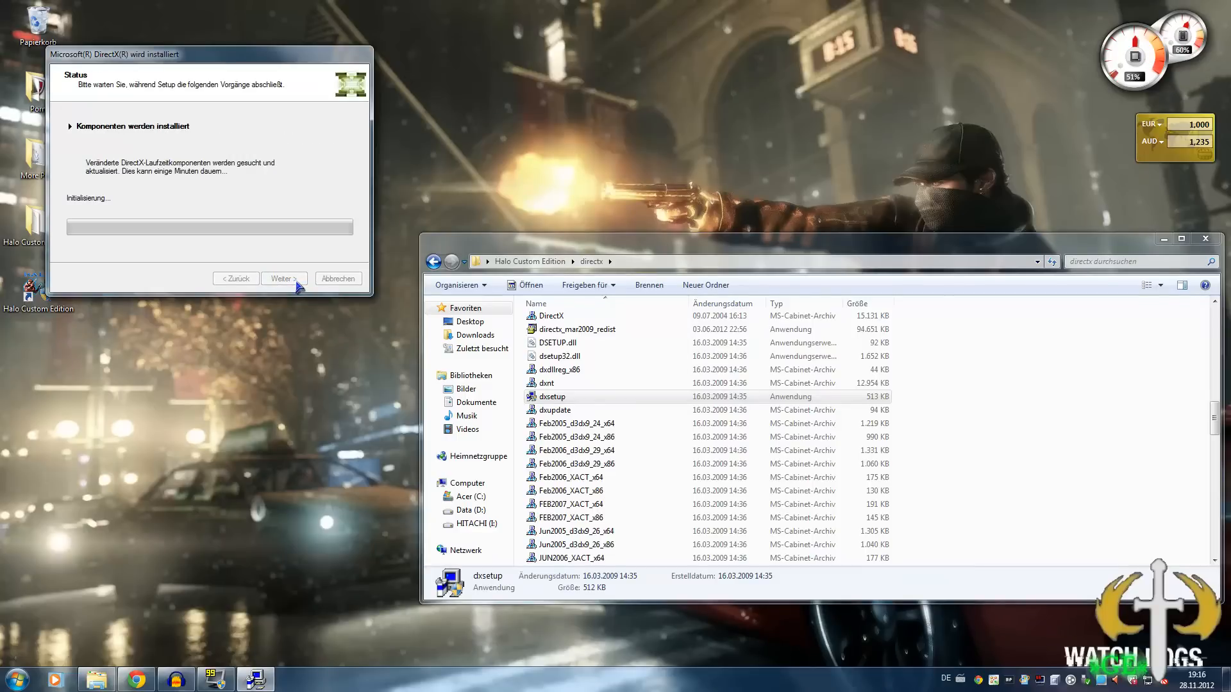
mouse_move(272, 252)
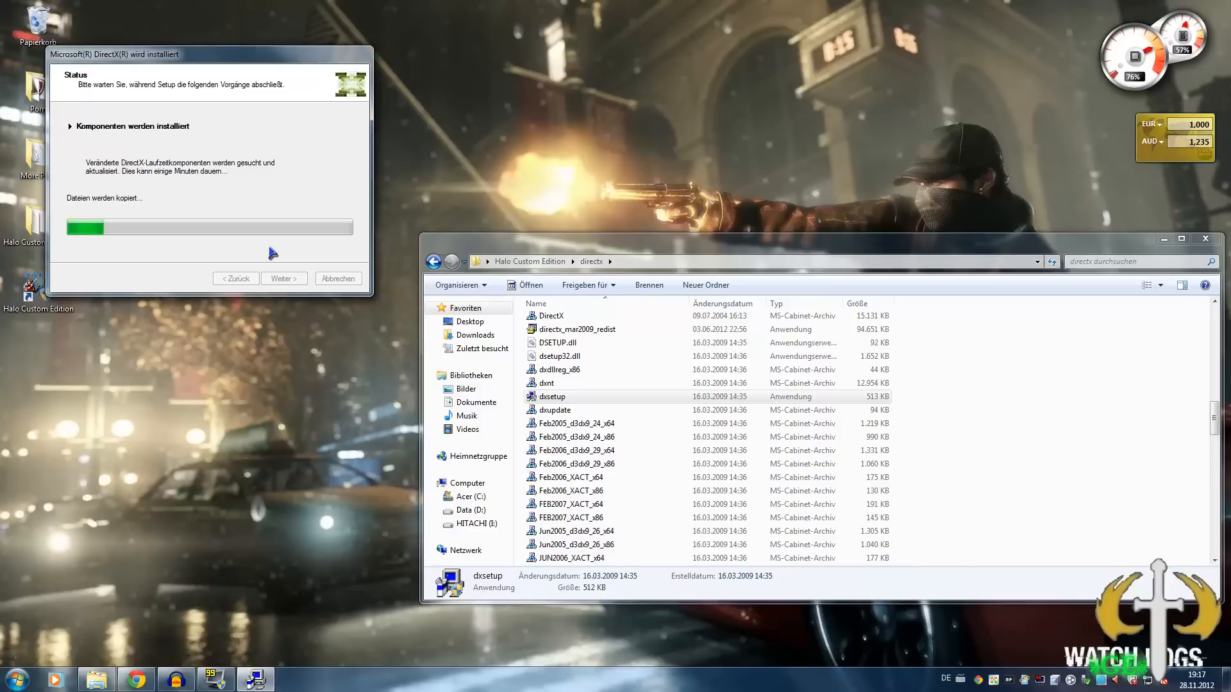
mouse_move(618, 474)
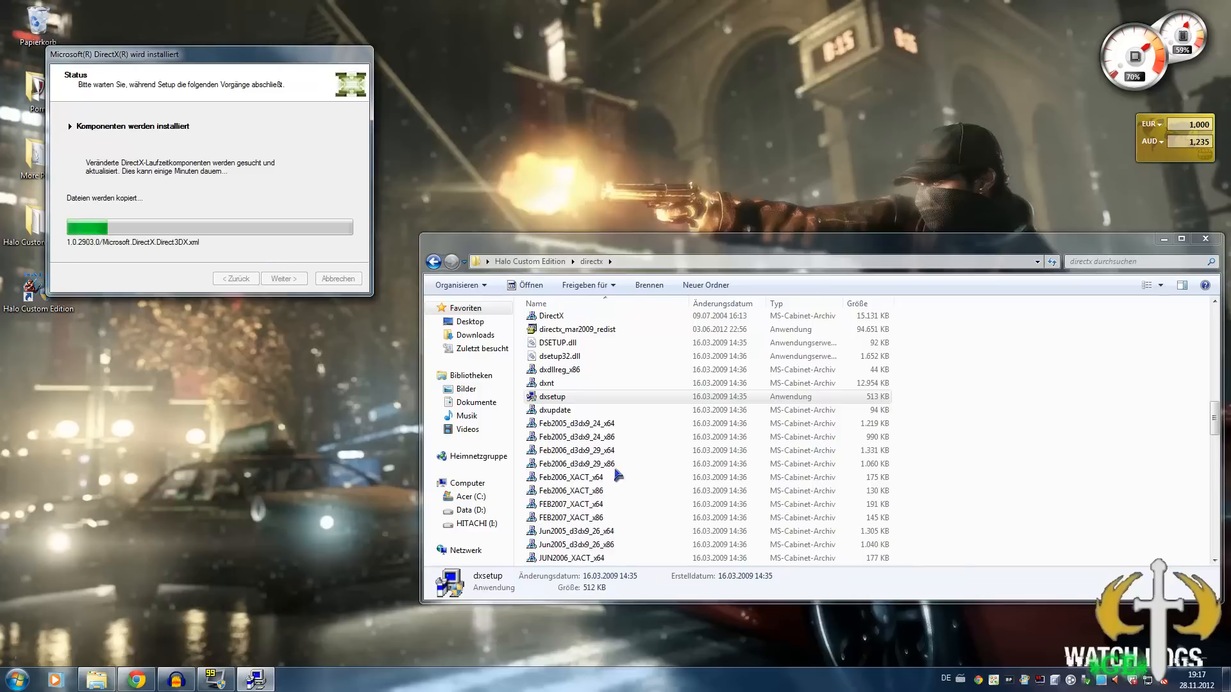
mouse_move(1058, 400)
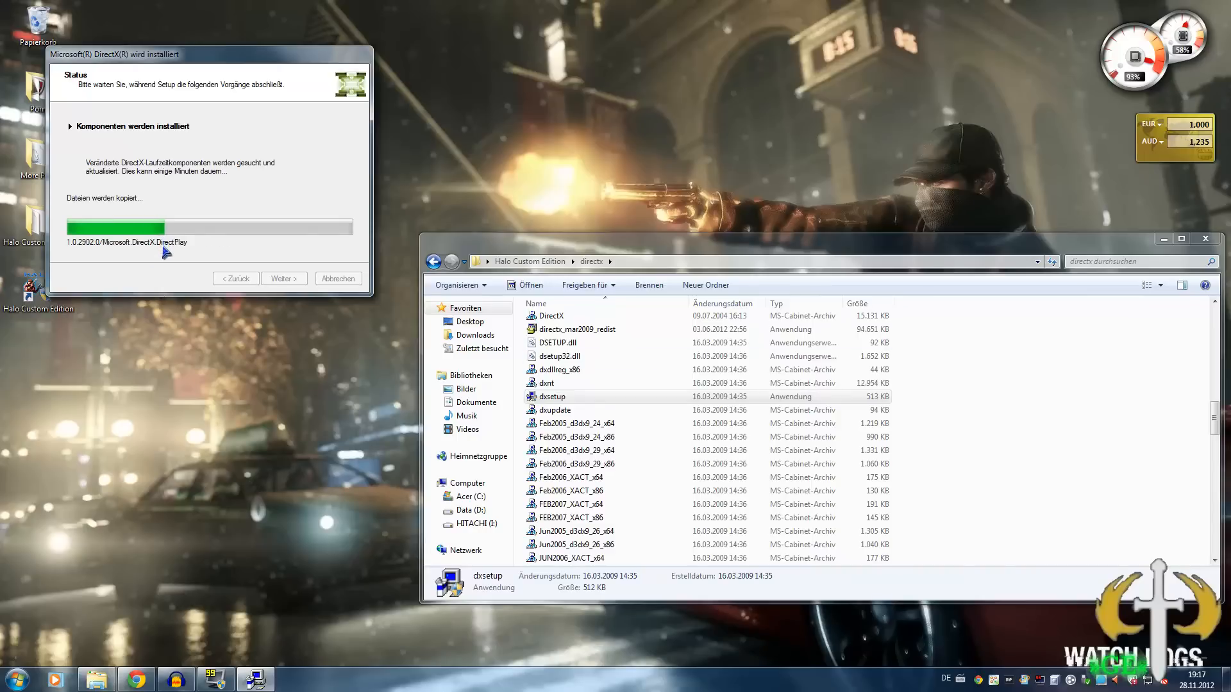
mouse_move(152, 289)
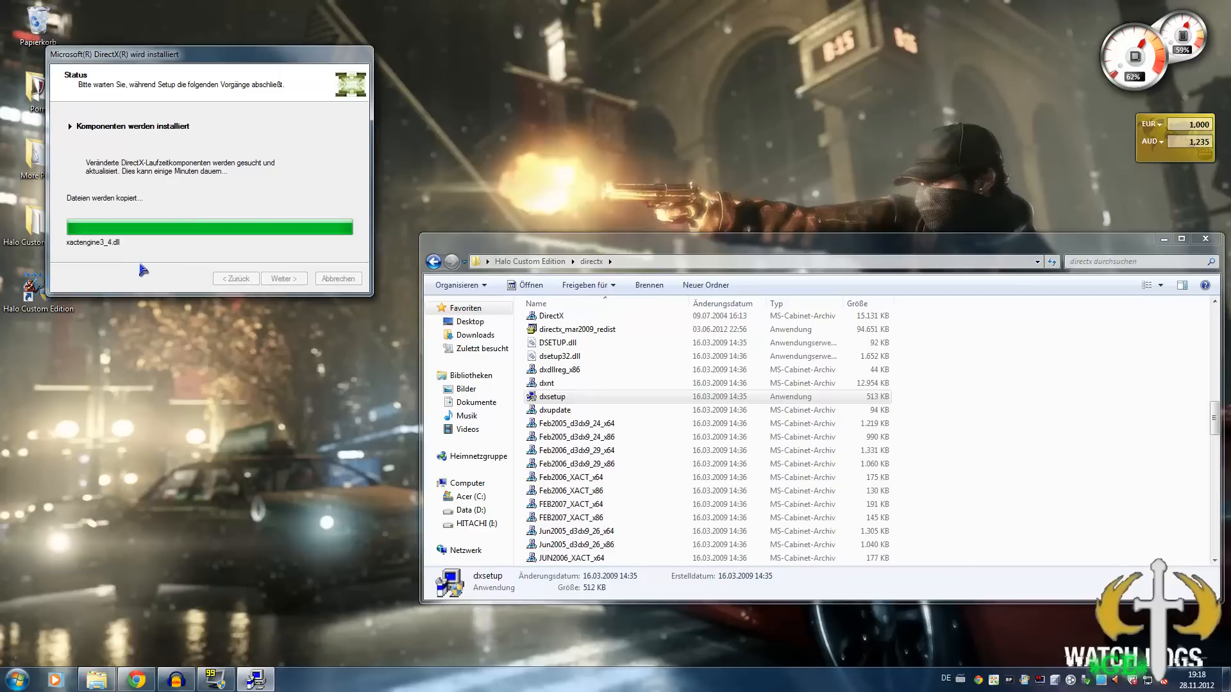
mouse_move(140, 270)
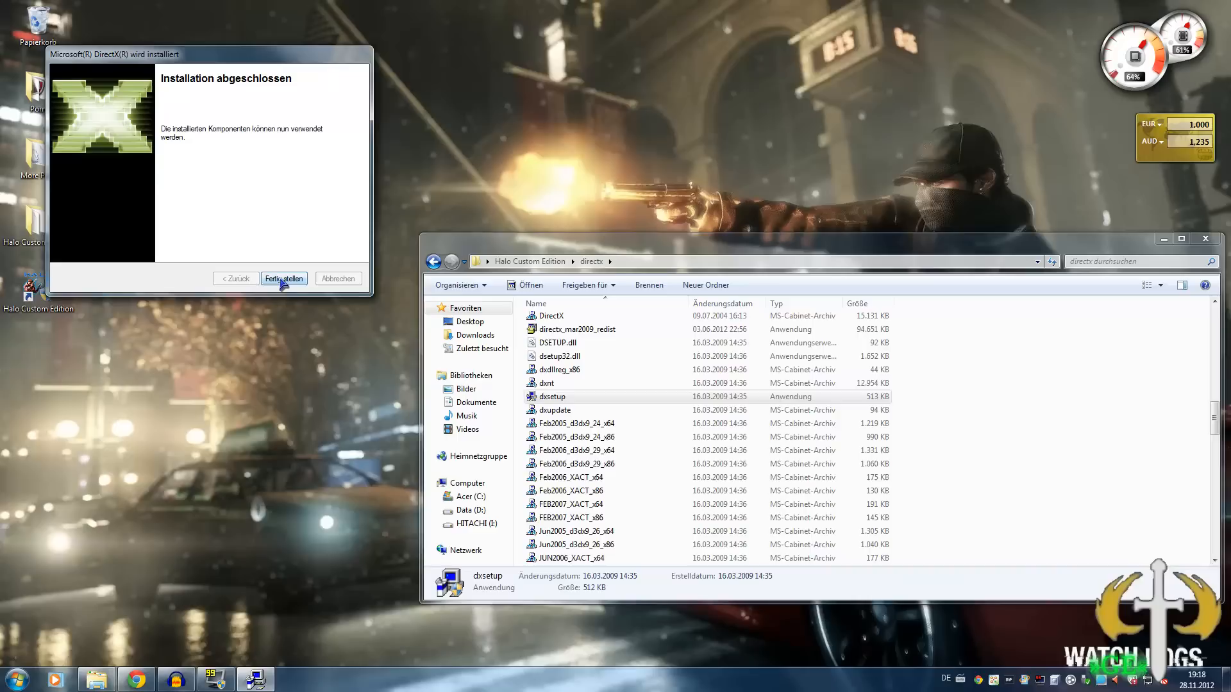
Step: Close the finished DirectX Setup wizard with Fertigstellen
left_click(284, 278)
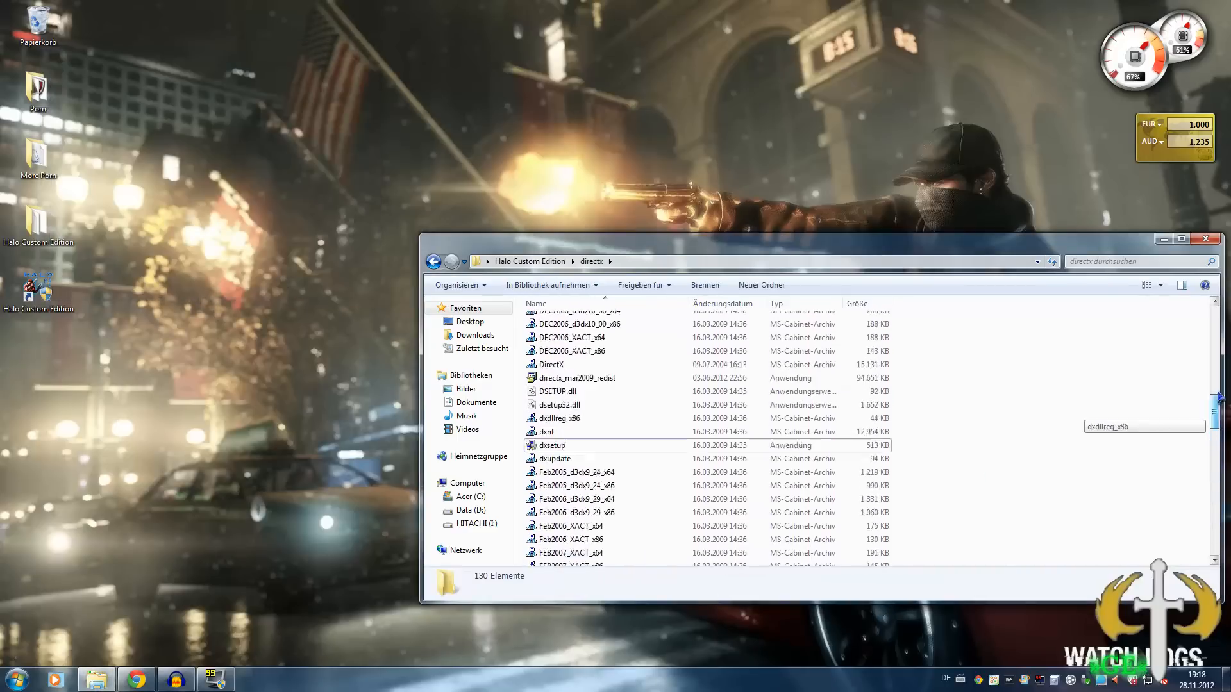
Step: Scroll through the extracted DirectX files and go back to the previous folder
scroll("down", 3)
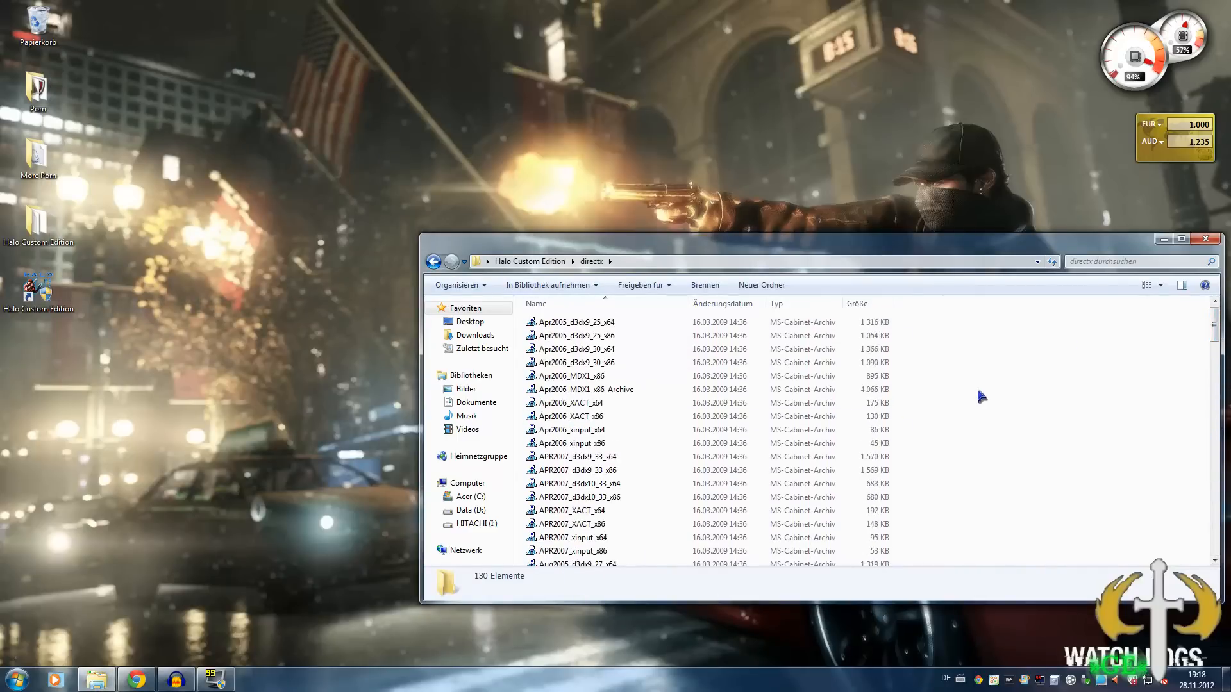
scroll("down", 3)
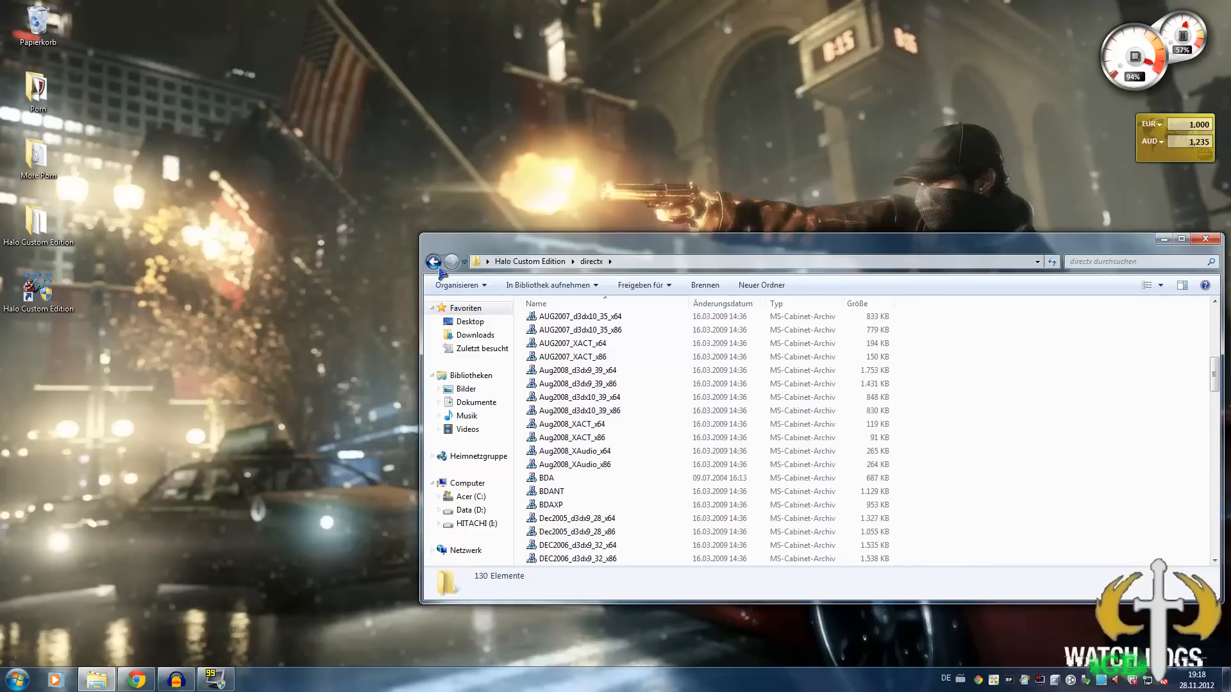
left_click(433, 262)
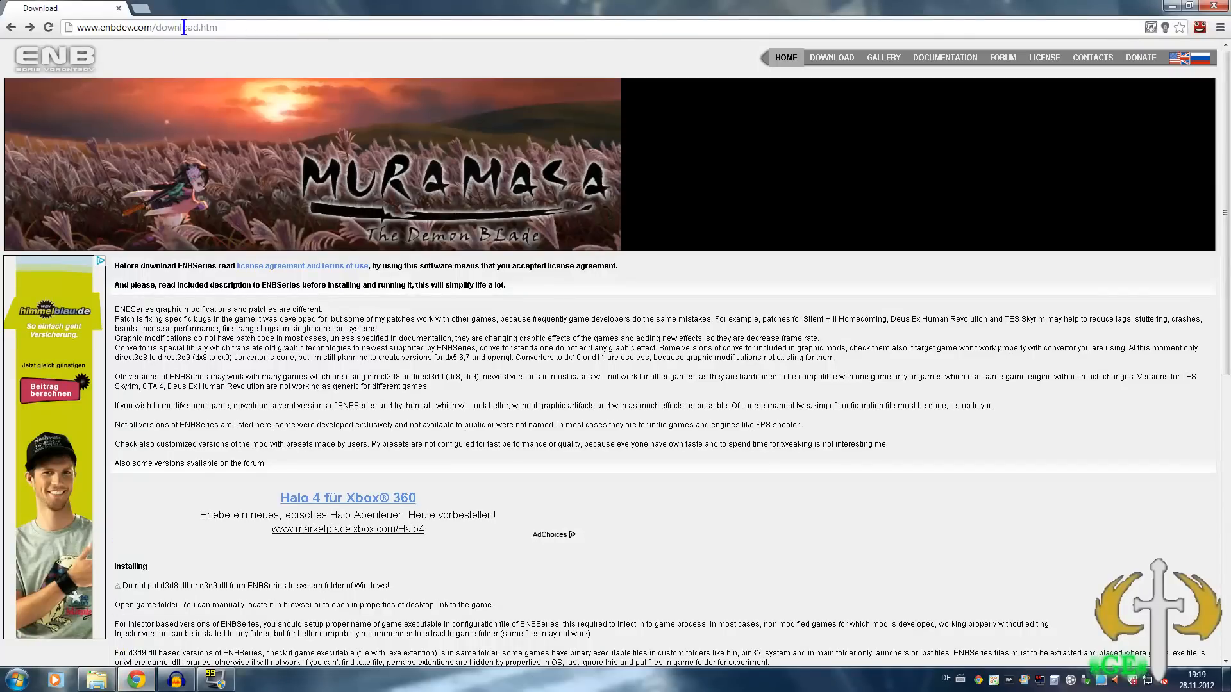
scroll("down", 3)
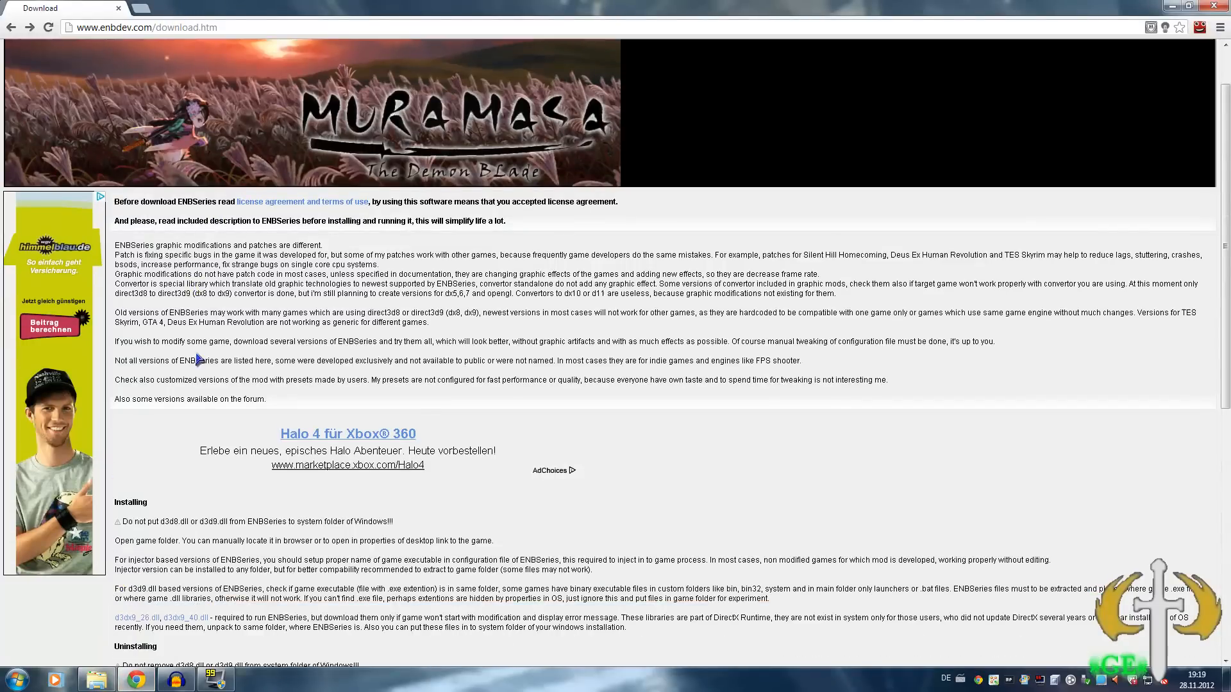
scroll("down", 3)
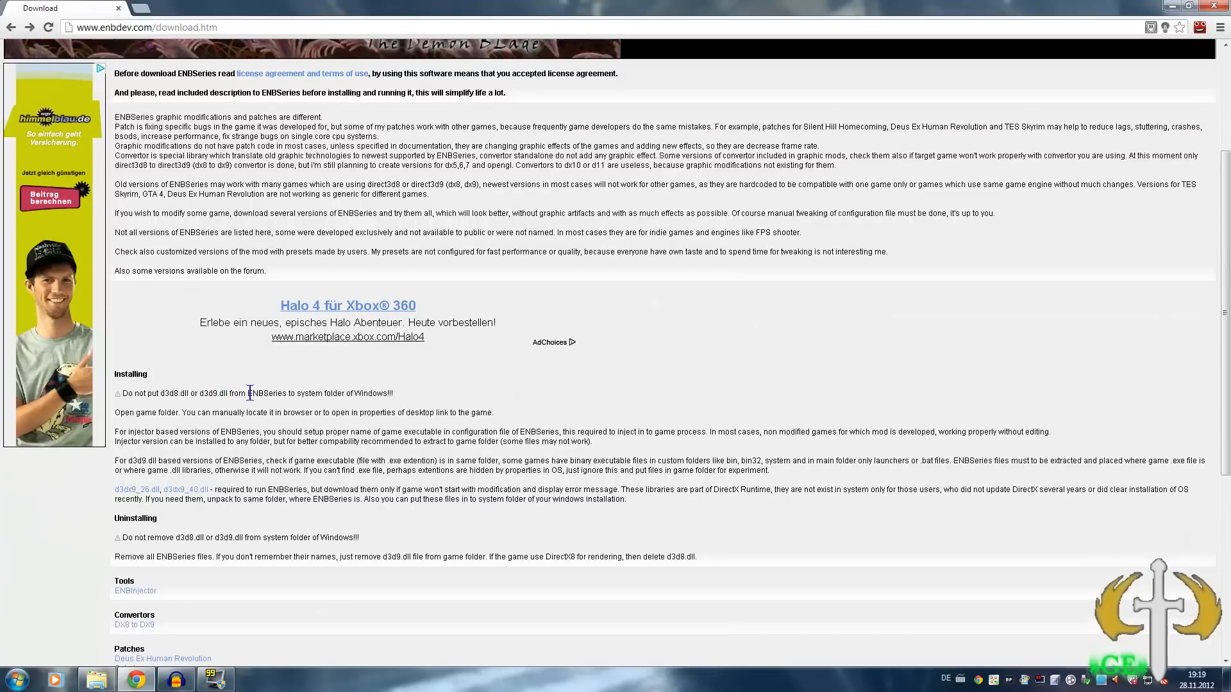
scroll("down", 3)
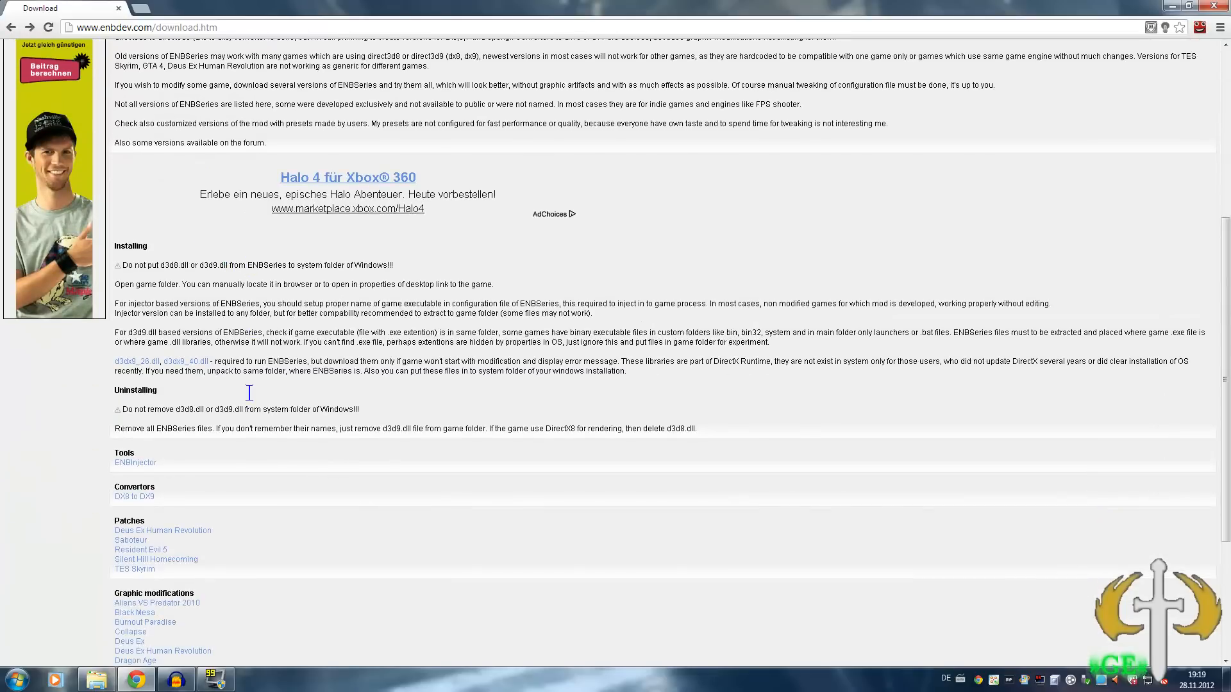
scroll("down", 3)
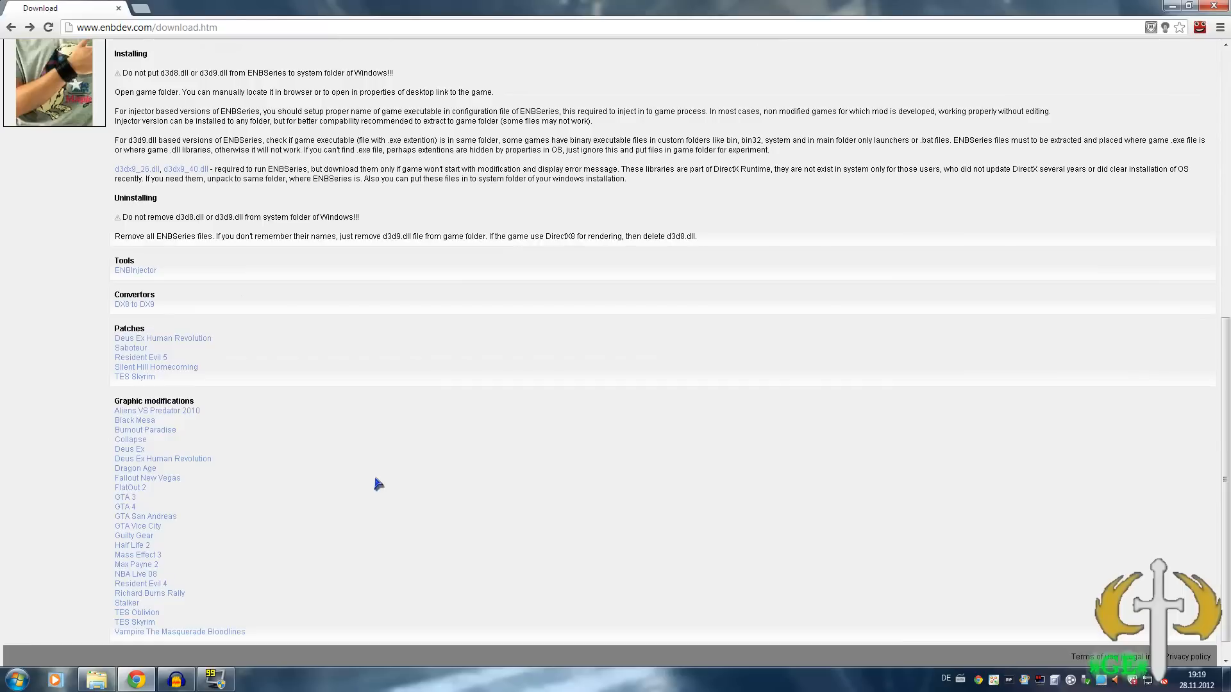
mouse_move(230, 519)
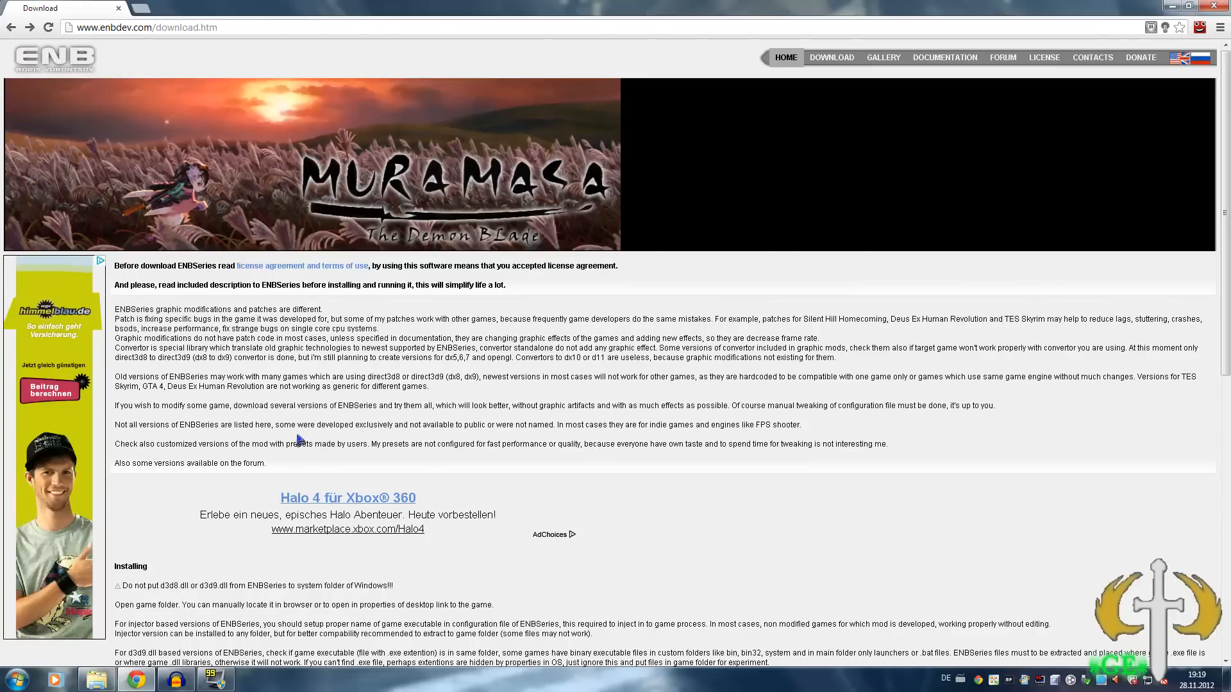
scroll("down", 3)
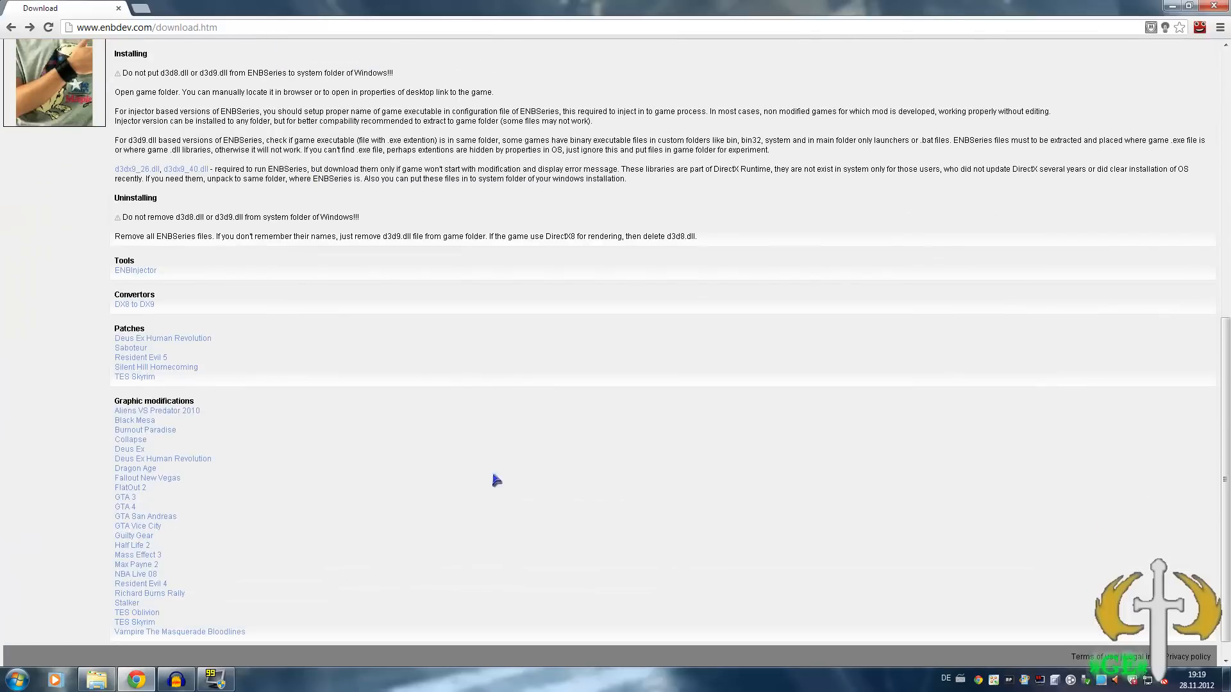
mouse_move(145, 517)
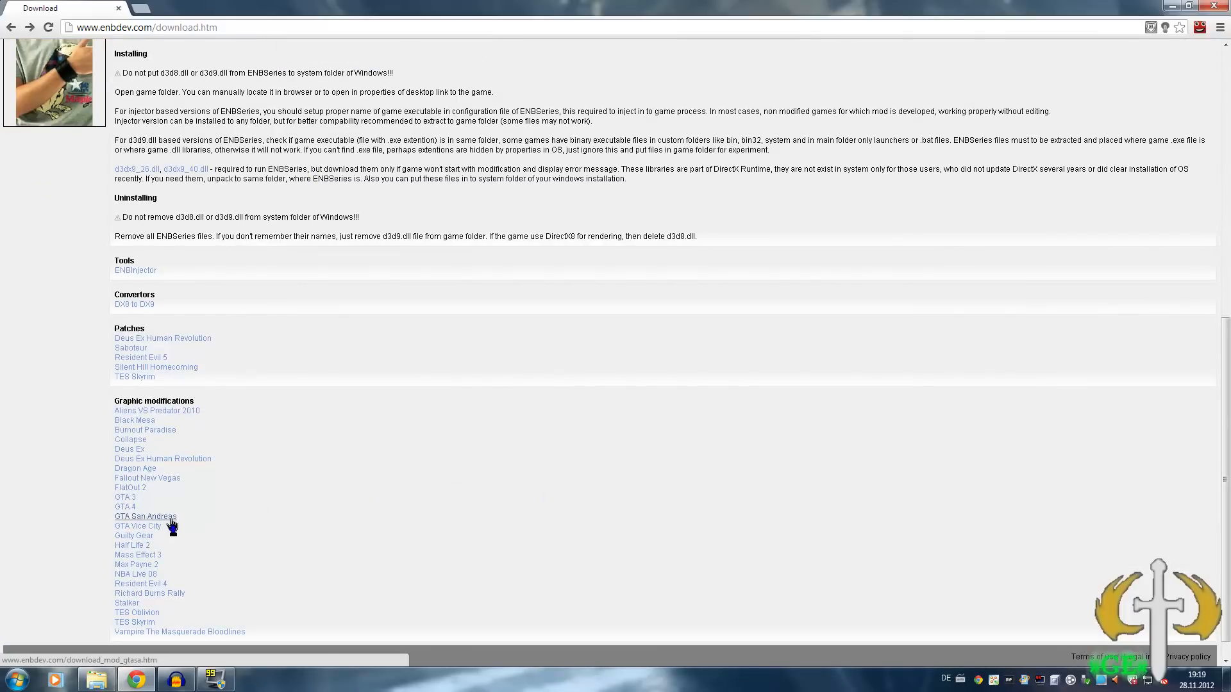
left_click(146, 517)
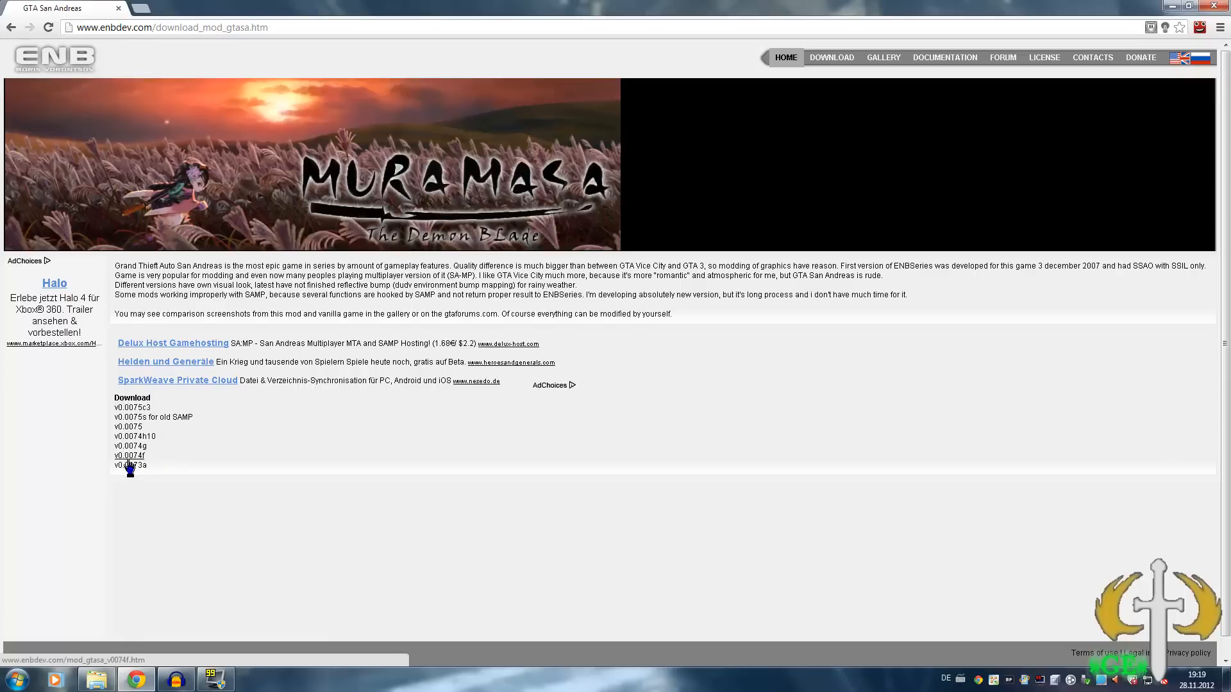
Step: Download ENBSeries v0.074f for GTA San Andreas from its release page
left_click(128, 455)
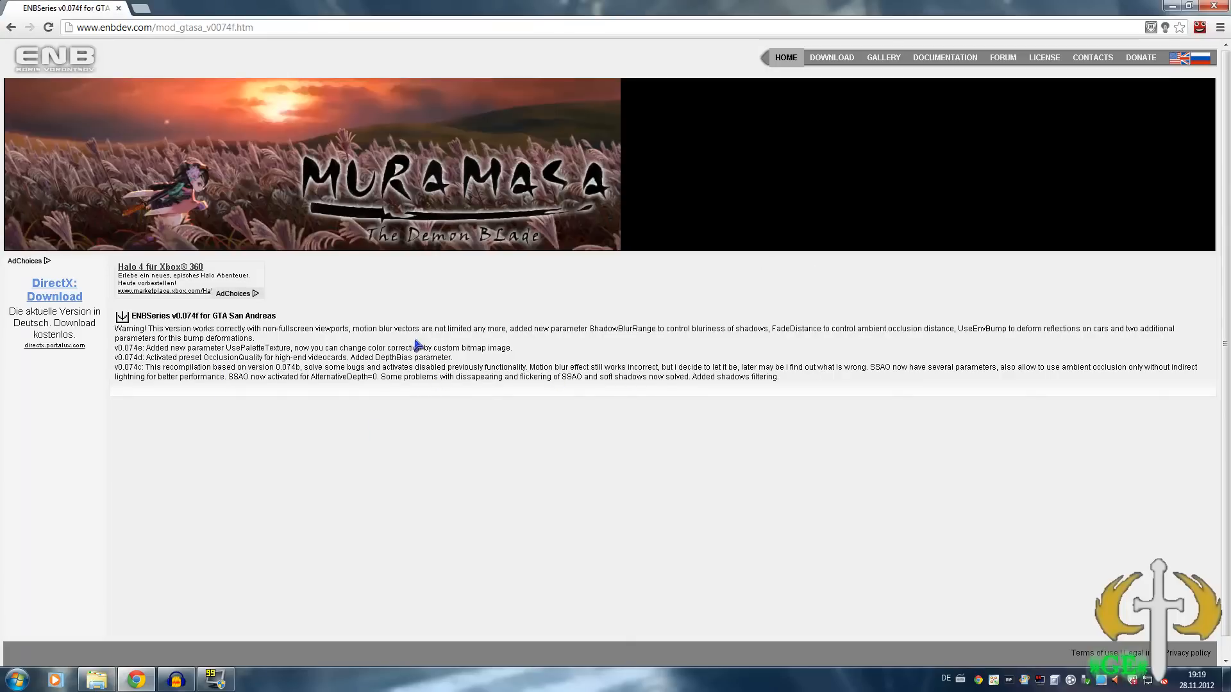
left_click(123, 316)
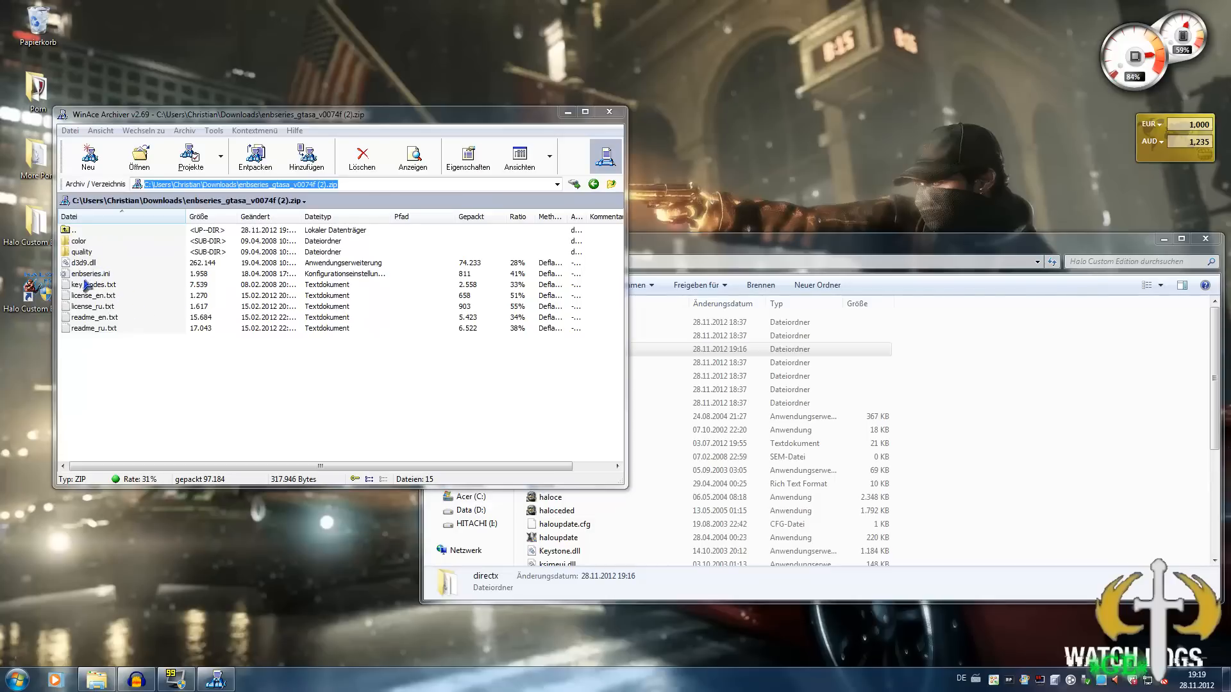
Step: Extract enbseries.ini and d3d9.dll from the ENBSeries archive to the Desktop target
left_click(89, 273)
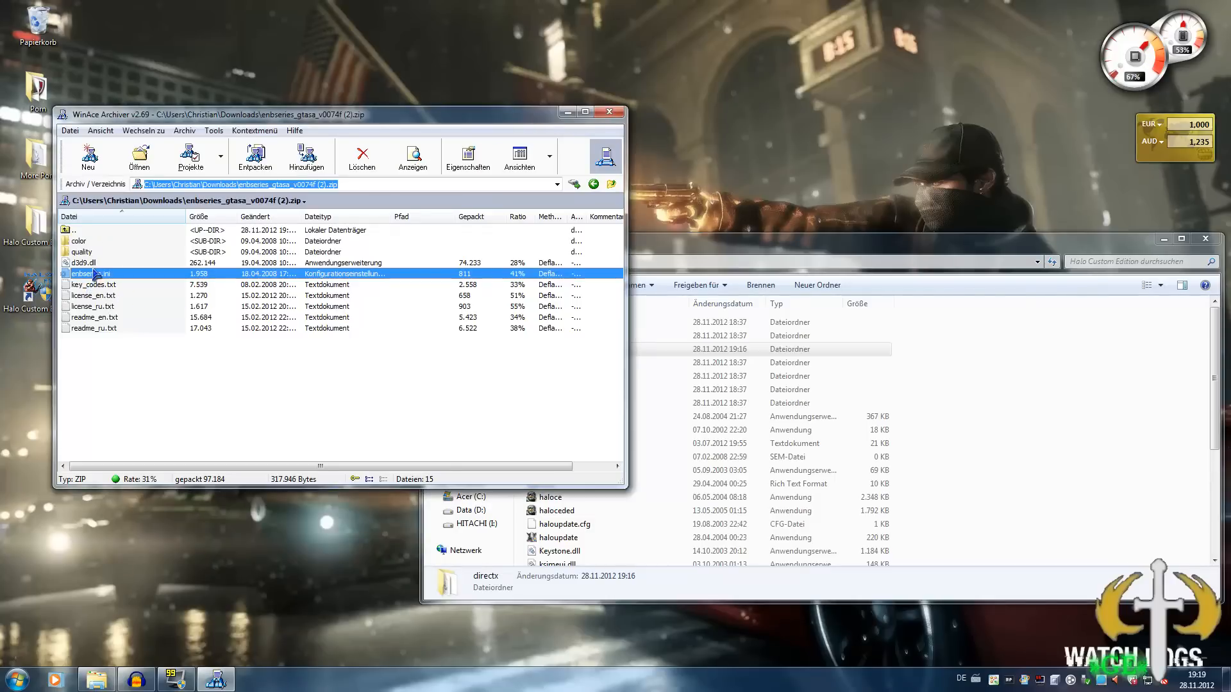
left_click(82, 262)
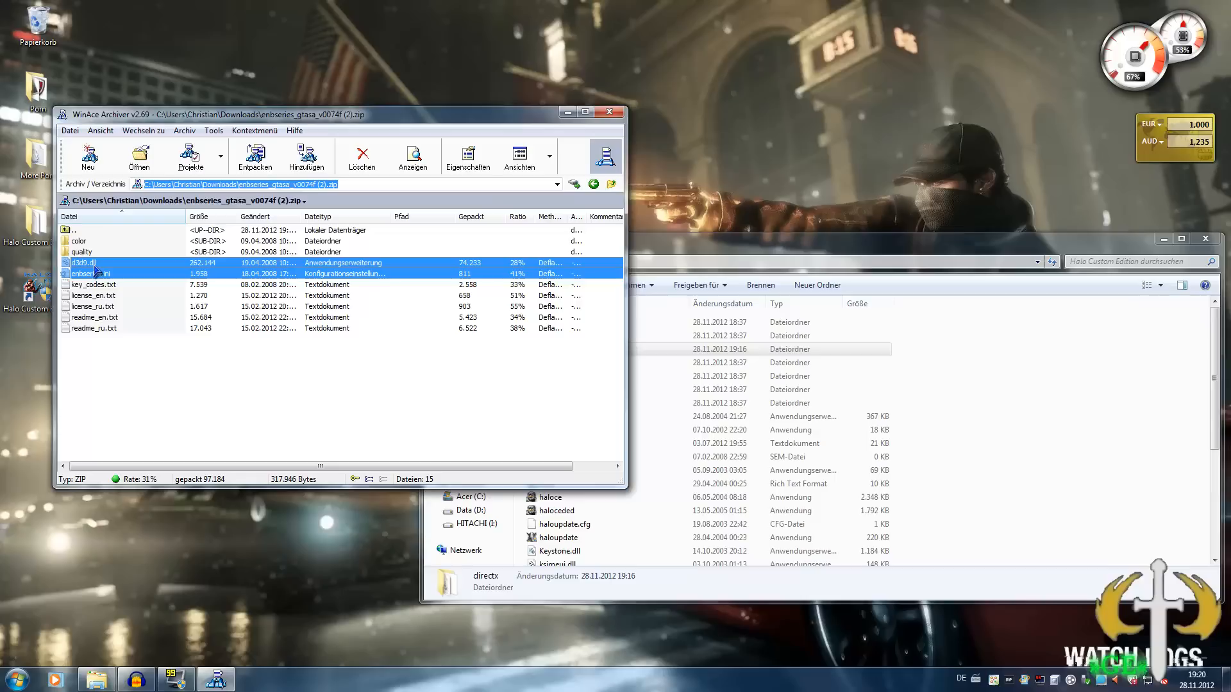
left_click(254, 157)
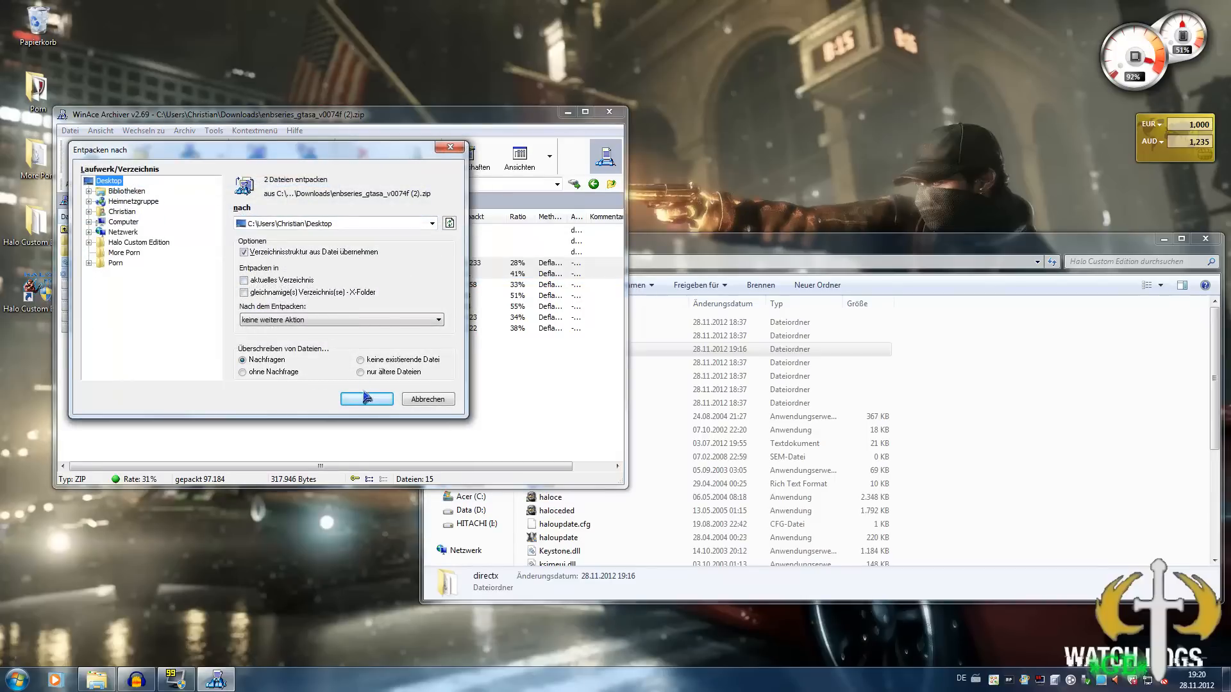
left_click(365, 399)
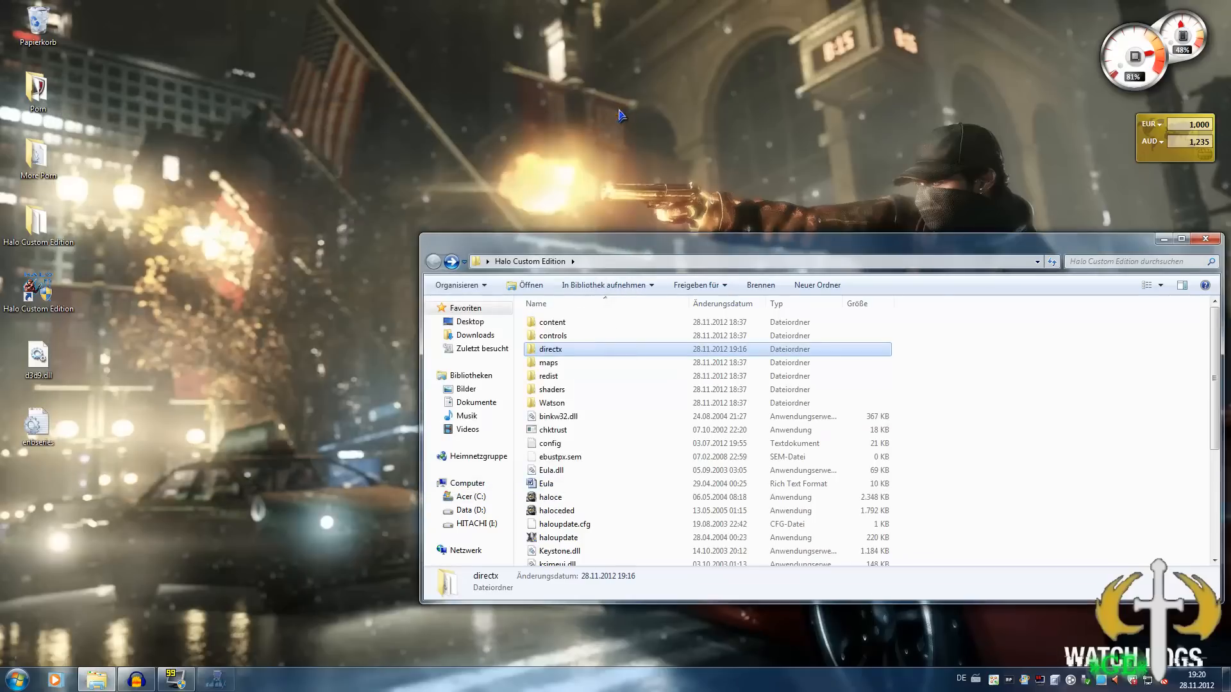
mouse_move(345, 428)
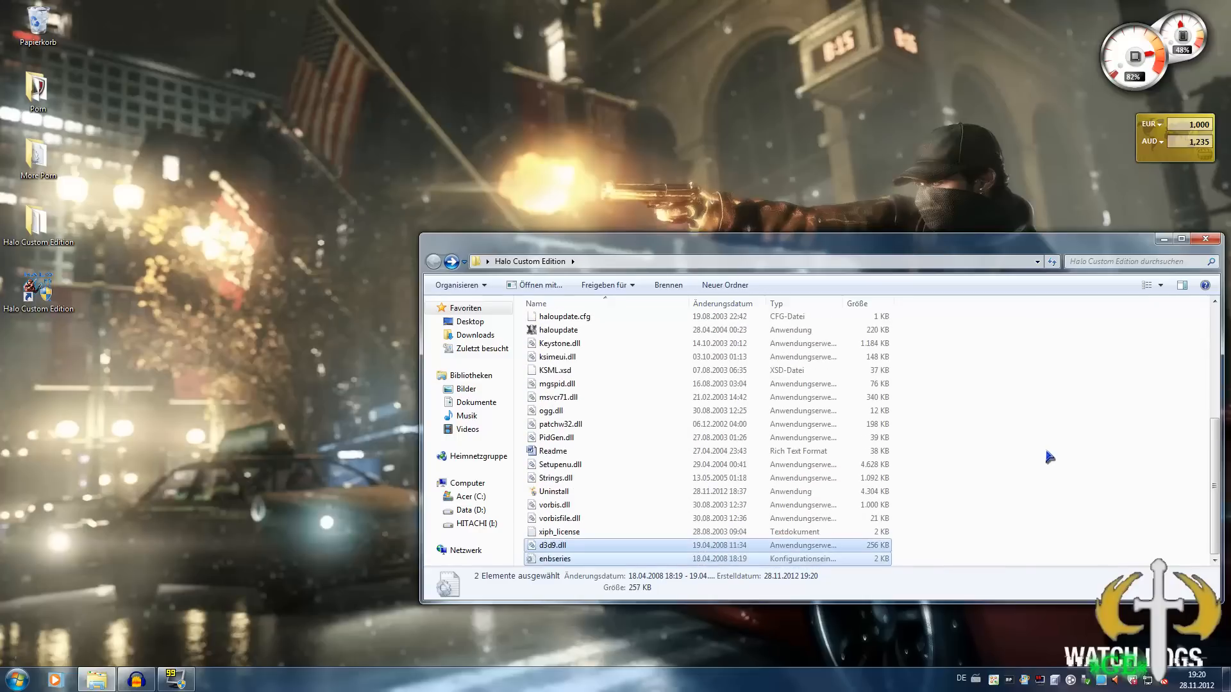
mouse_move(948, 544)
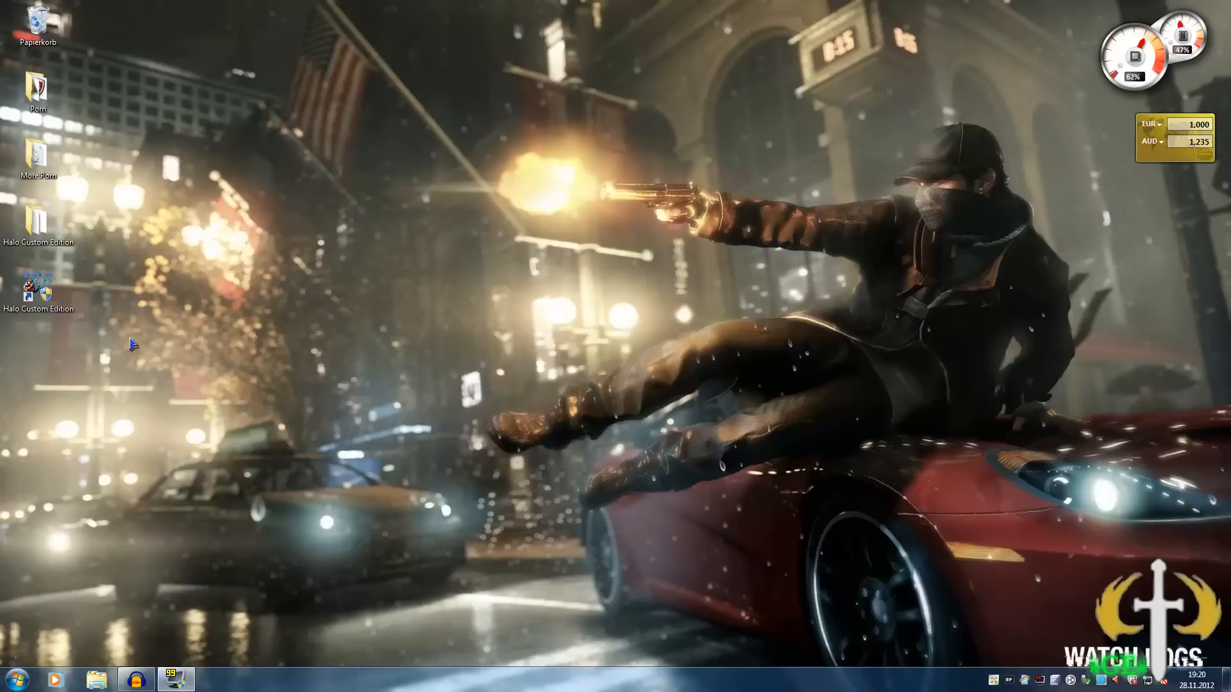
Step: Launch Halo Custom Edition from its desktop shortcut and enter the Multiplayer menu
left_click(37, 286)
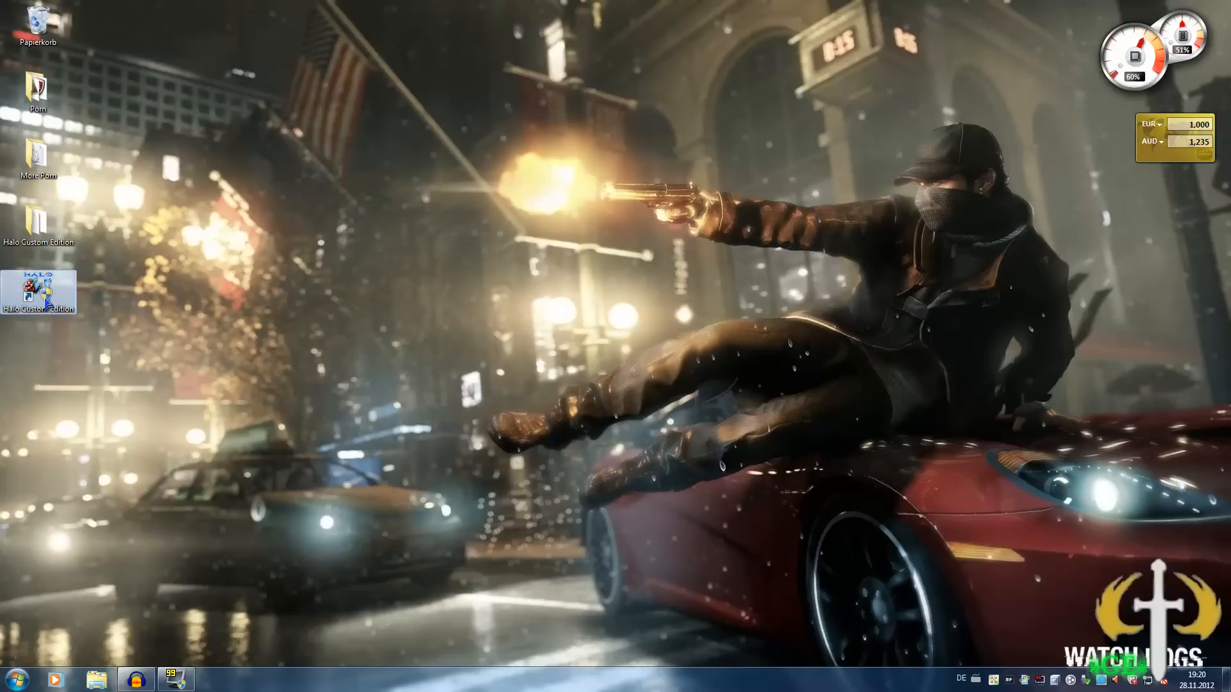
double_click(38, 288)
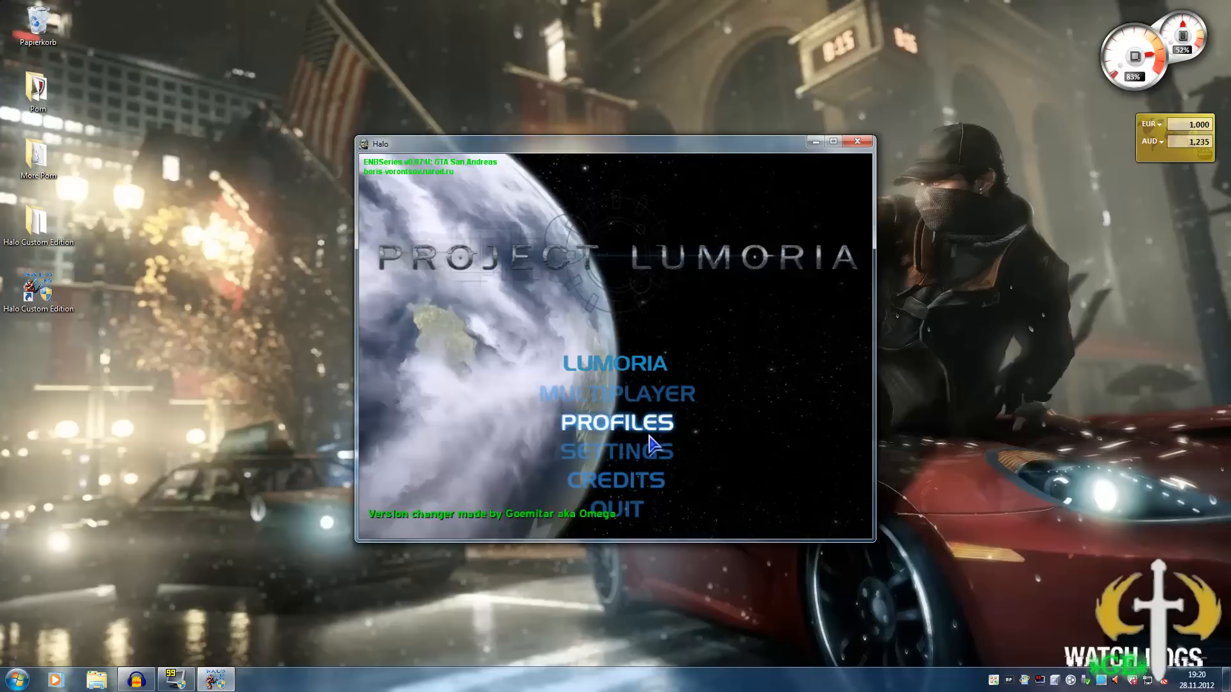
left_click(615, 393)
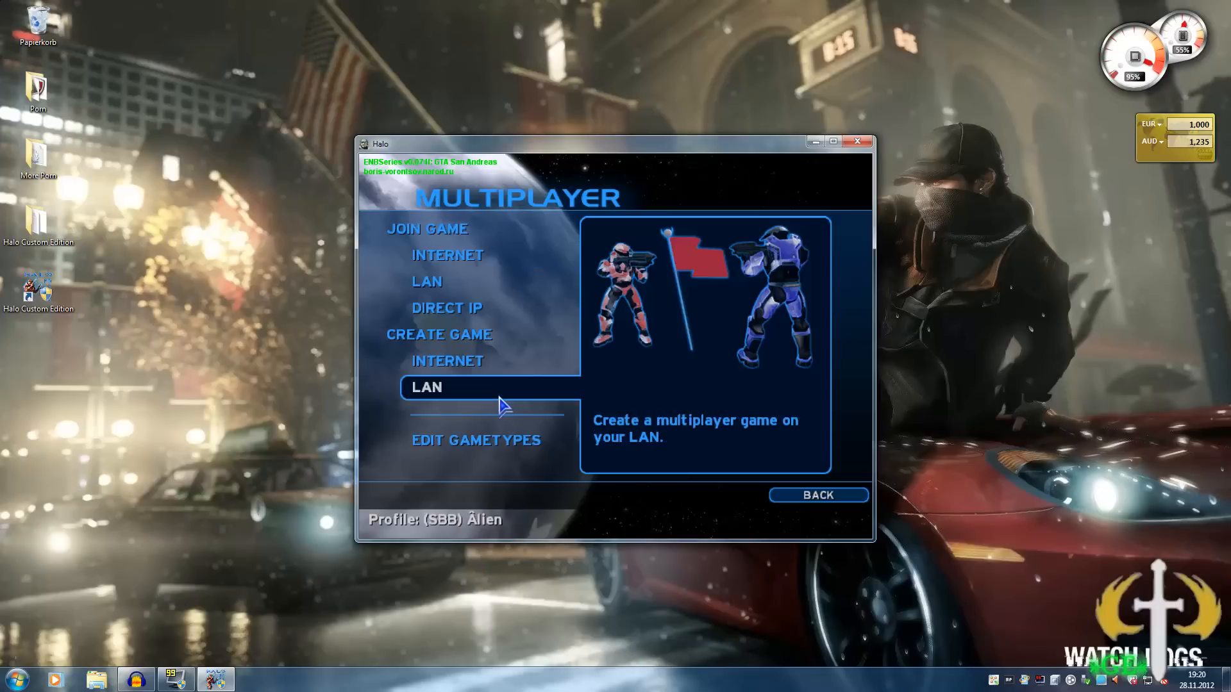
Step: Create a LAN game on Blood Gulch with the Slayer game type
left_click(425, 387)
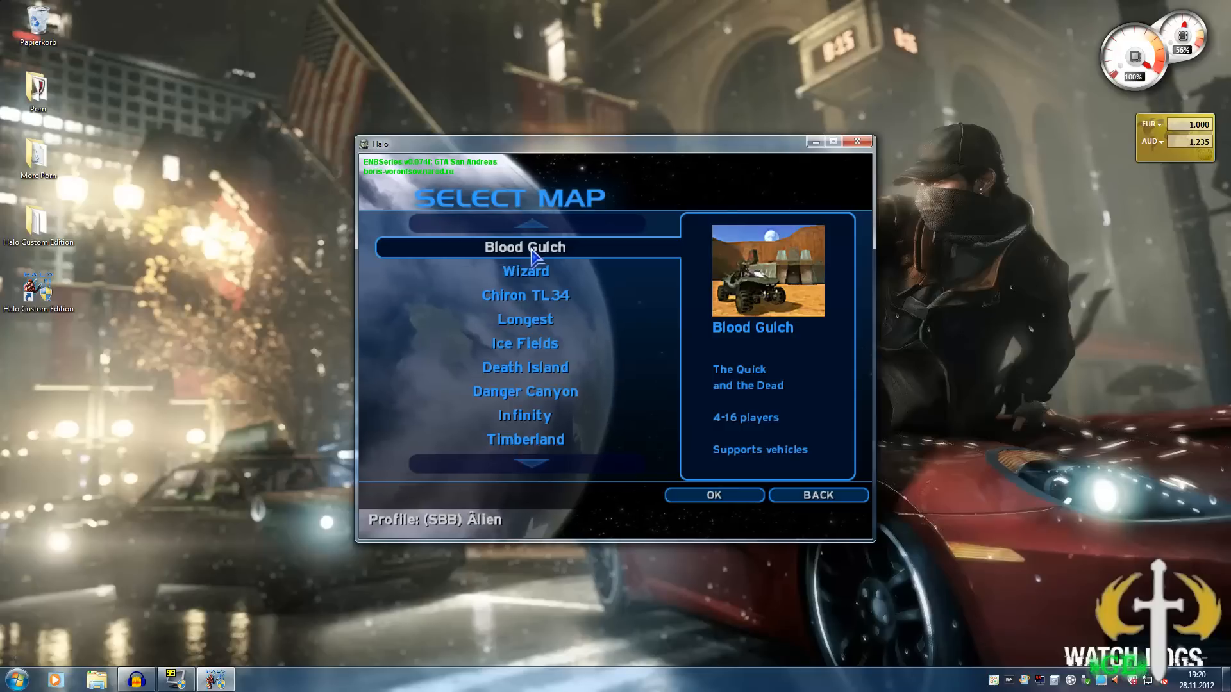
left_click(713, 494)
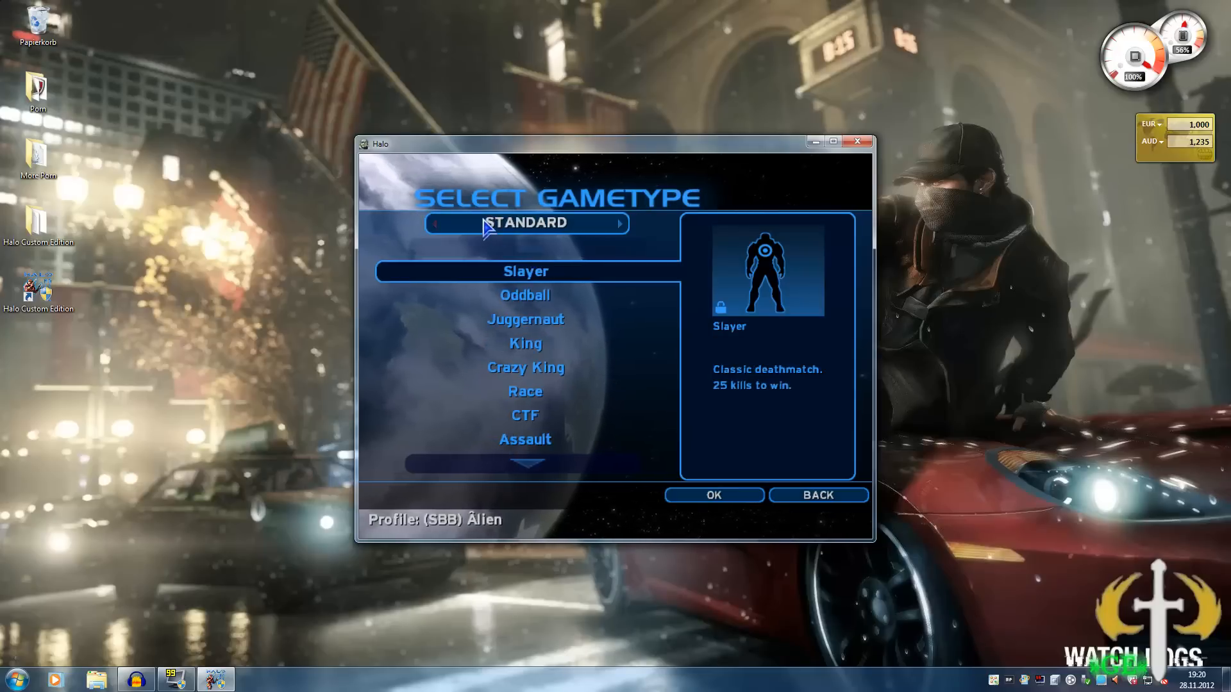
left_click(714, 495)
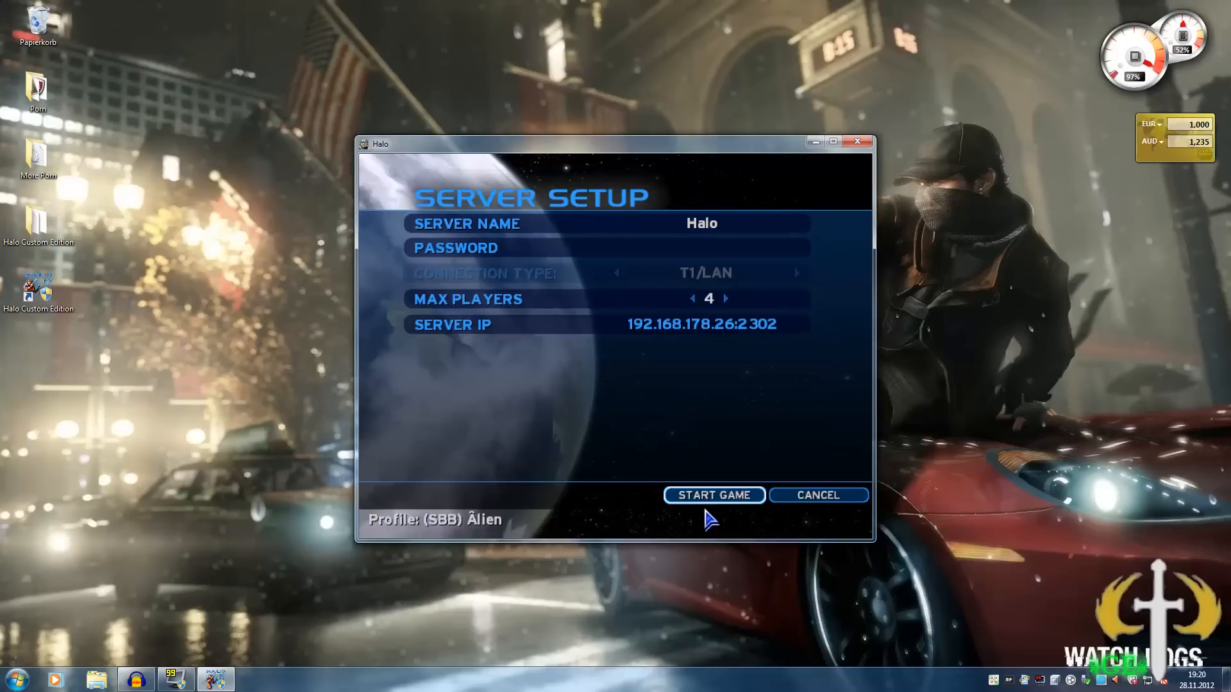
Step: Start the Blood Gulch LAN game from the Server Setup screen
left_click(713, 495)
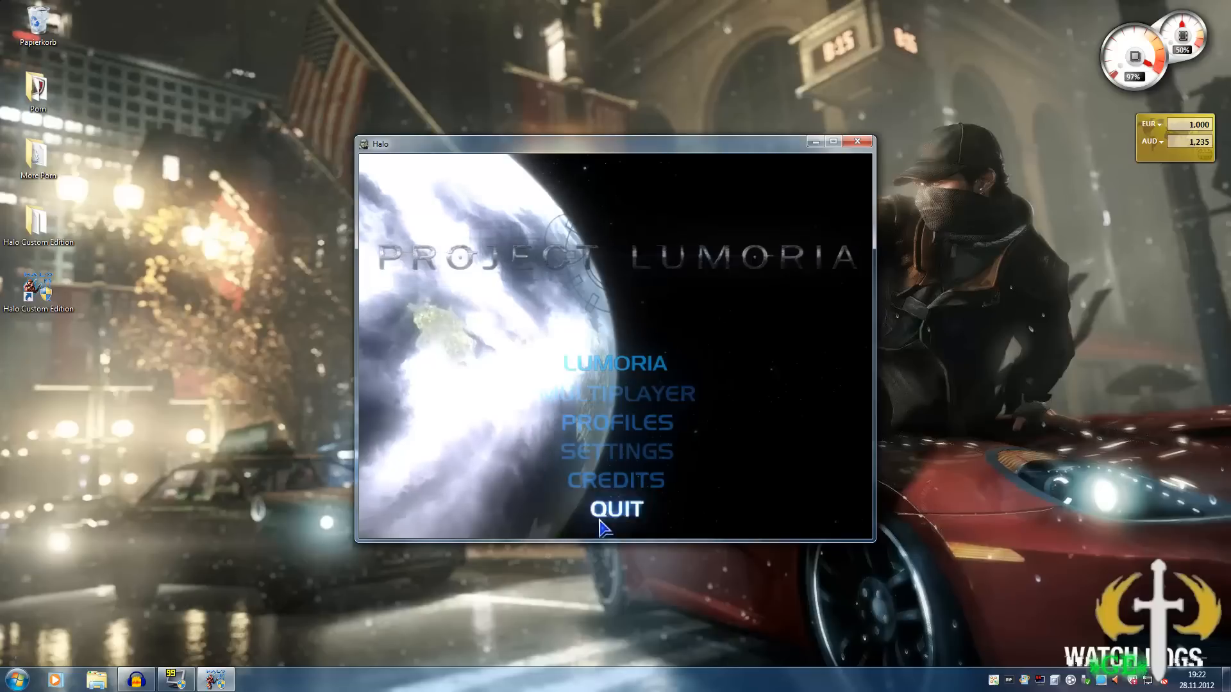
Step: Exit the game and view enbseries.ini from the Halo Custom Edition folder in Notepad
left_click(615, 509)
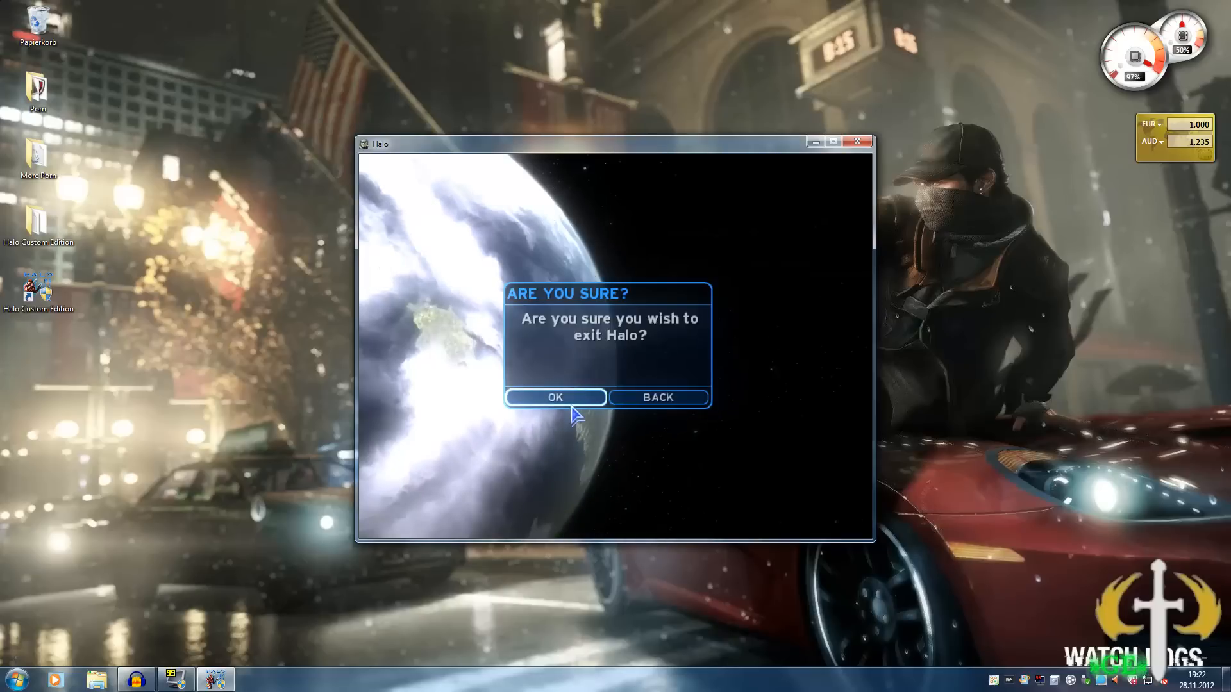
right_click(555, 483)
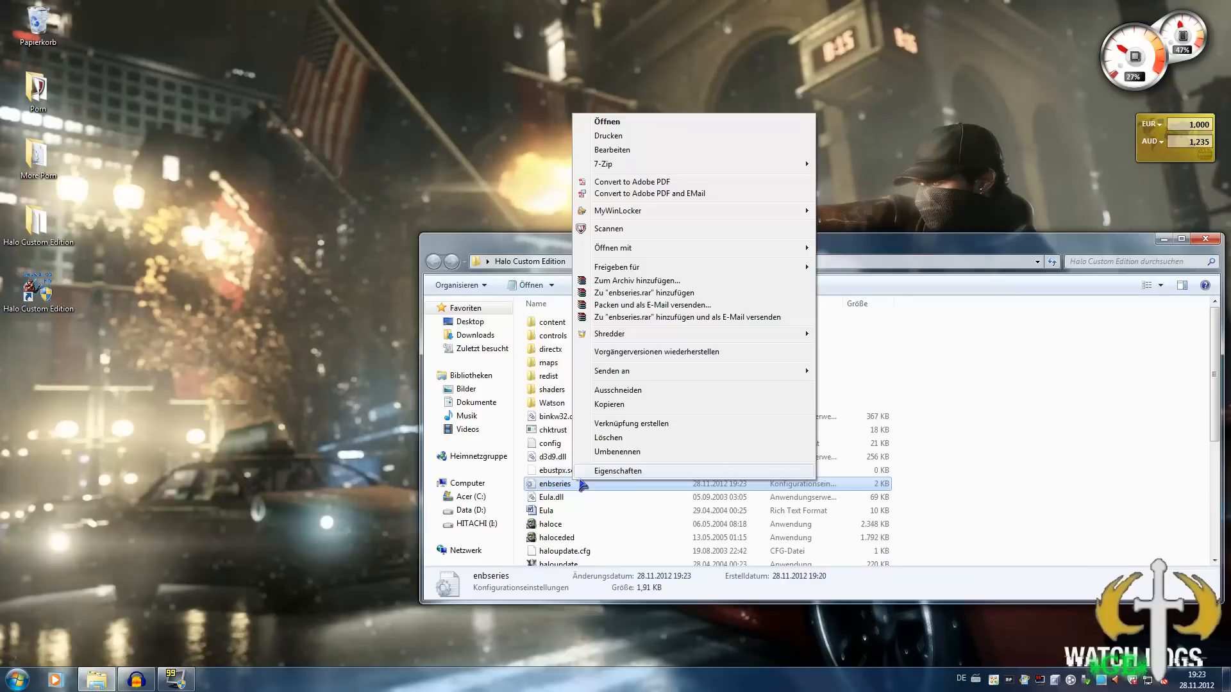
left_click(618, 471)
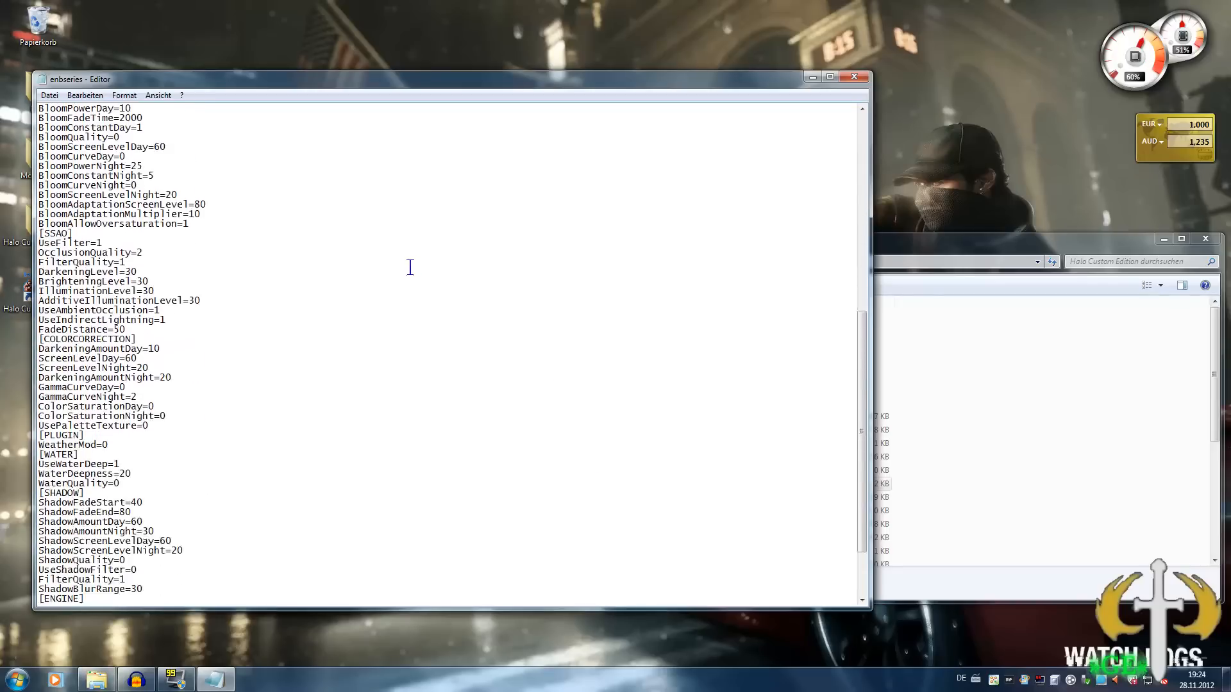
Step: Scroll through enbseries.ini to the bloom and shadow sections
scroll("down", 3)
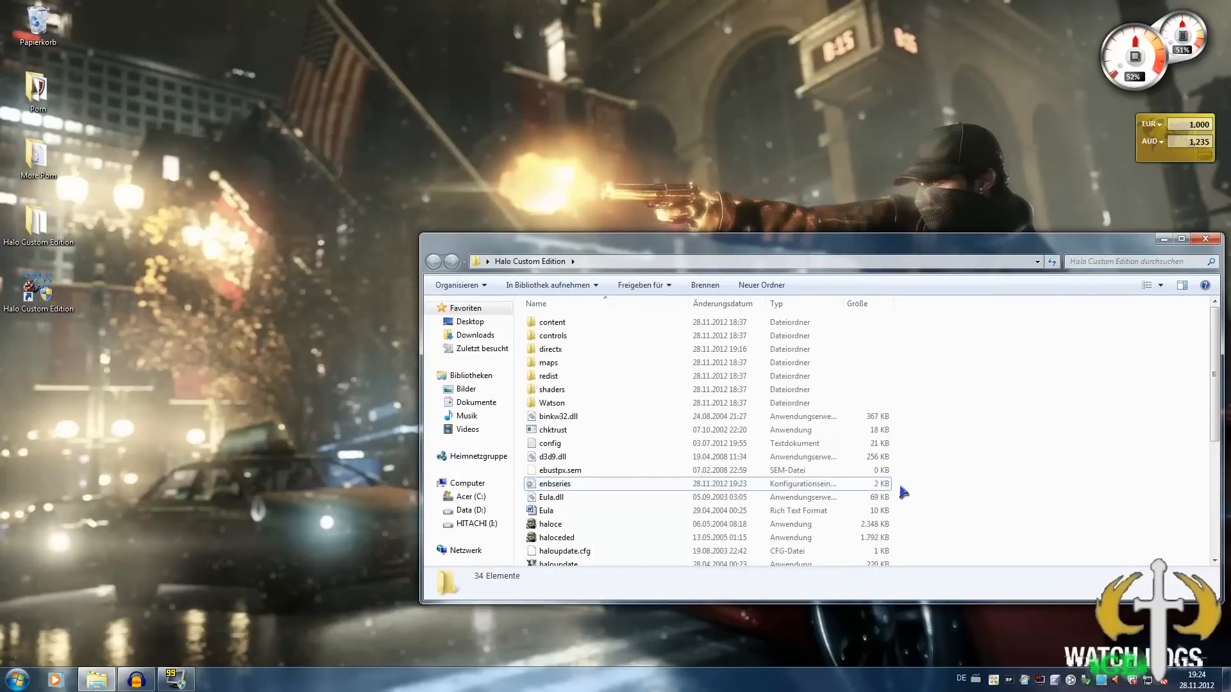
mouse_move(964, 459)
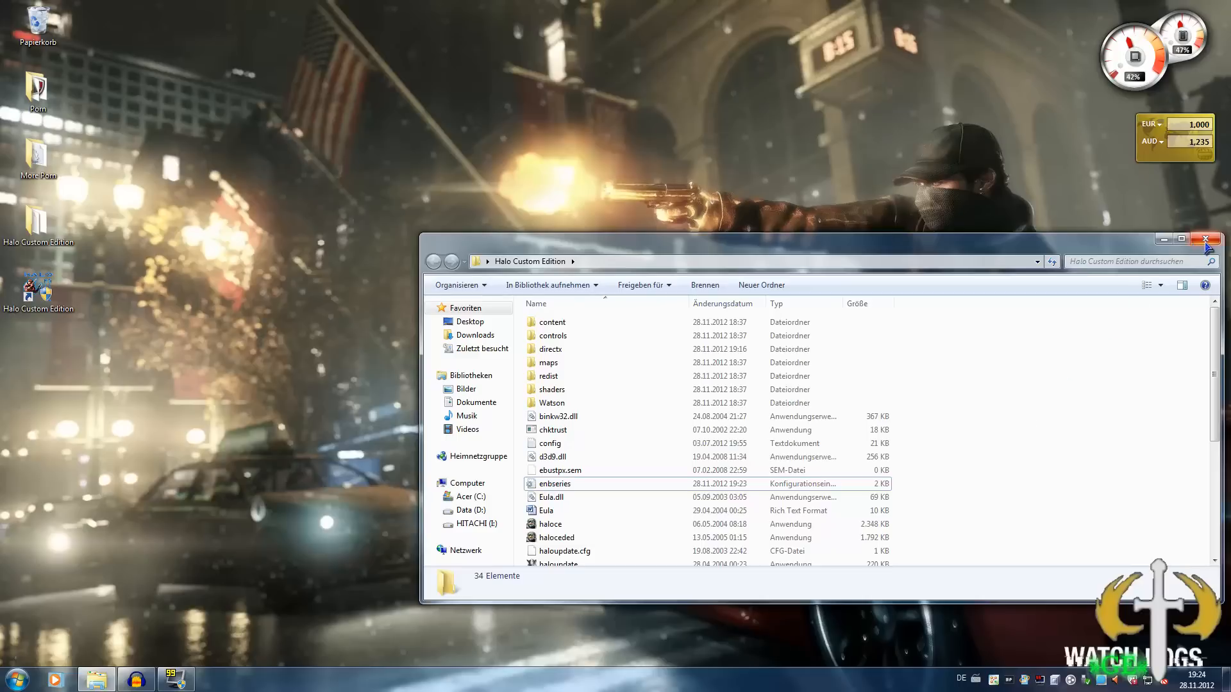
mouse_move(1206, 239)
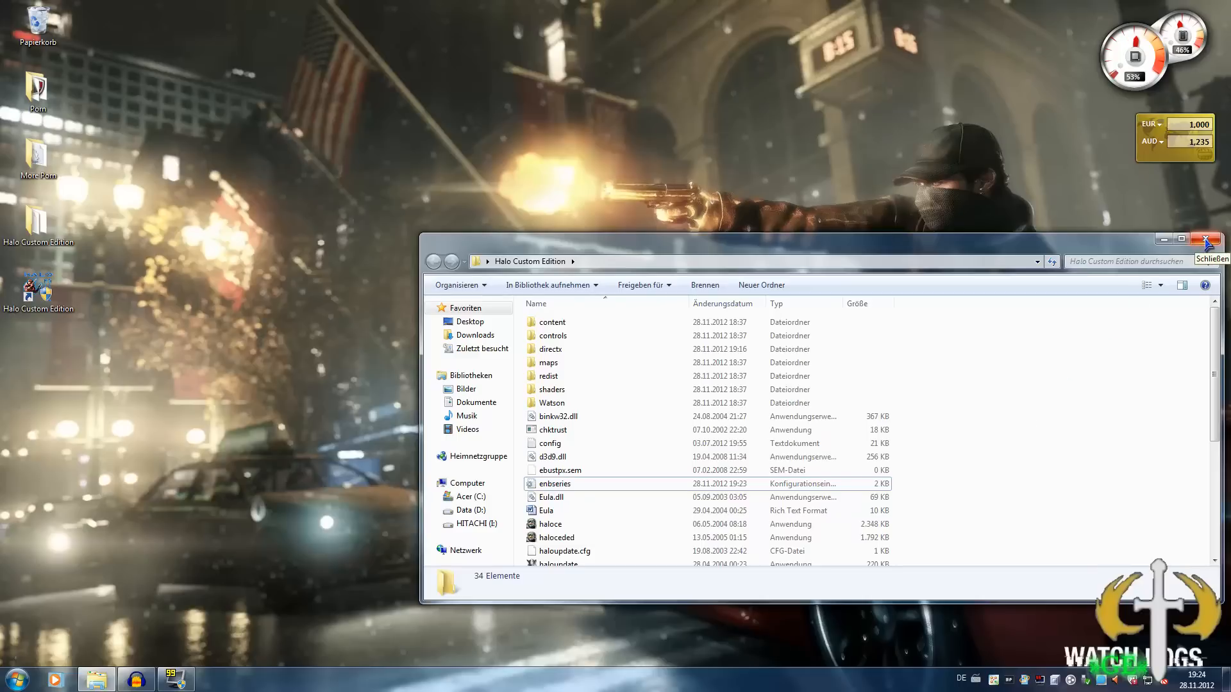
mouse_move(1030, 247)
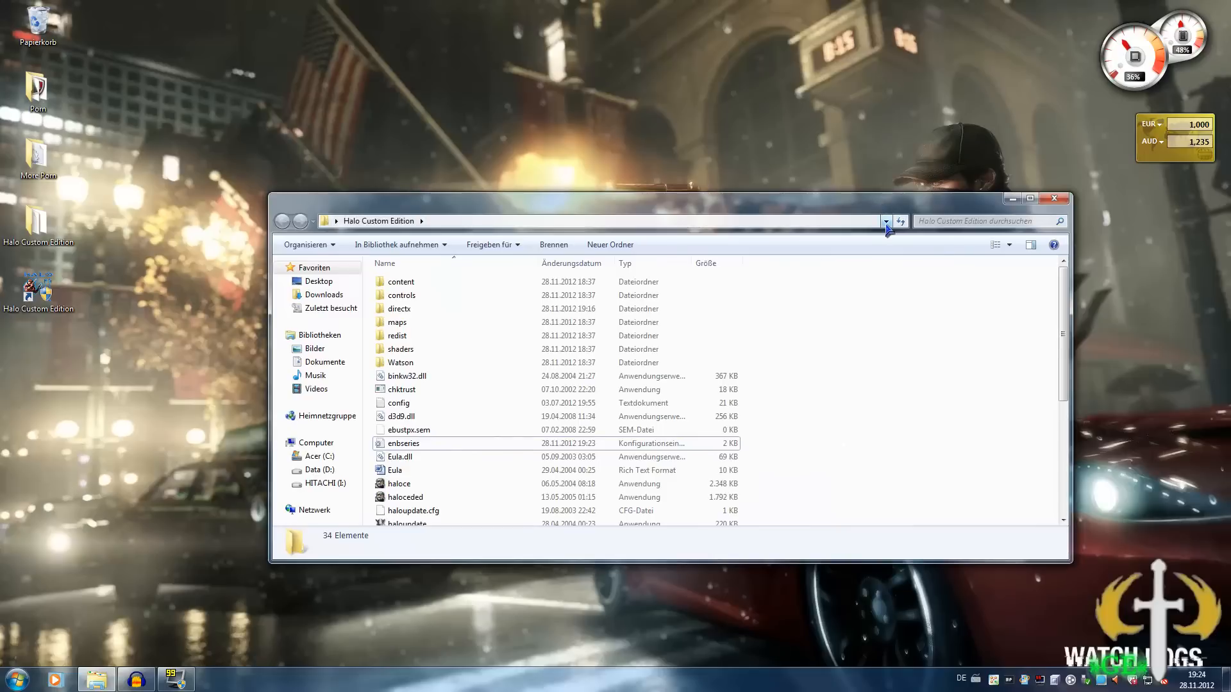
mouse_move(886, 220)
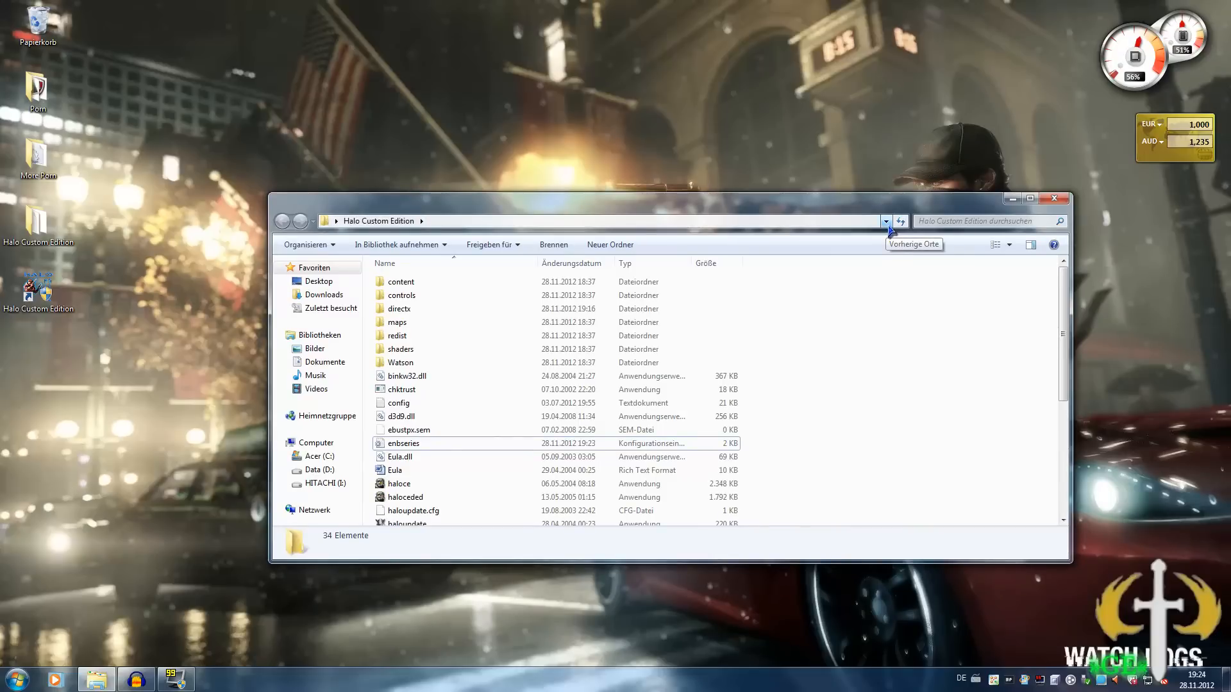
mouse_move(880, 361)
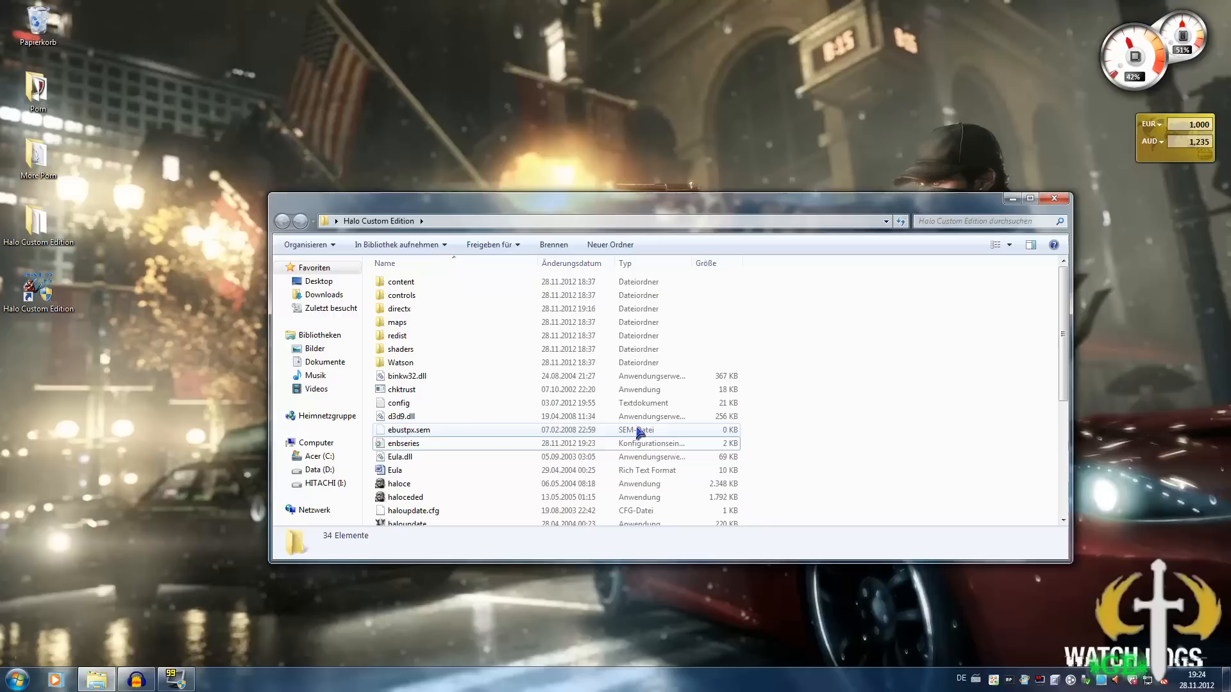
mouse_move(663, 436)
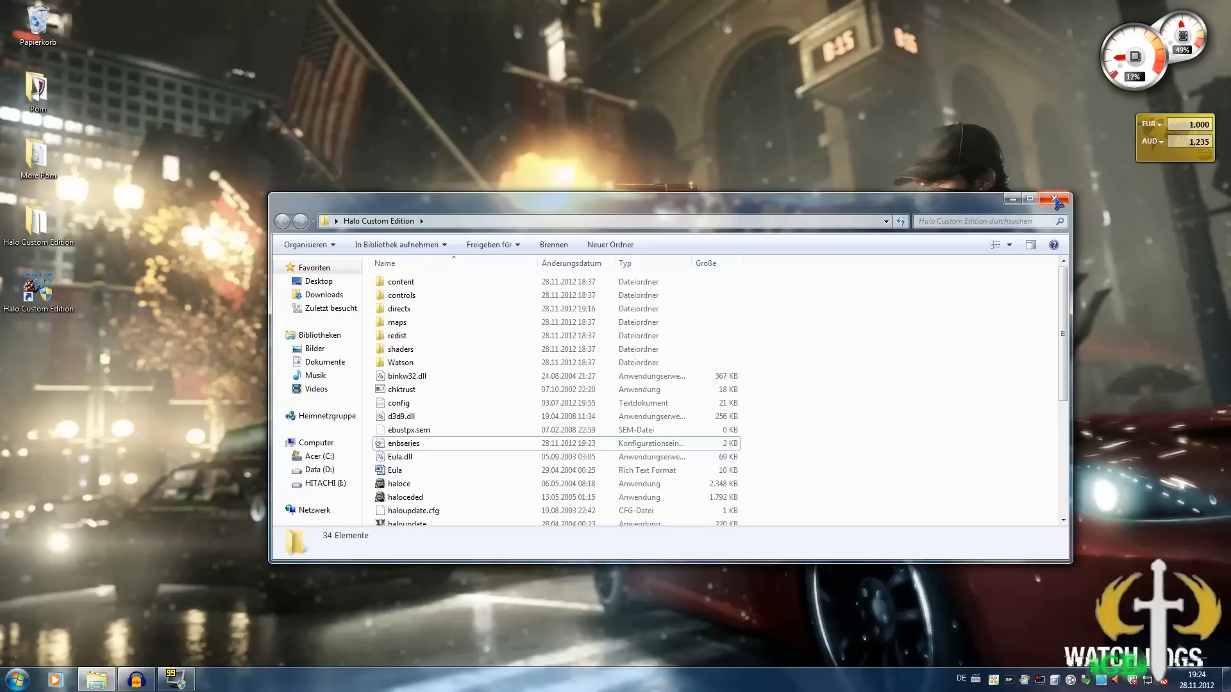
mouse_move(1055, 200)
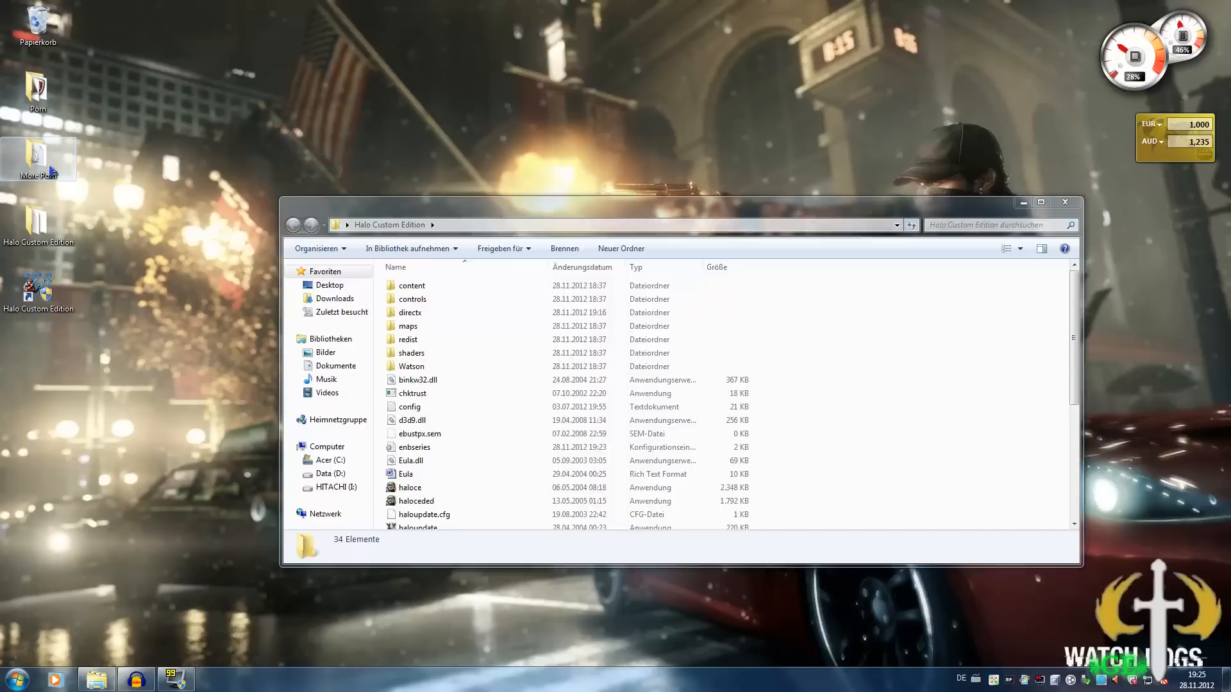
Step: Bring up the More Porn desktop folder and the Halo Custom Edition install folder side by side
double_click(37, 157)
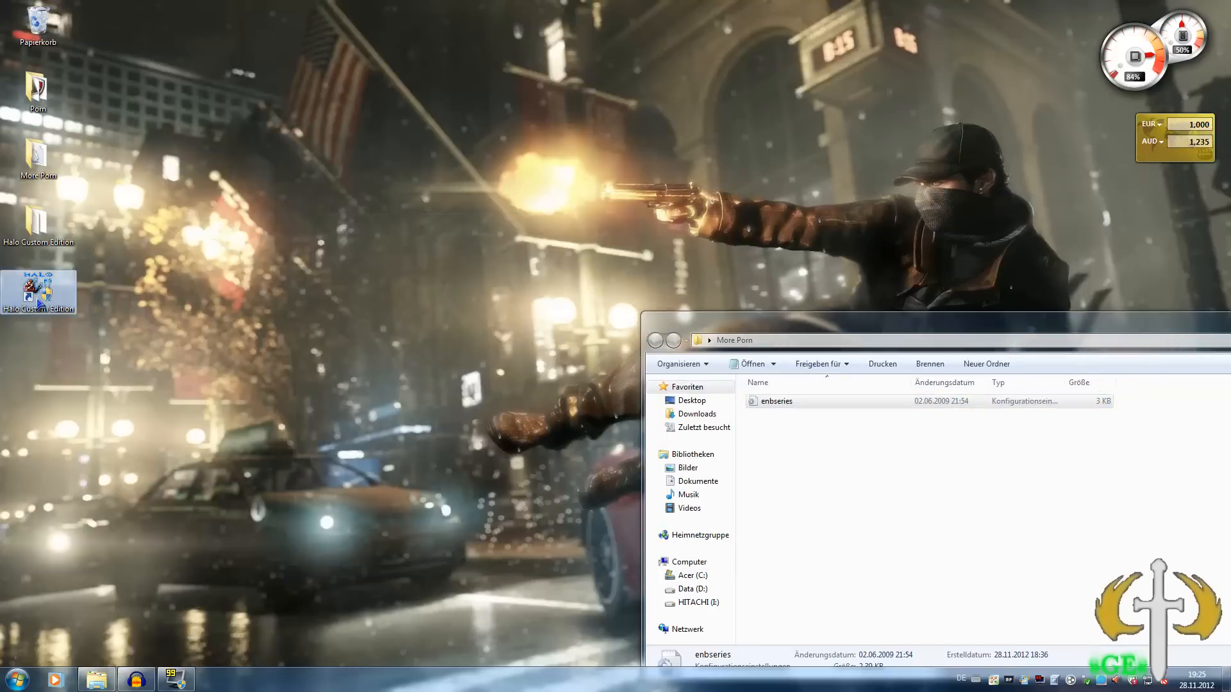
double_click(38, 293)
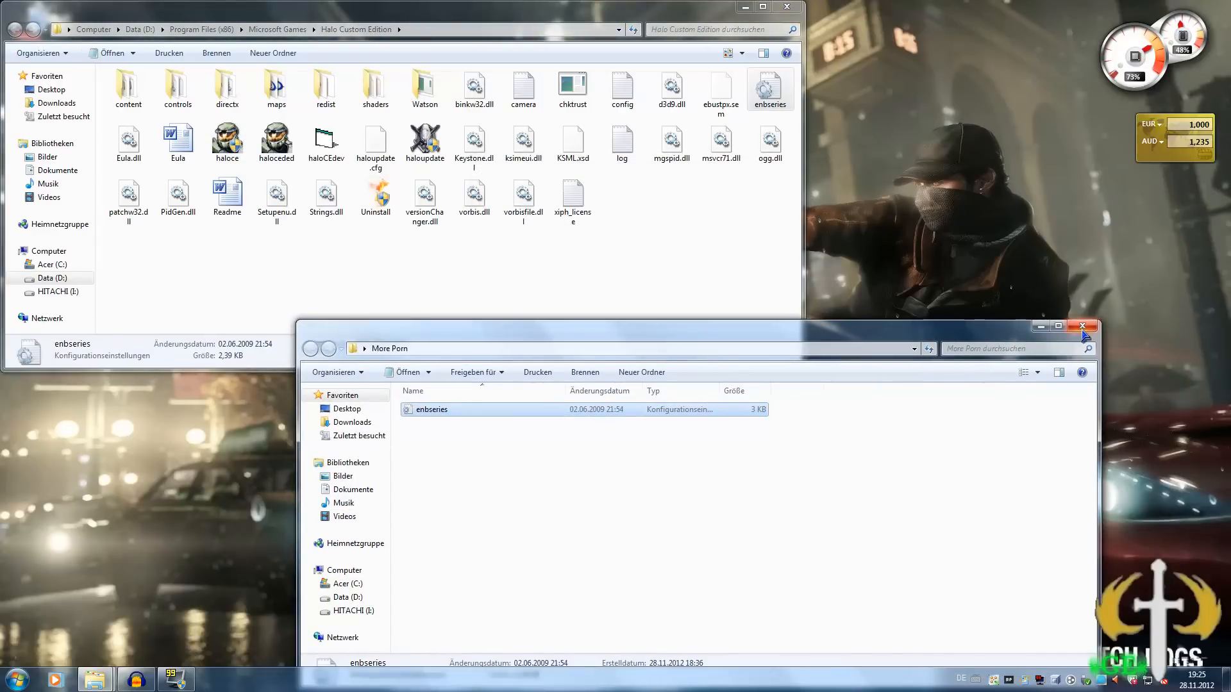
right_click(769, 86)
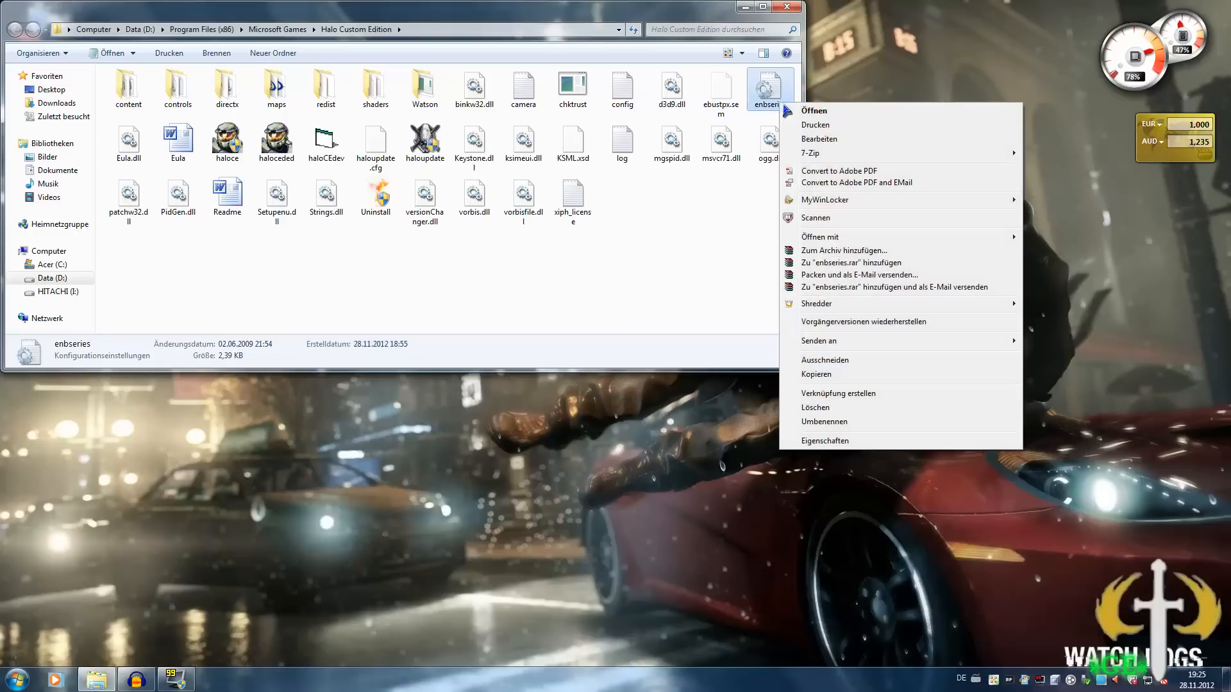
left_click(814, 111)
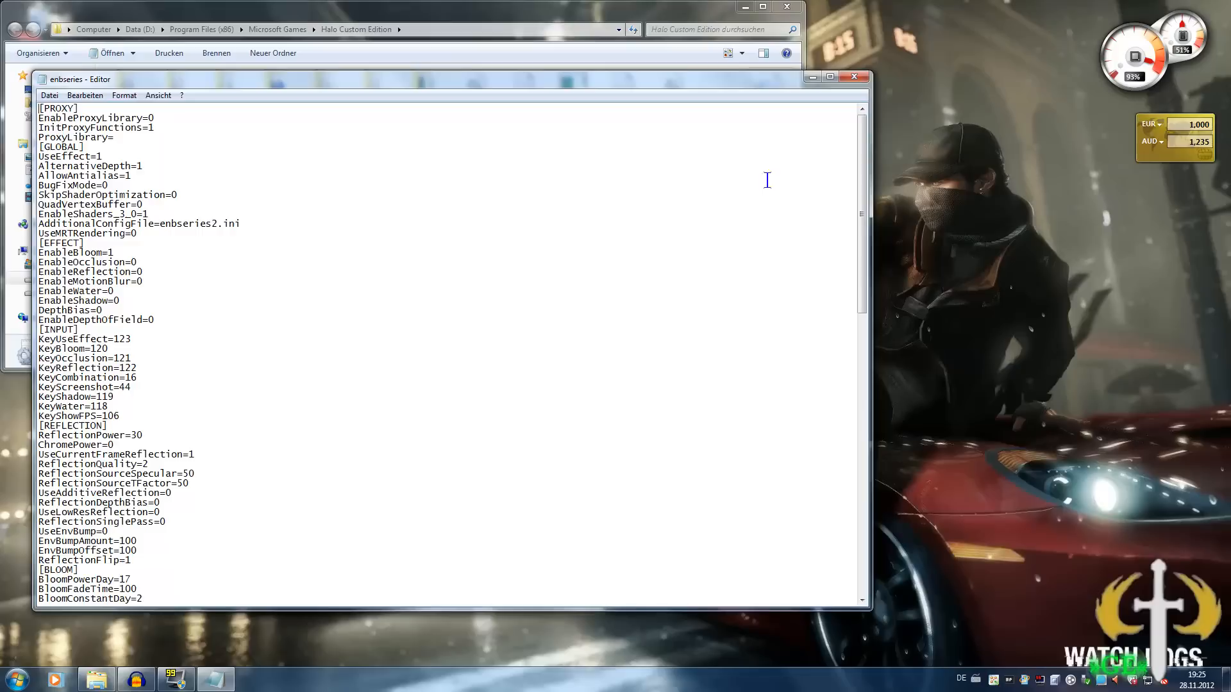
scroll("down", 3)
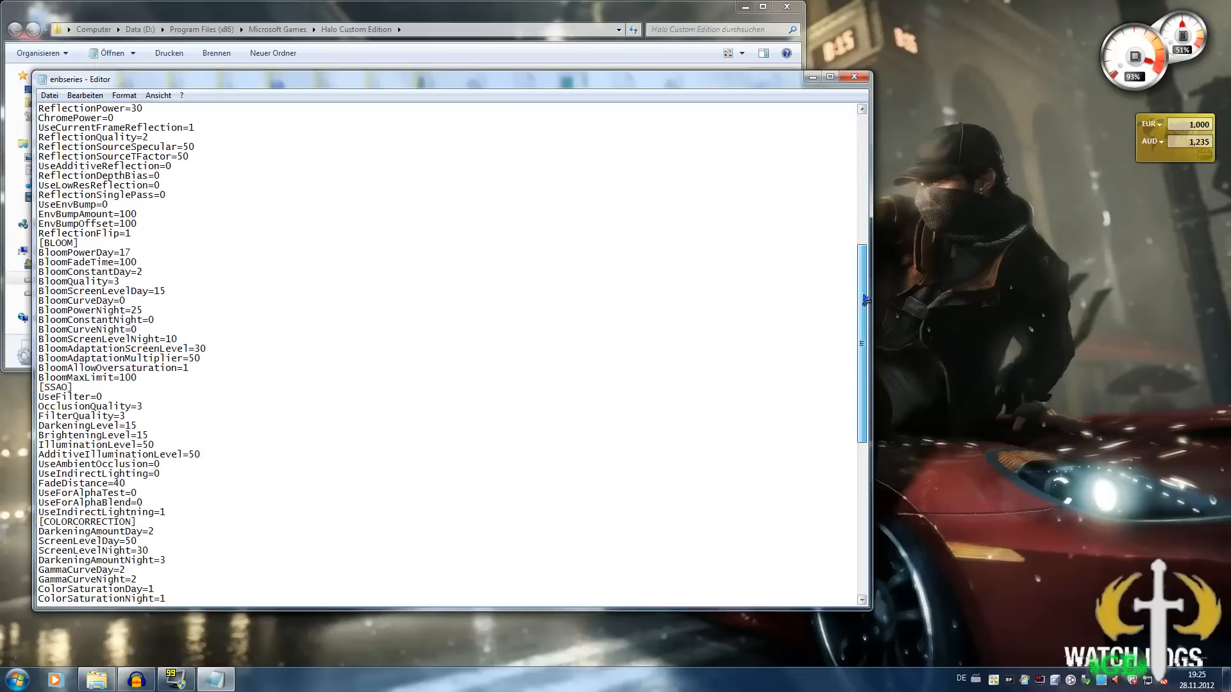
scroll("down", 3)
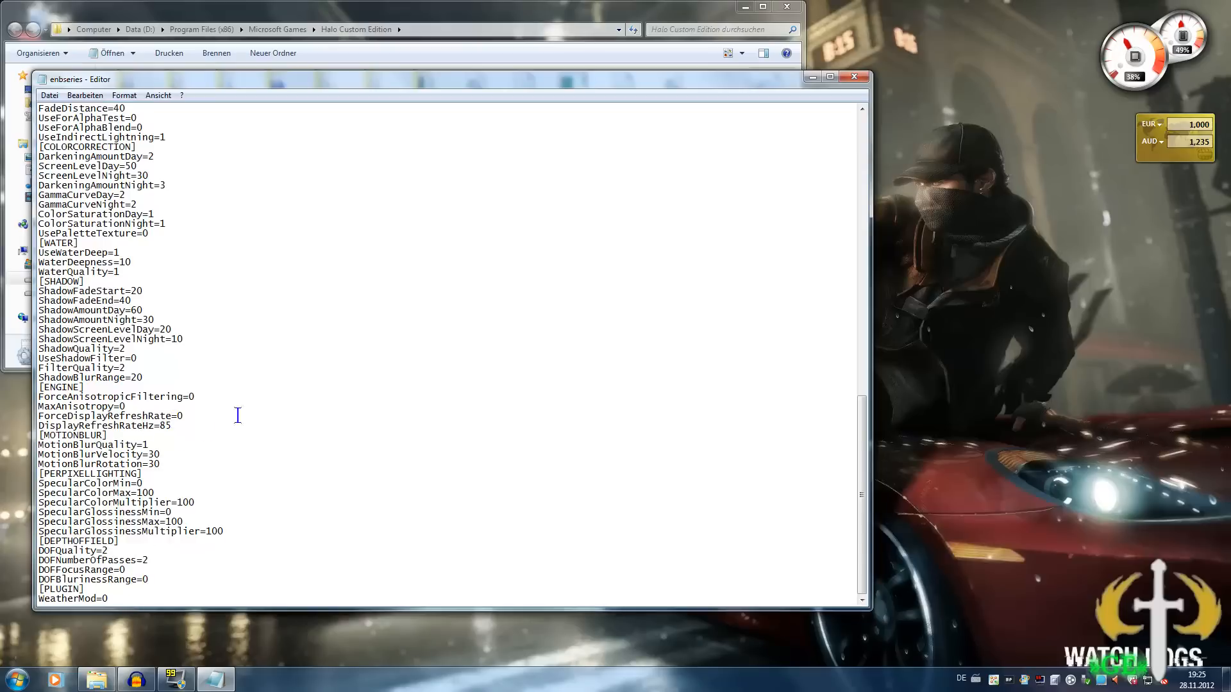
left_click(854, 75)
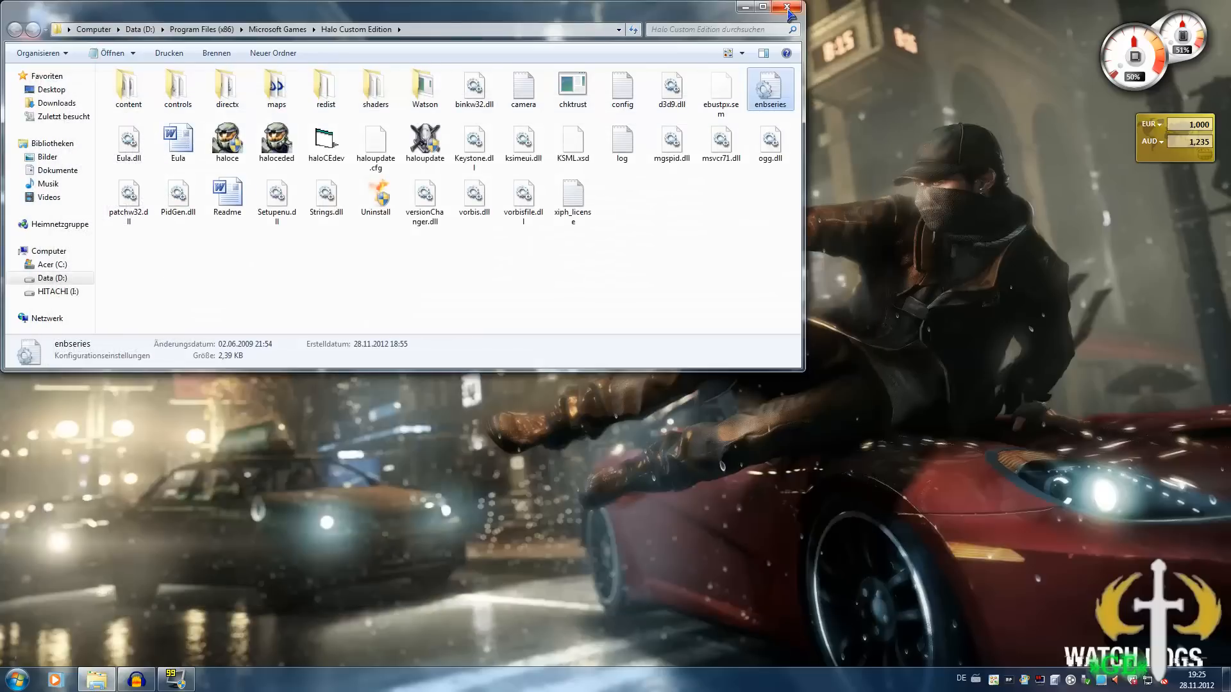
Step: Close the game folder and relaunch Halo Custom Edition from the desktop shortcut
left_click(788, 8)
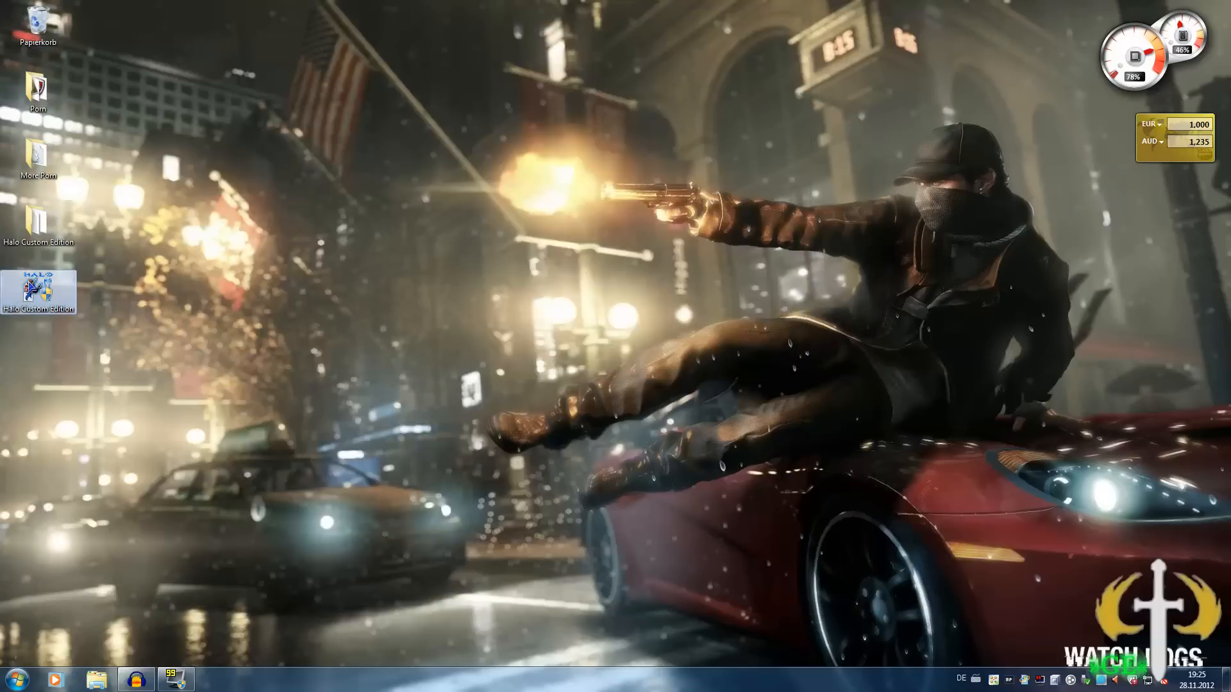
double_click(37, 286)
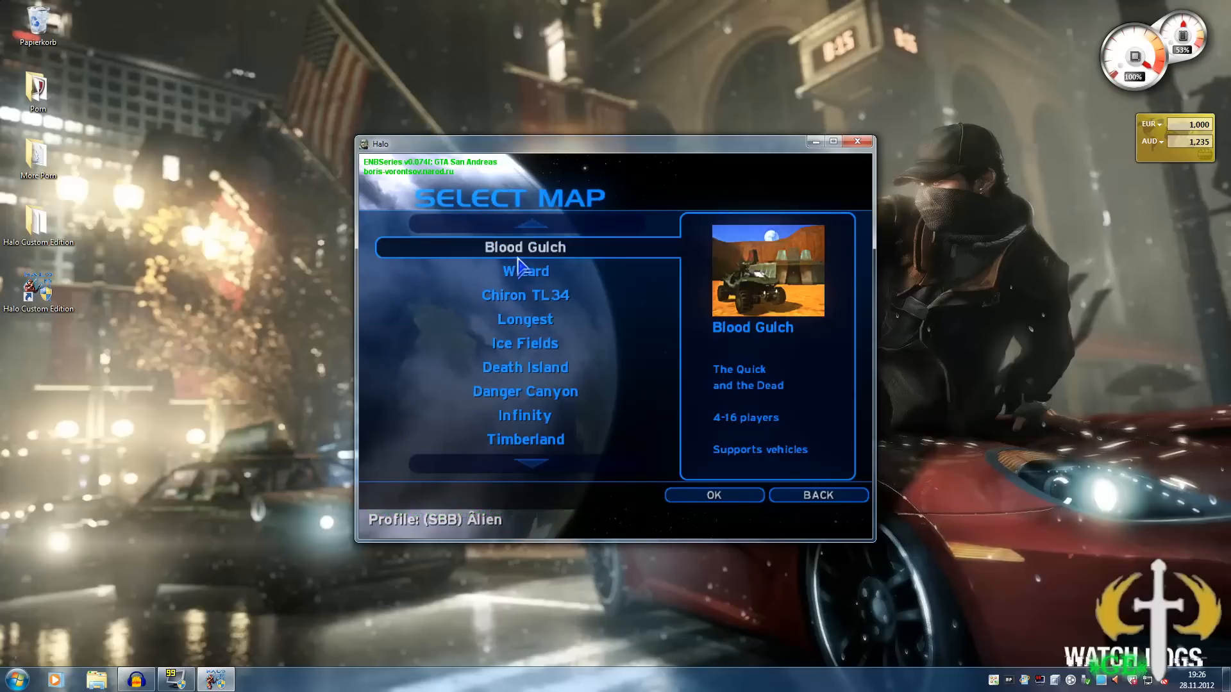
Step: Choose Blood Gulch and start the LAN game from Server Setup
left_click(712, 495)
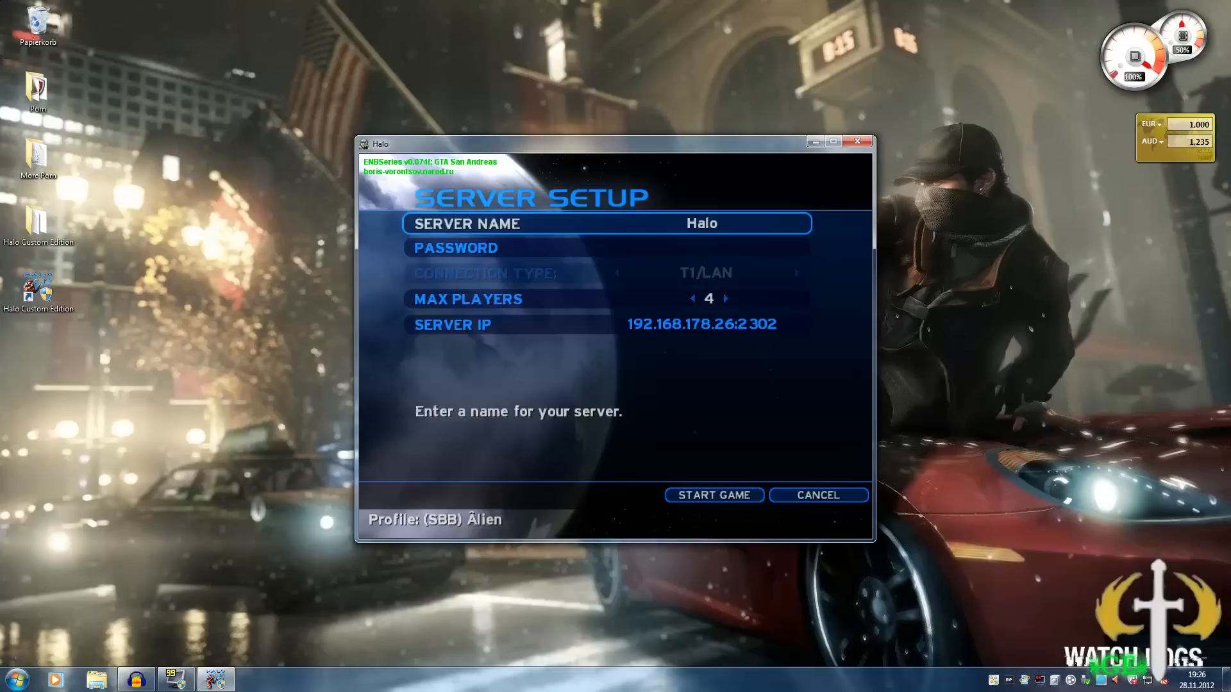
left_click(713, 495)
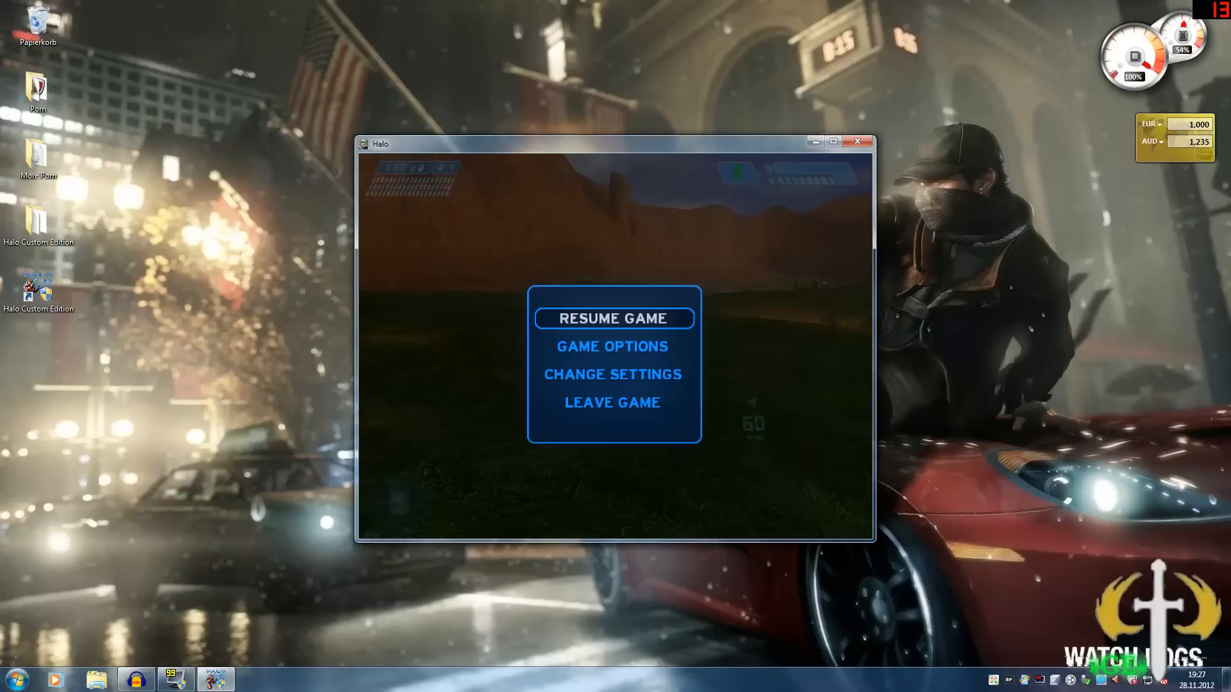
Step: Leave the Blood Gulch match and quit Halo to the Windows 7 desktop
left_click(611, 401)
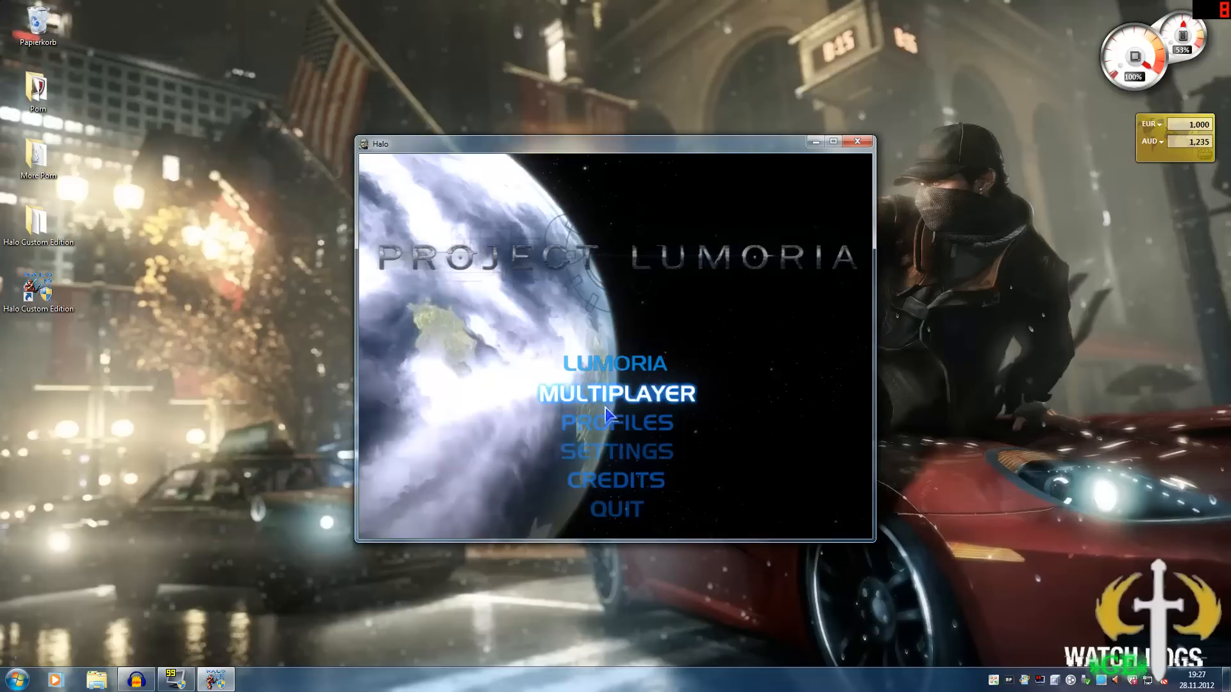
left_click(615, 509)
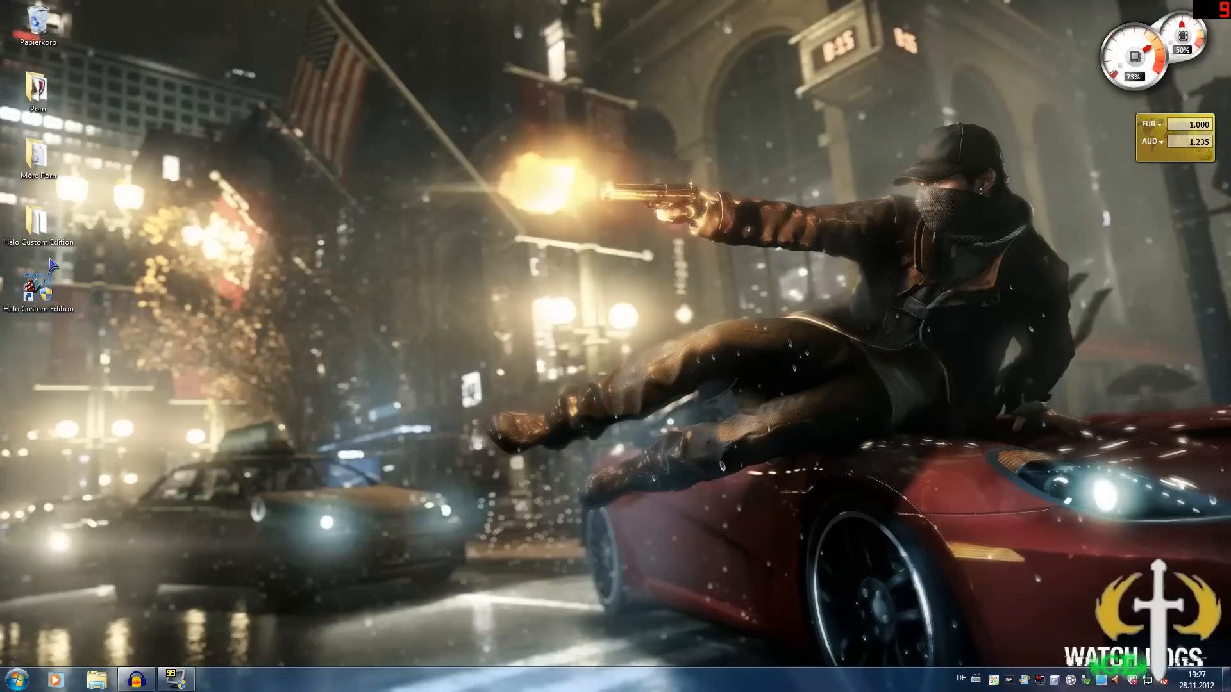
mouse_move(37, 228)
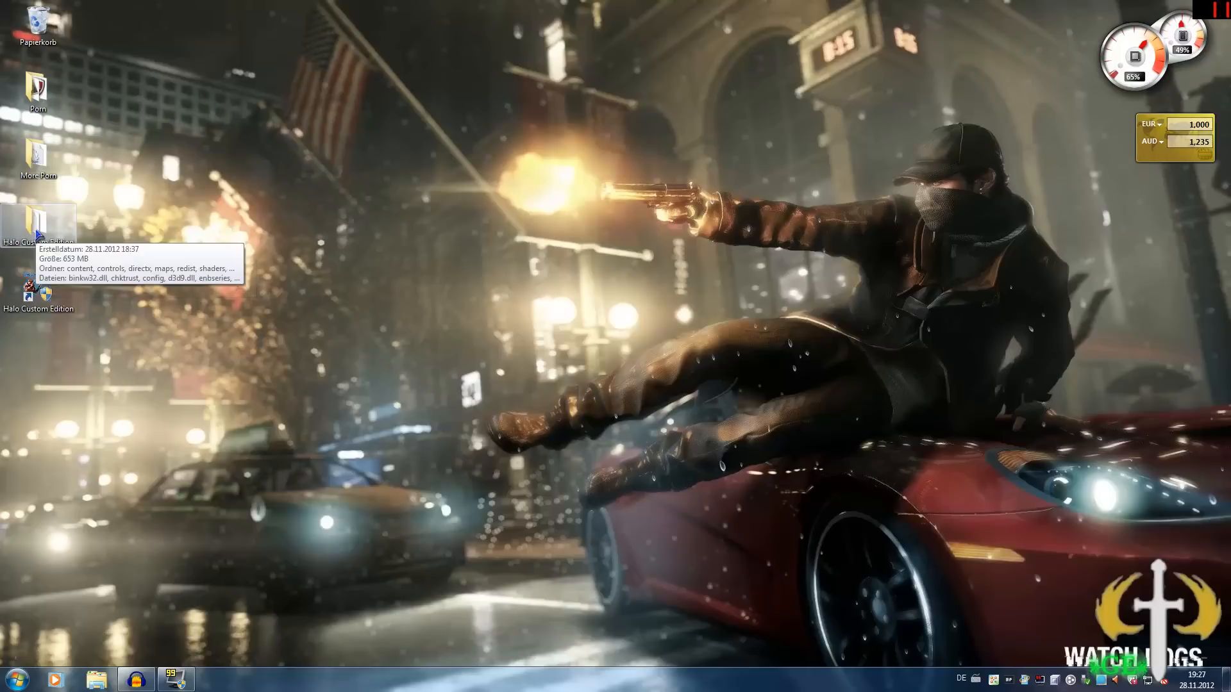
mouse_move(351, 282)
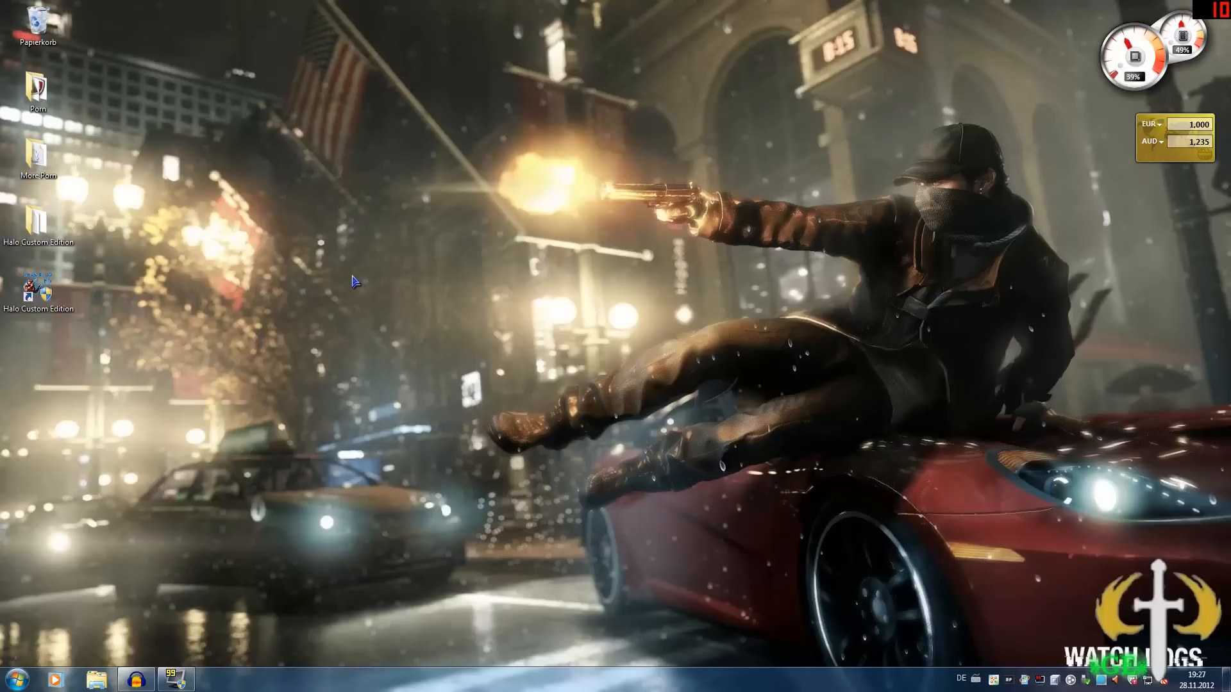
mouse_move(418, 309)
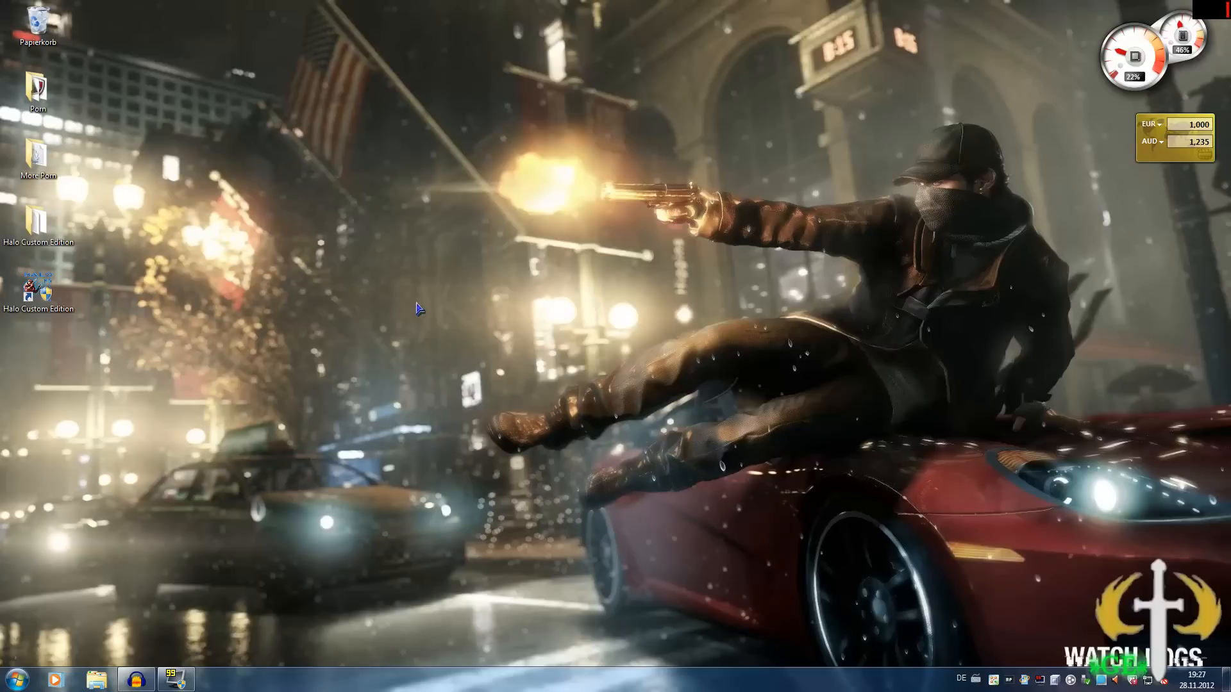